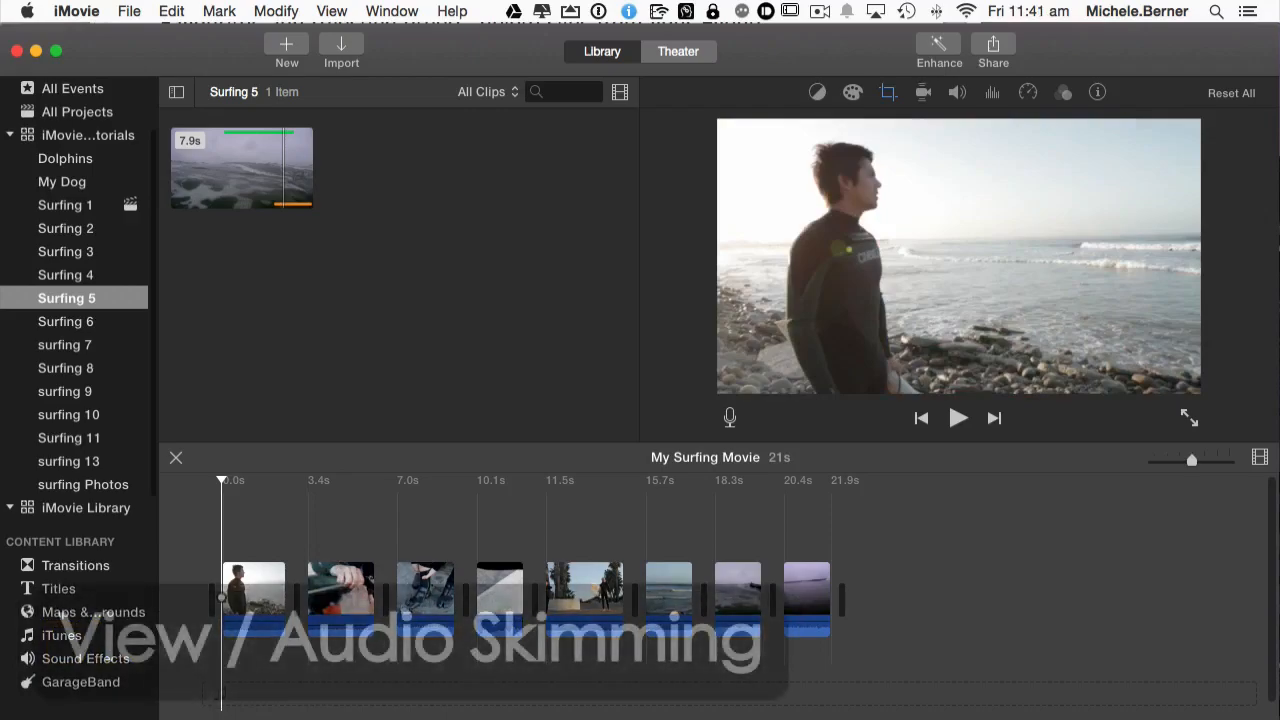
Preview the project with audio skimming on, playing it from the fourth clip and stopping.
{"action": "left_click", "coordinate": [332, 12]}
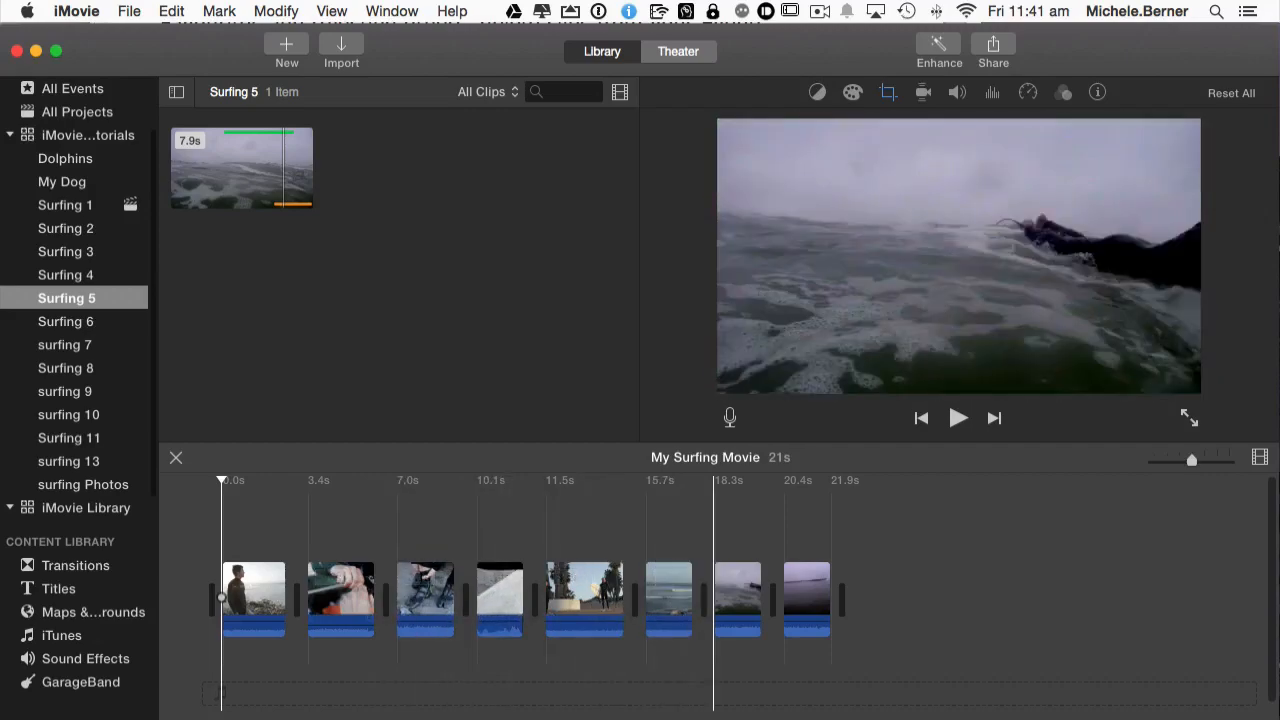
{"action": "left_click", "coordinate": [428, 596]}
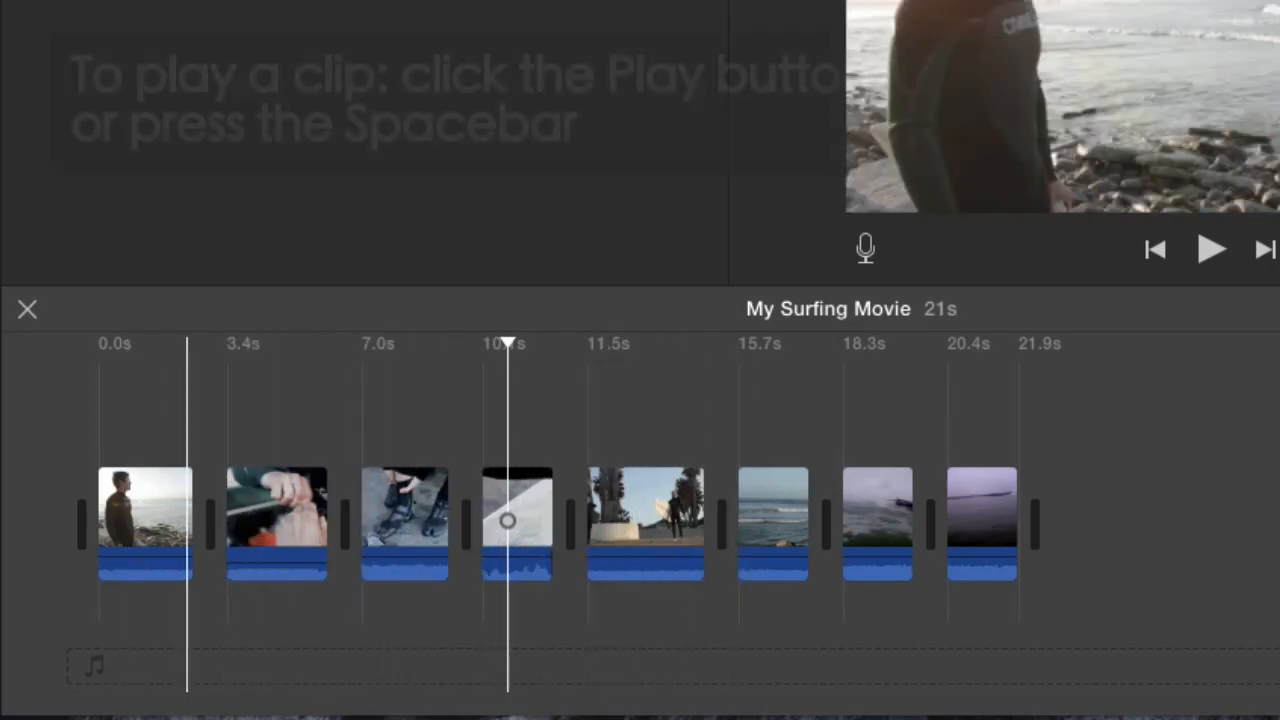
{"action": "left_click", "coordinate": [1212, 248]}
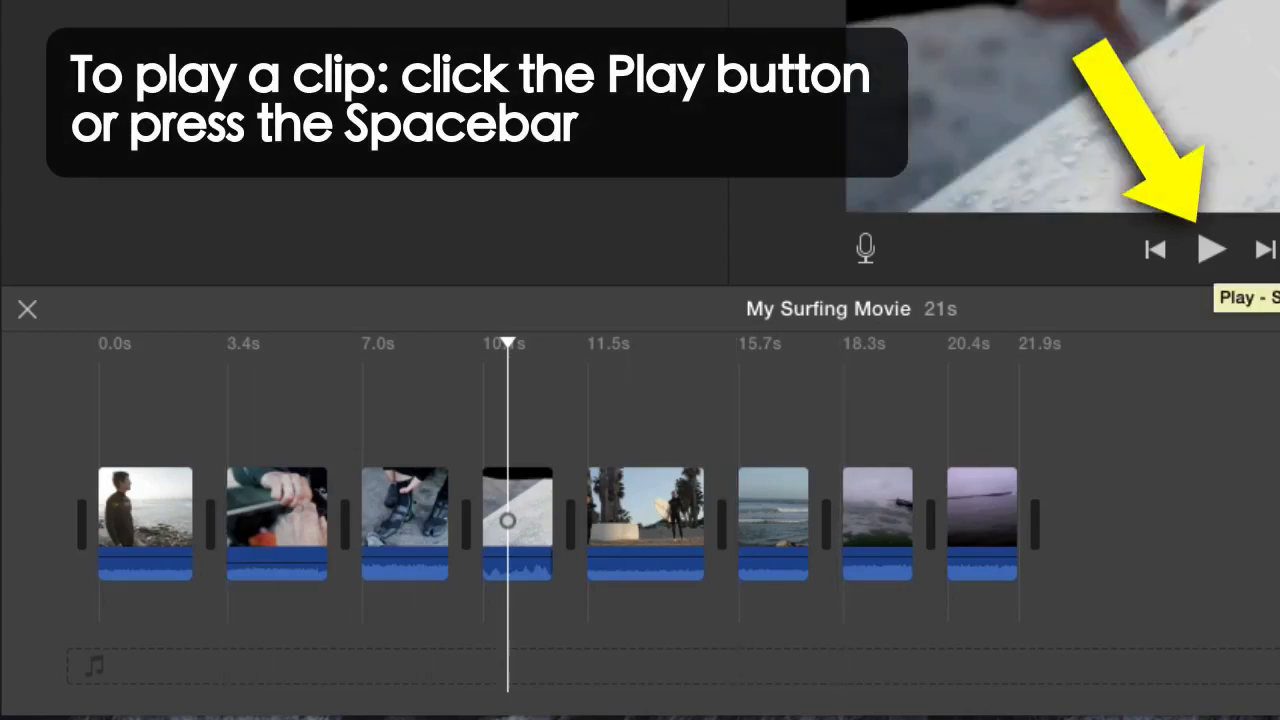
{"action": "left_click", "coordinate": [1212, 248]}
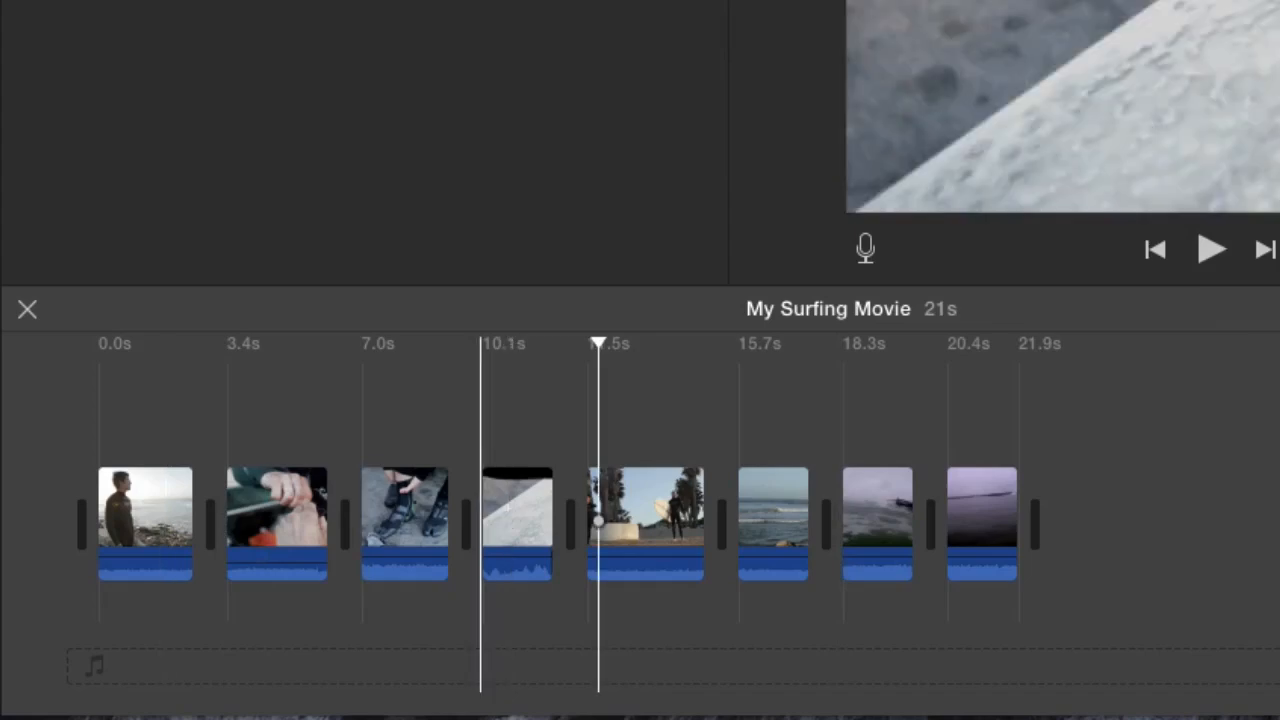
{"action": "left_click", "coordinate": [1212, 248]}
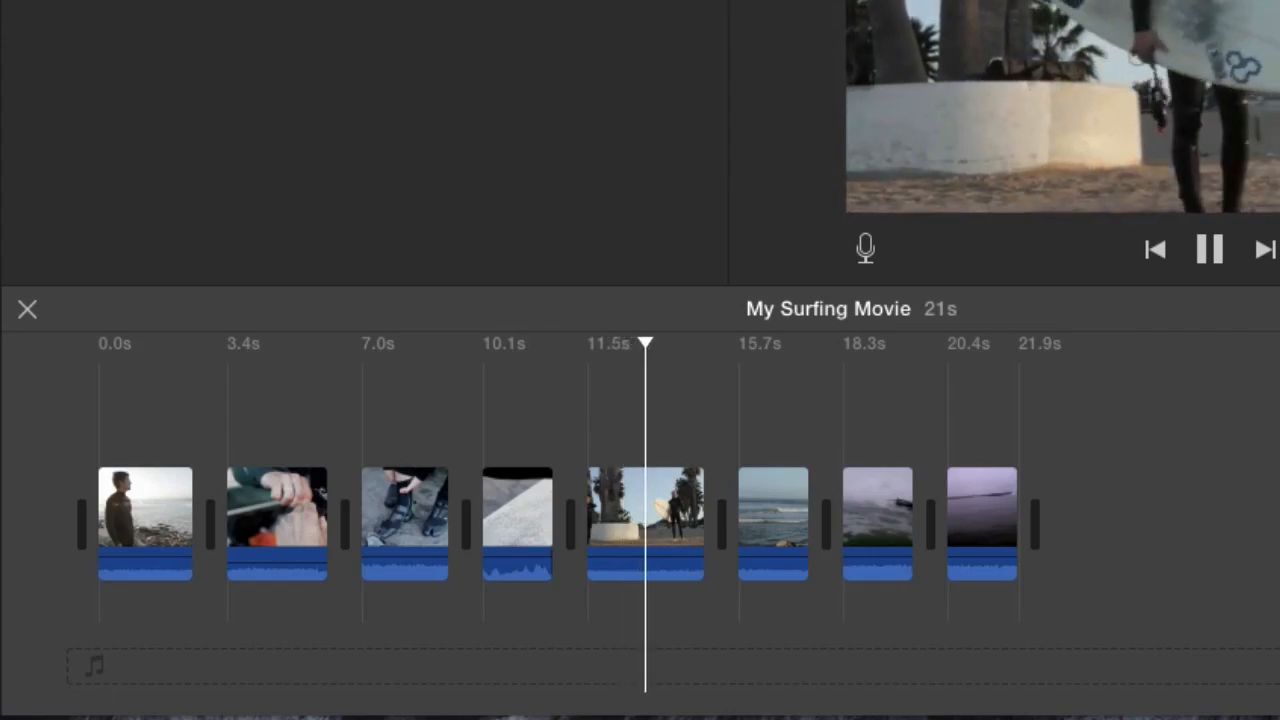
{"action": "left_click", "coordinate": [1210, 248]}
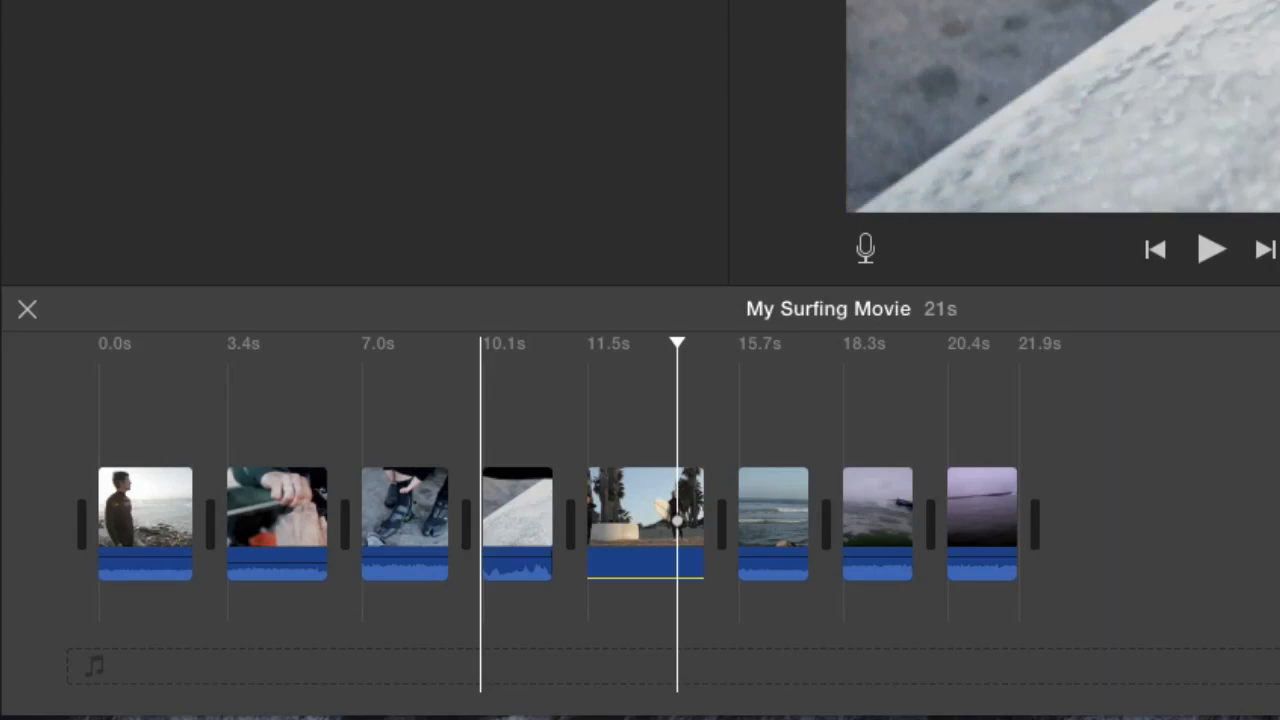
After one more playback, enlarge the timeline clips into wide filmstrips and return to the start.
{"action": "left_click", "coordinate": [1212, 248]}
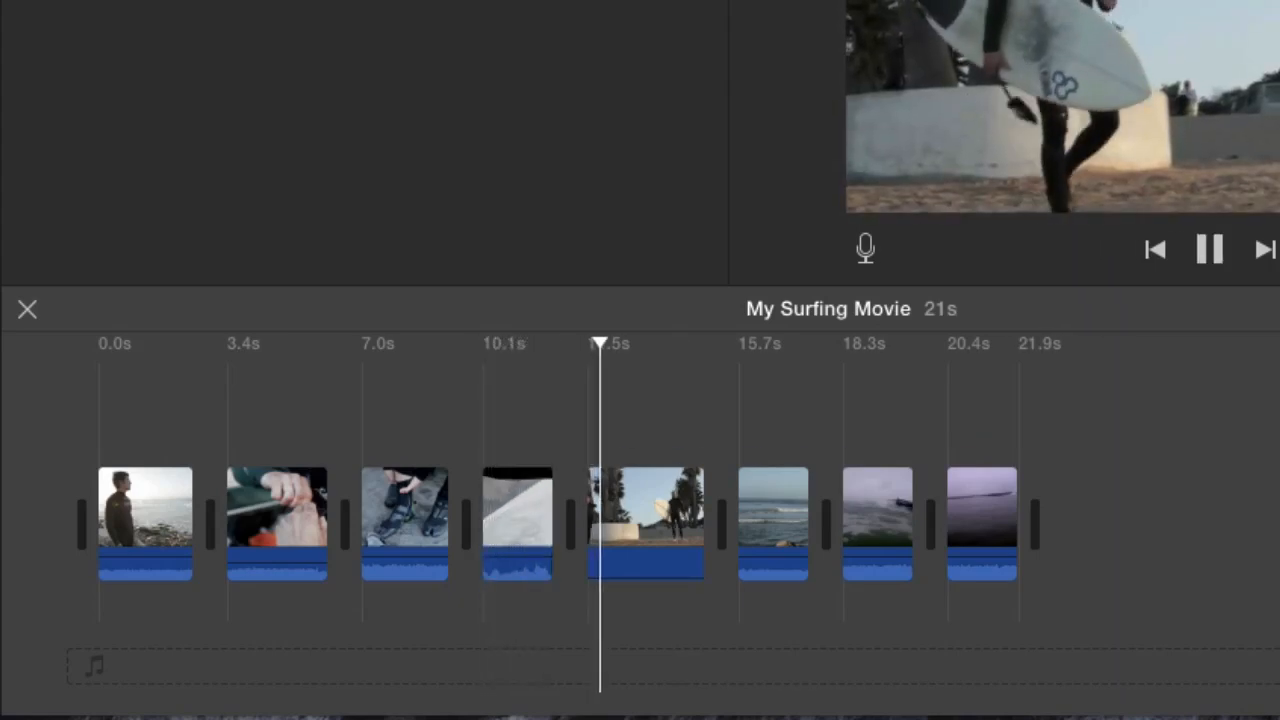
{"action": "left_click", "coordinate": [1208, 248]}
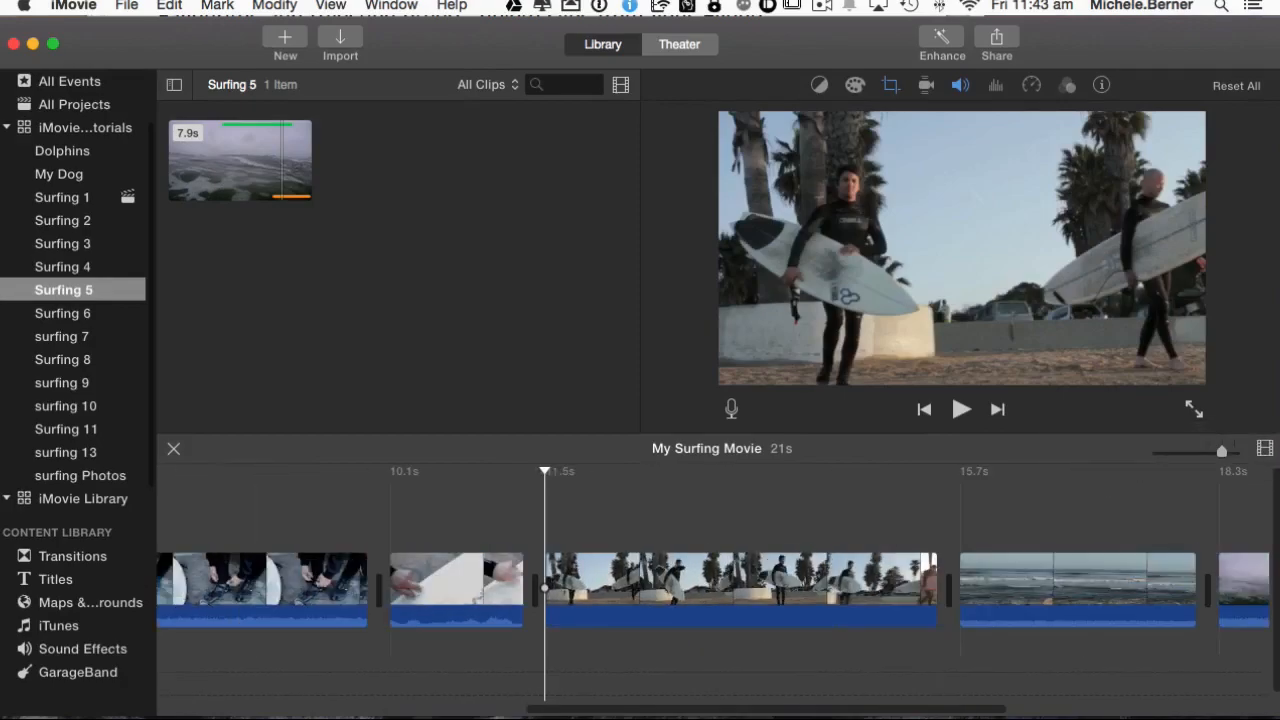
{"action": "left_click", "coordinate": [1000, 590]}
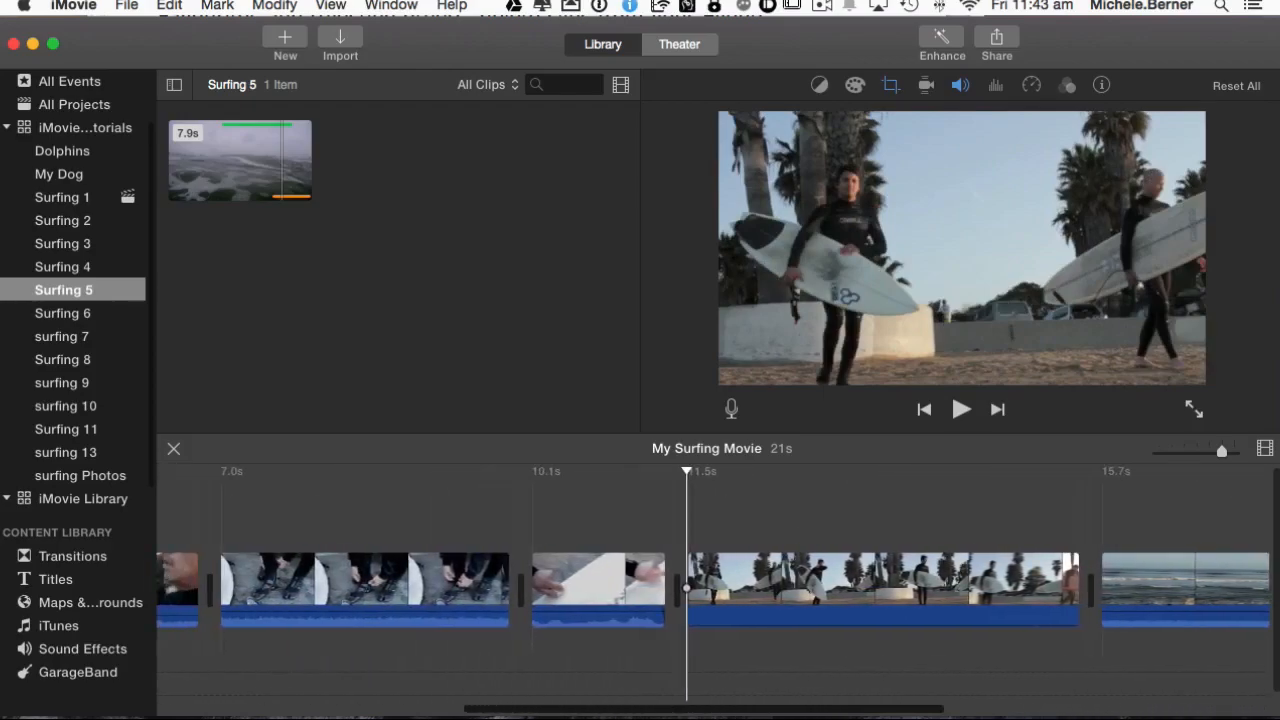
{"action": "scroll", "scroll_direction": "right", "scroll_amount": 3}
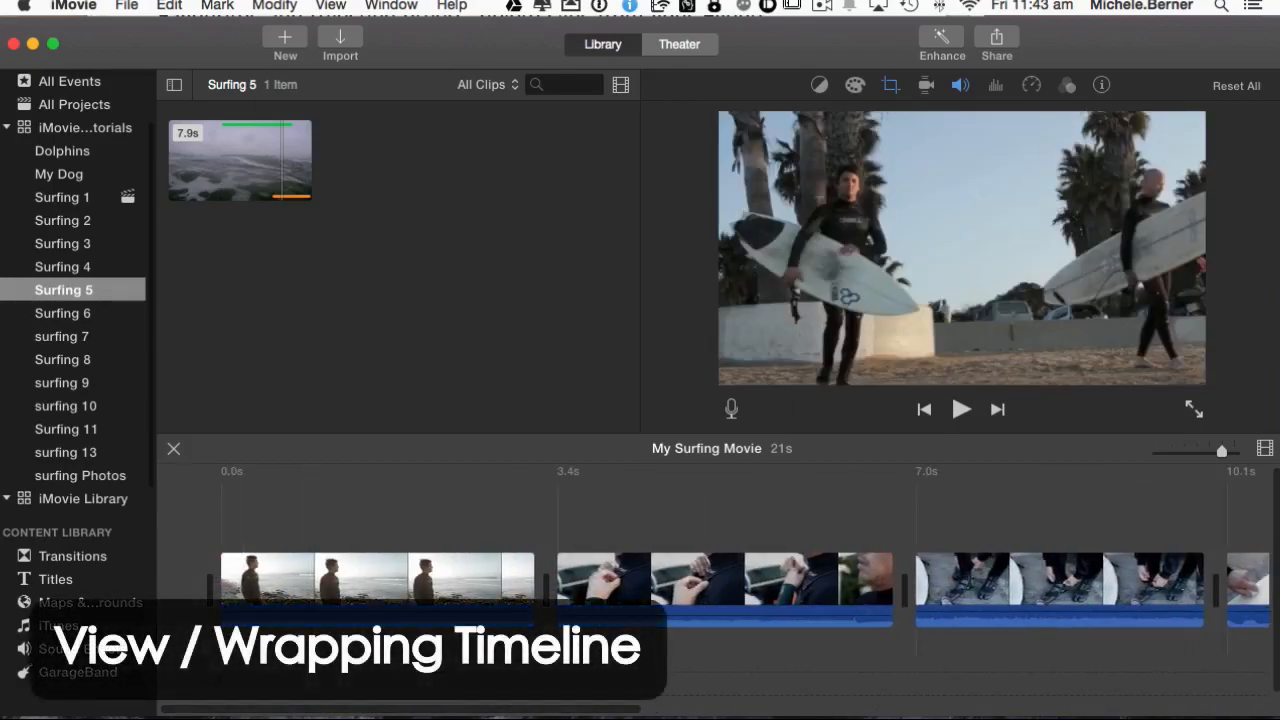
Turn on Wrapping Timeline from the View menu so clips flow onto a second row.
{"action": "left_click", "coordinate": [330, 6]}
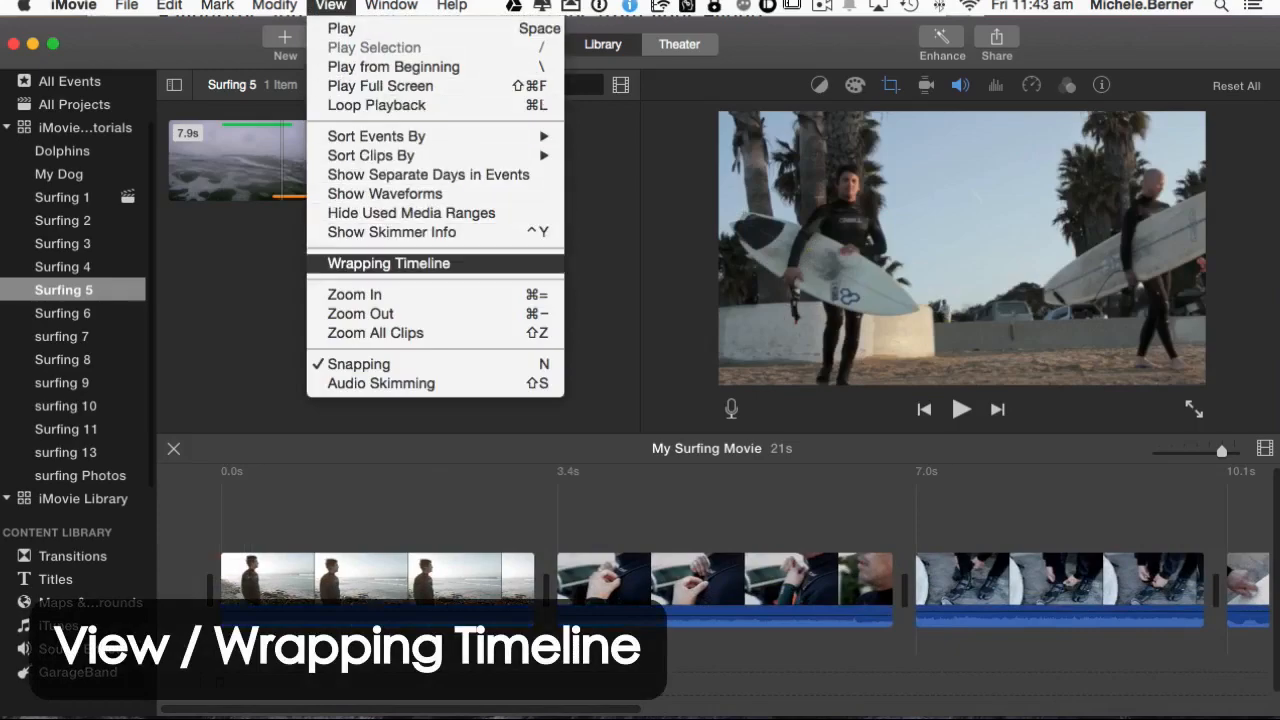
{"action": "left_click", "coordinate": [388, 264]}
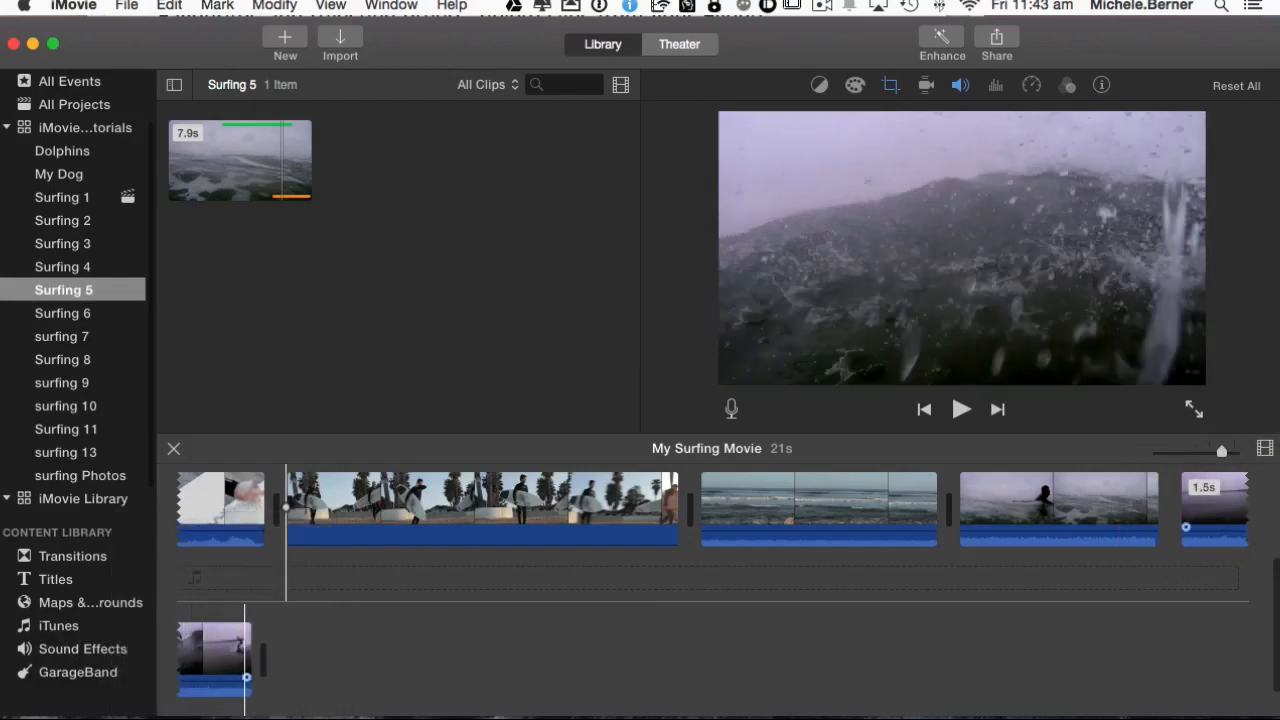
{"action": "mouse_move", "coordinate": [248, 676]}
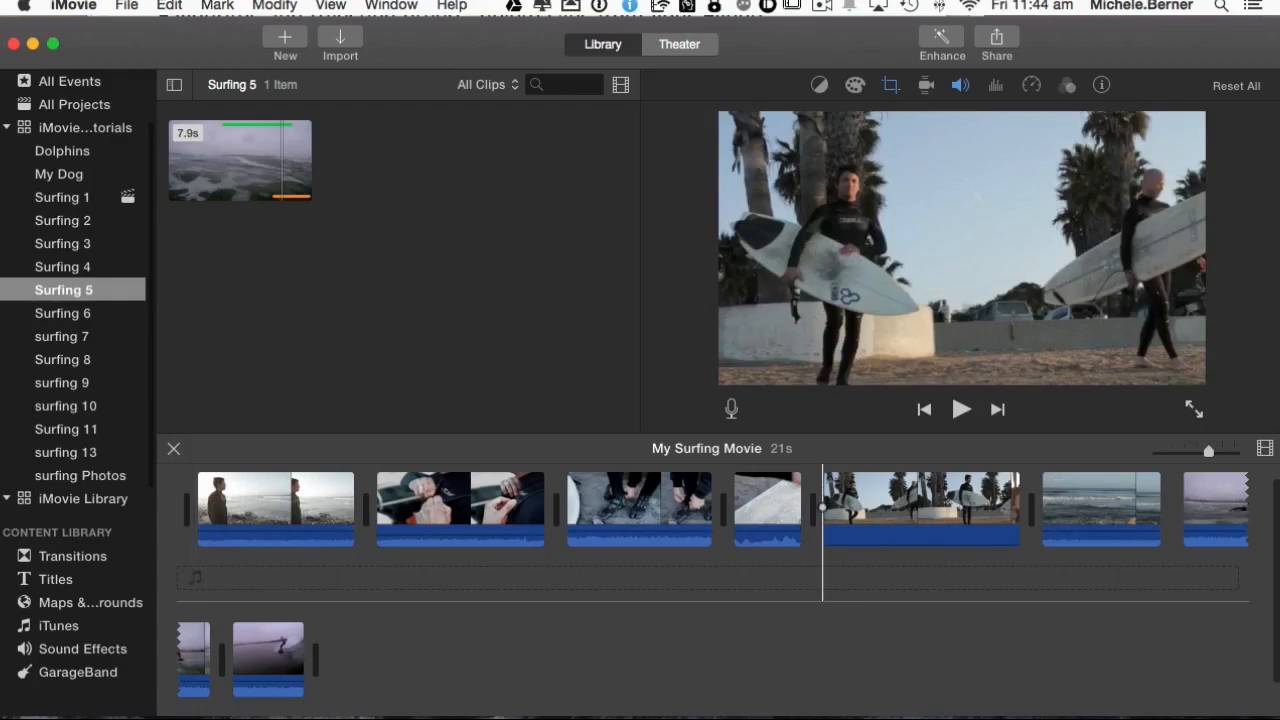
Browse Surfing events 1, 2, 3, 4, 6, 8 and 9, then show the whole iMovie Library Tutorials library by event.
{"action": "left_click", "coordinate": [60, 196]}
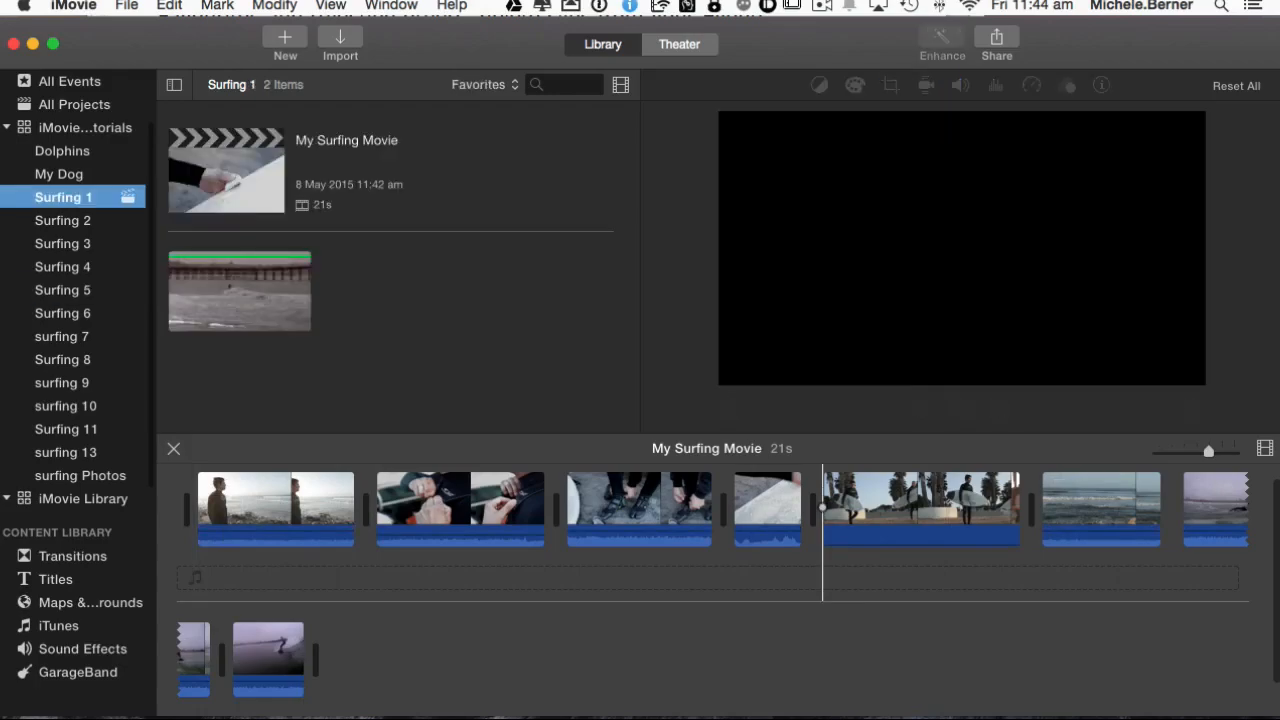
{"action": "left_click", "coordinate": [62, 220]}
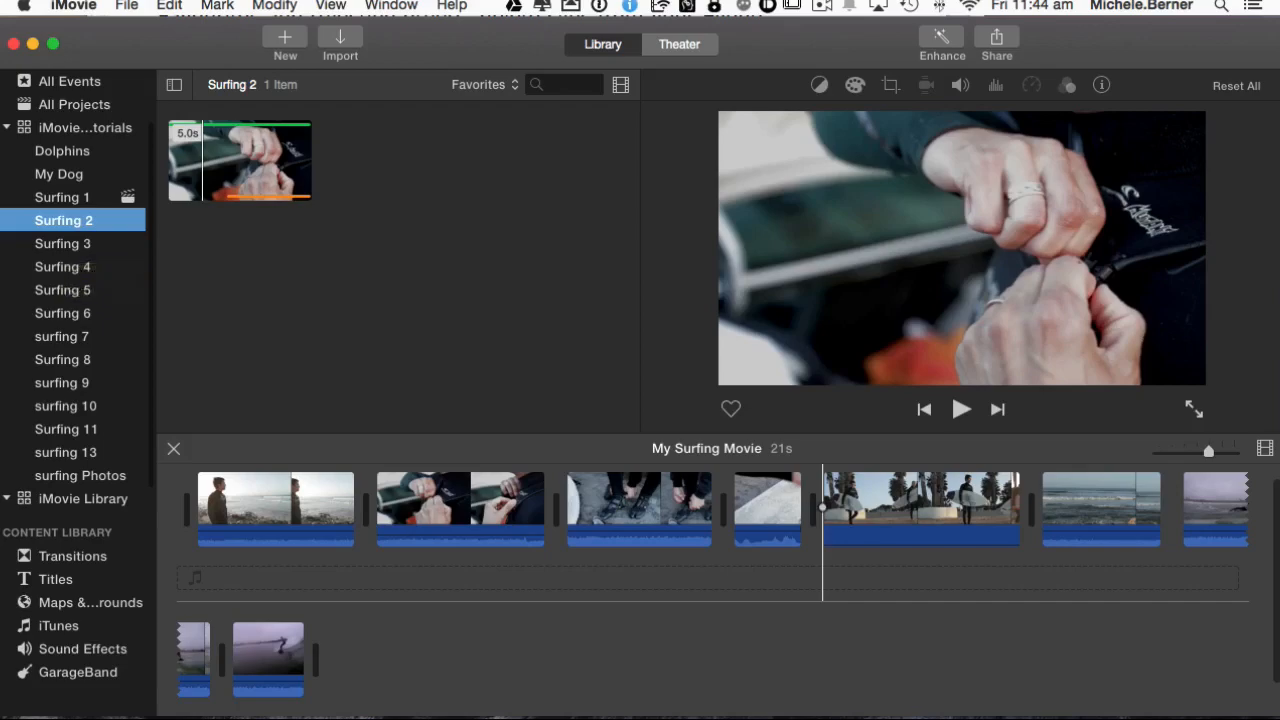
{"action": "left_click", "coordinate": [62, 244]}
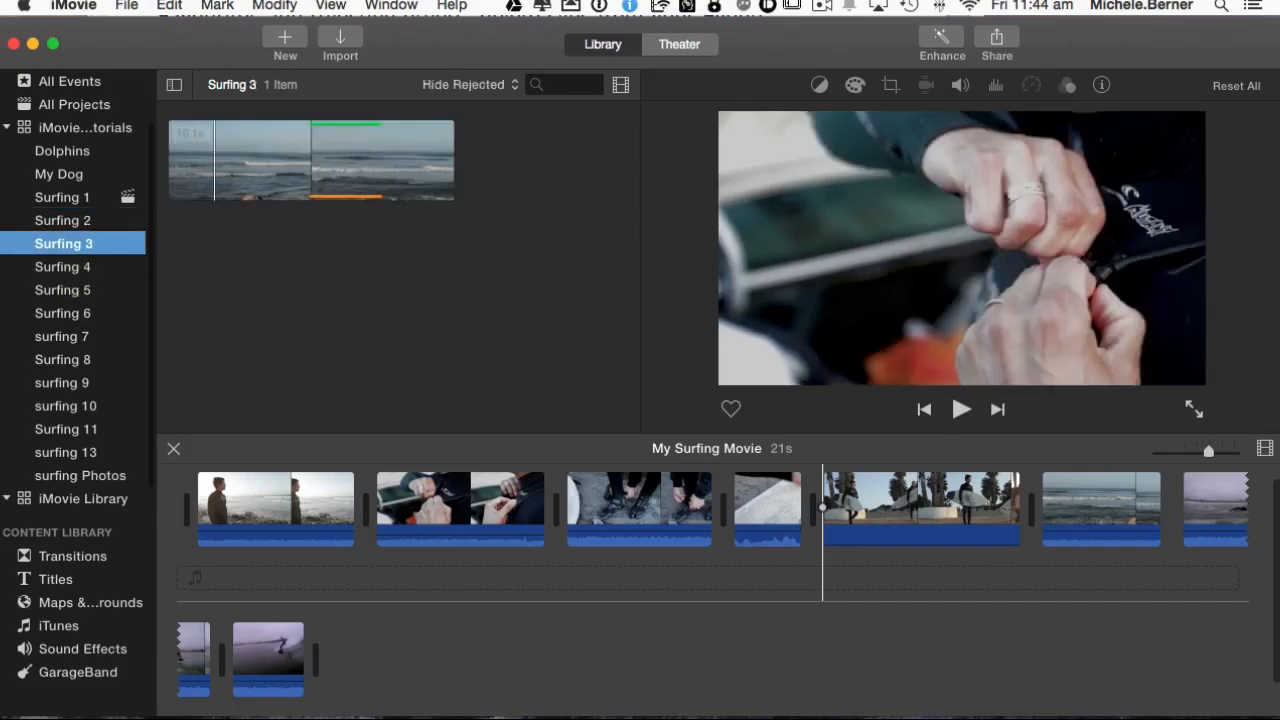
{"action": "left_click", "coordinate": [62, 266]}
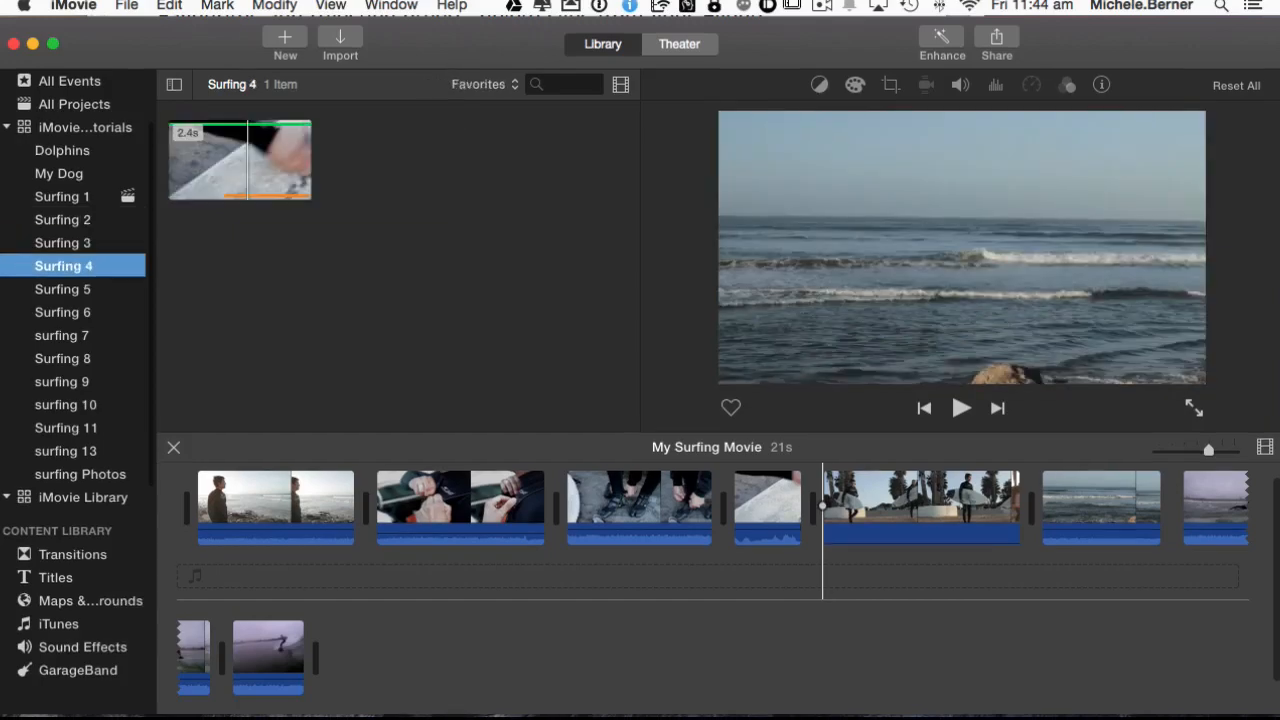
{"action": "left_click", "coordinate": [62, 312]}
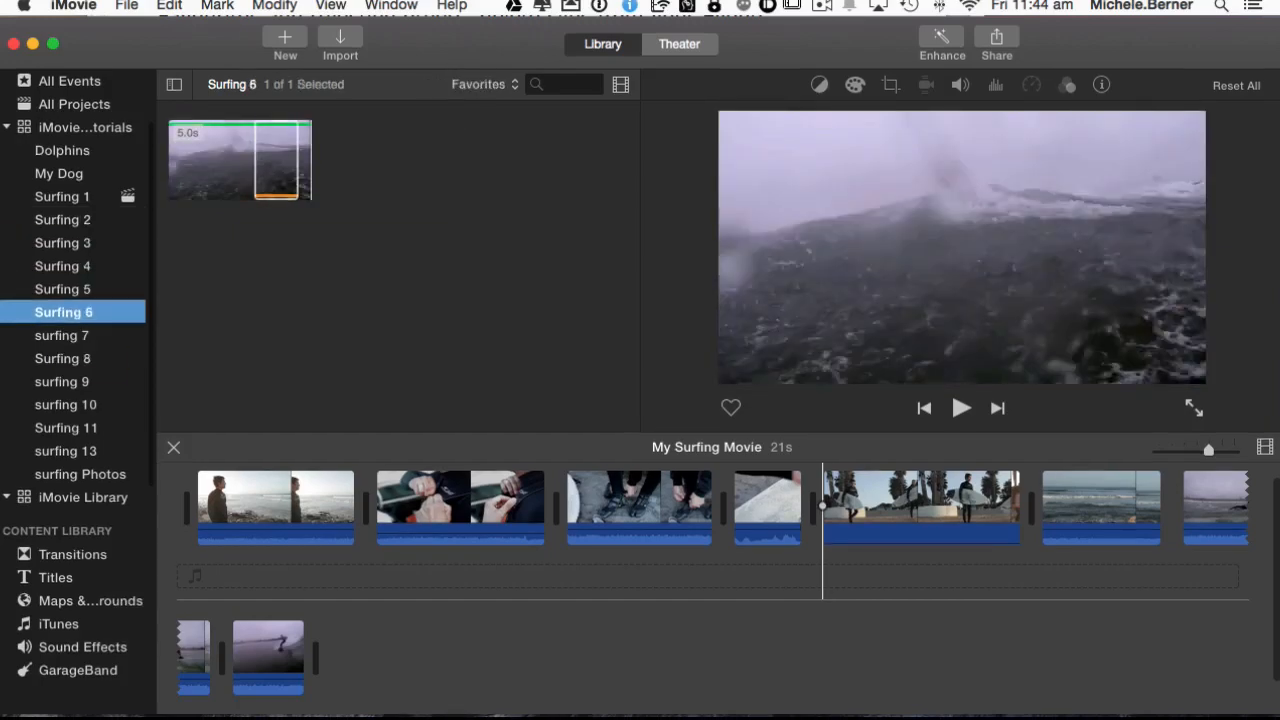
{"action": "left_click", "coordinate": [62, 358]}
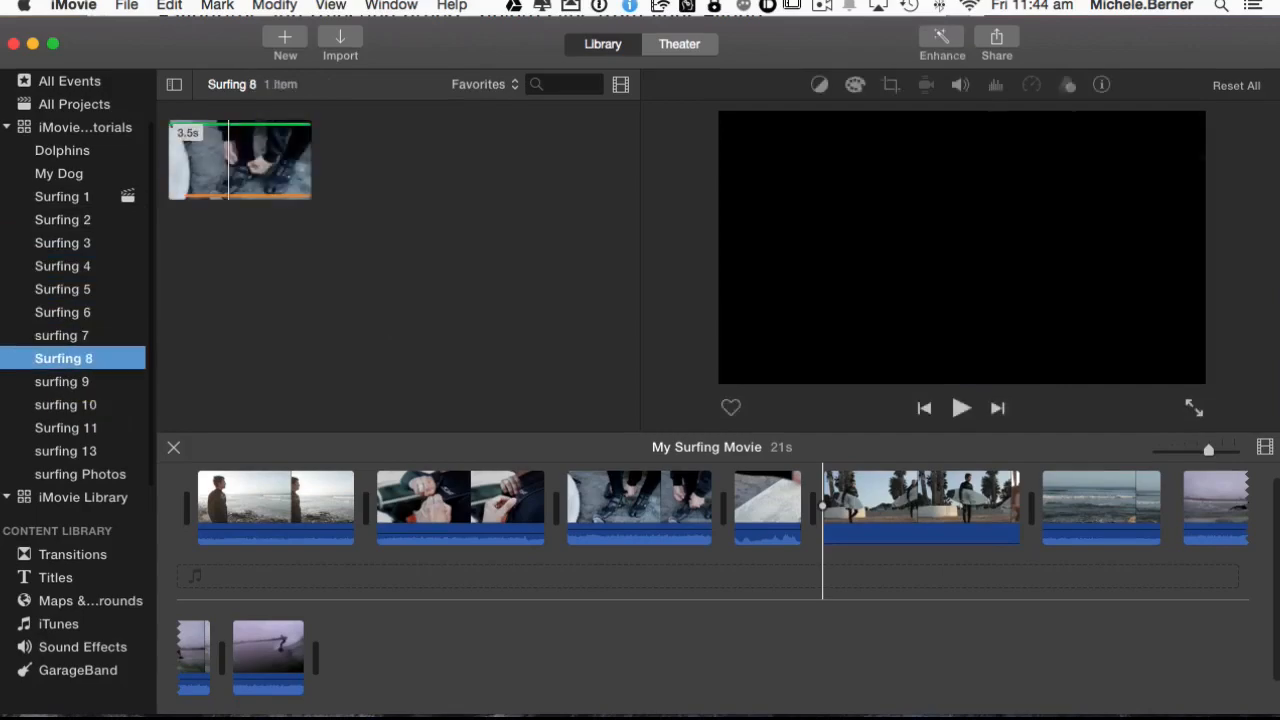
{"action": "left_click", "coordinate": [60, 380]}
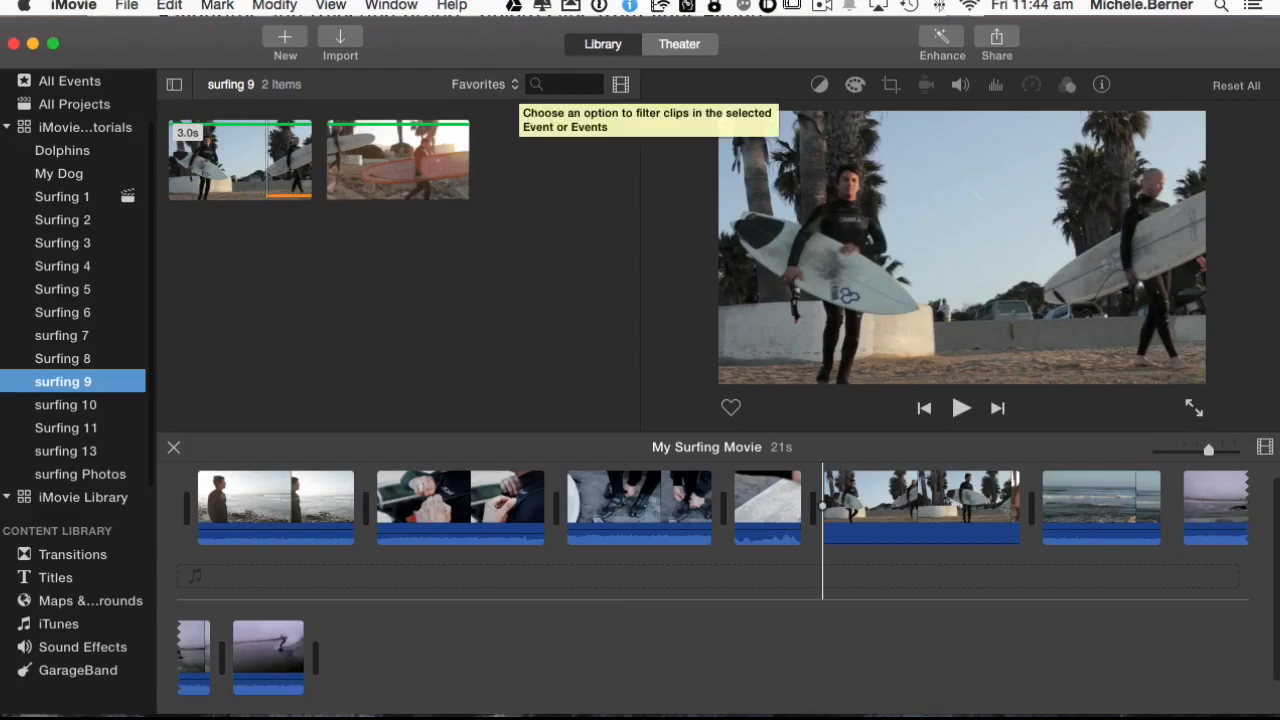
{"action": "left_click", "coordinate": [84, 128]}
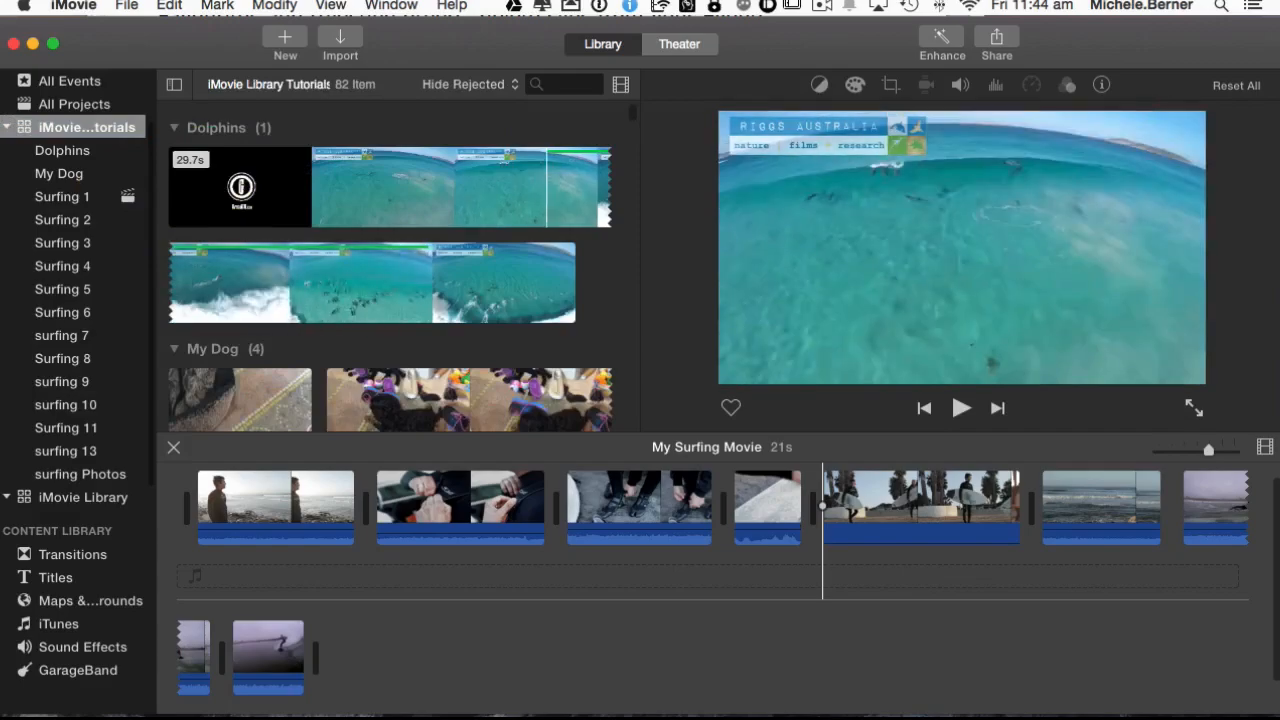
Filter the browser to Favorites only and scroll down the 16 clips to the surfing 13 event.
{"action": "left_click", "coordinate": [464, 84]}
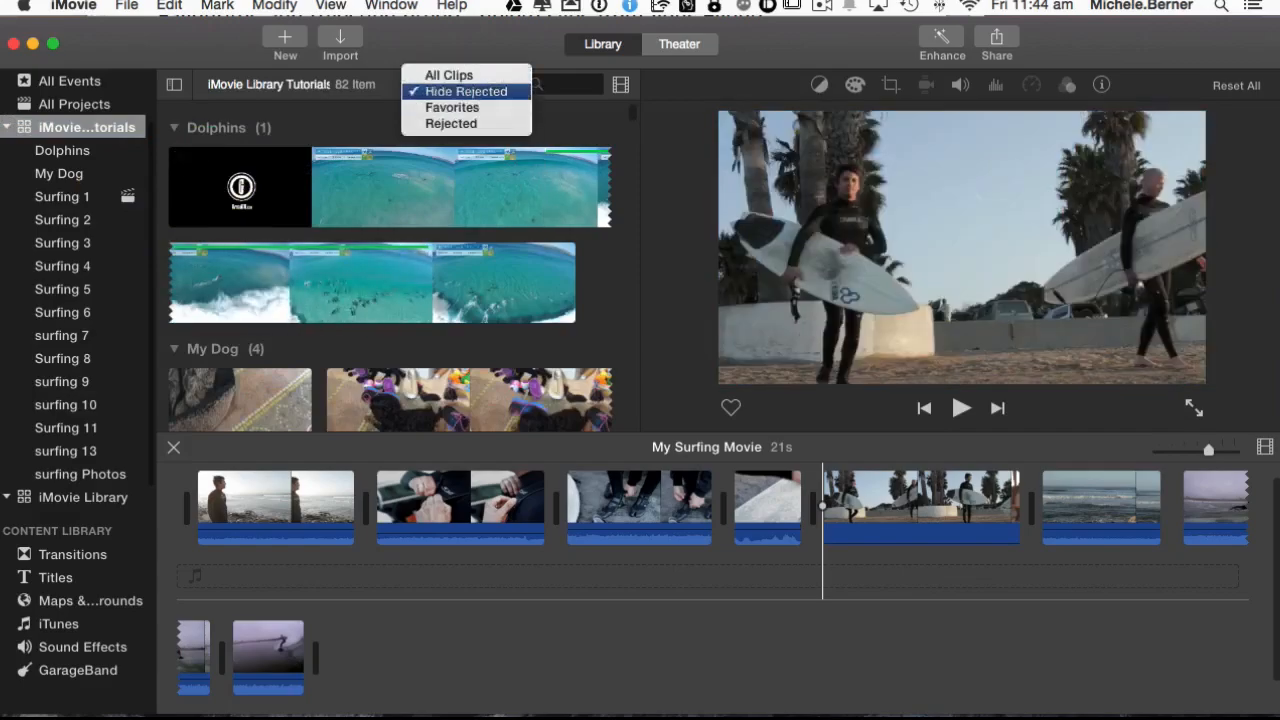
{"action": "left_click", "coordinate": [448, 108]}
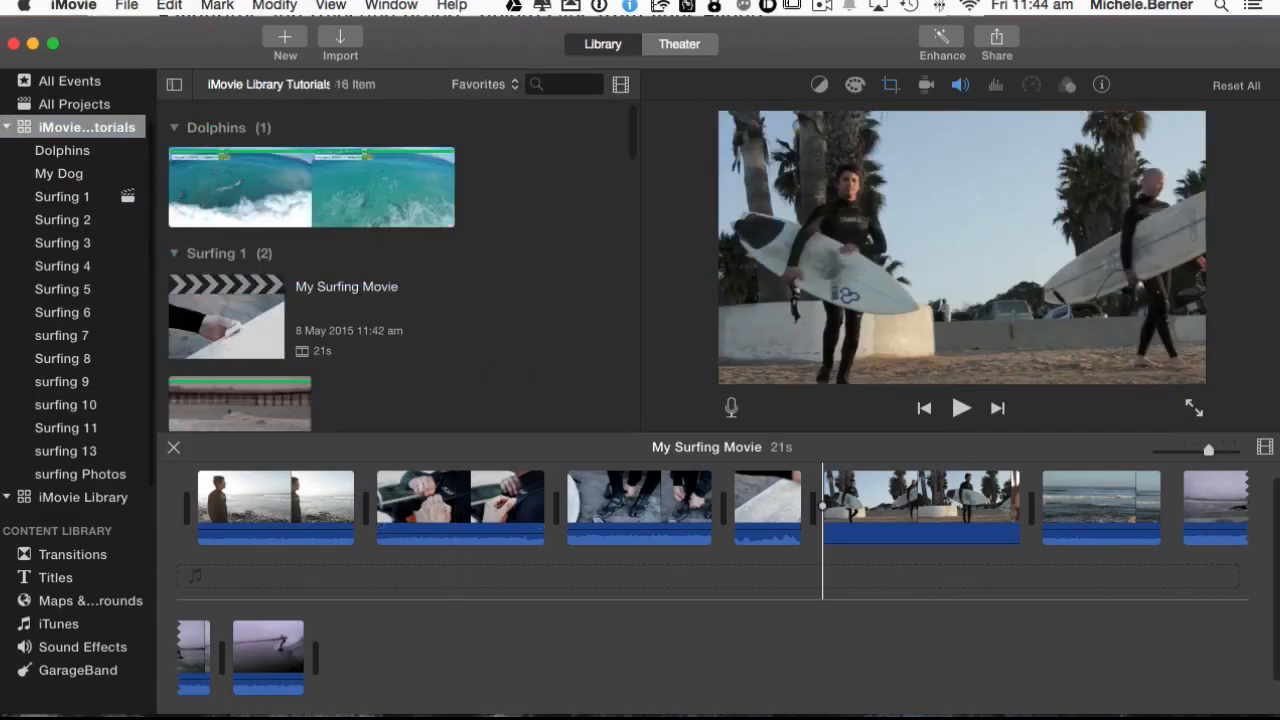
{"action": "scroll", "scroll_direction": "down", "scroll_amount": 3}
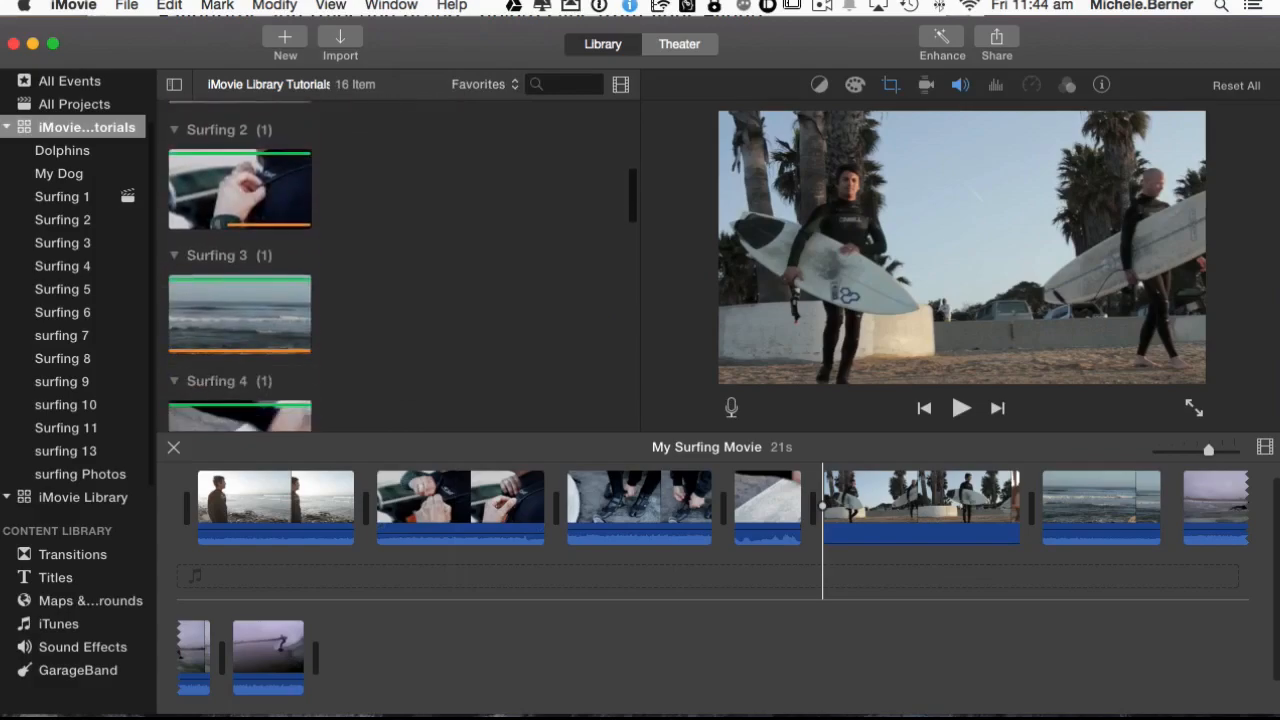
{"action": "scroll", "scroll_direction": "down", "scroll_amount": 3}
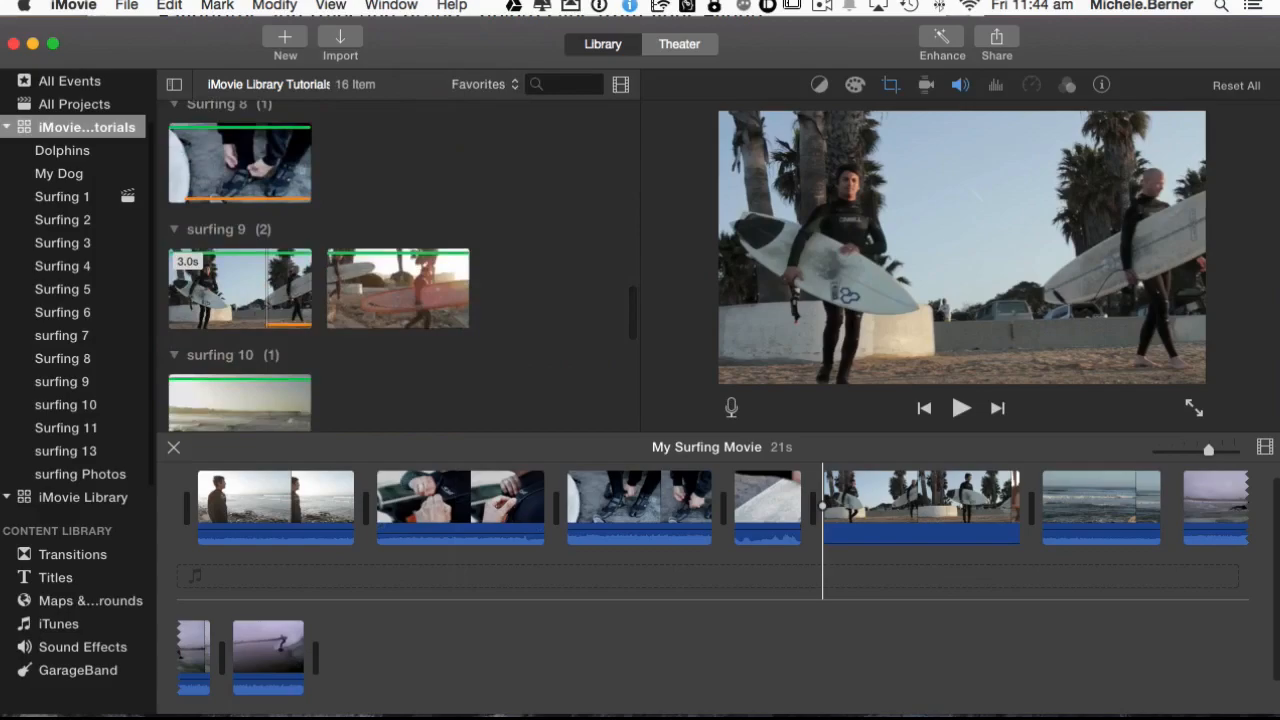
{"action": "scroll", "scroll_direction": "down", "scroll_amount": 3}
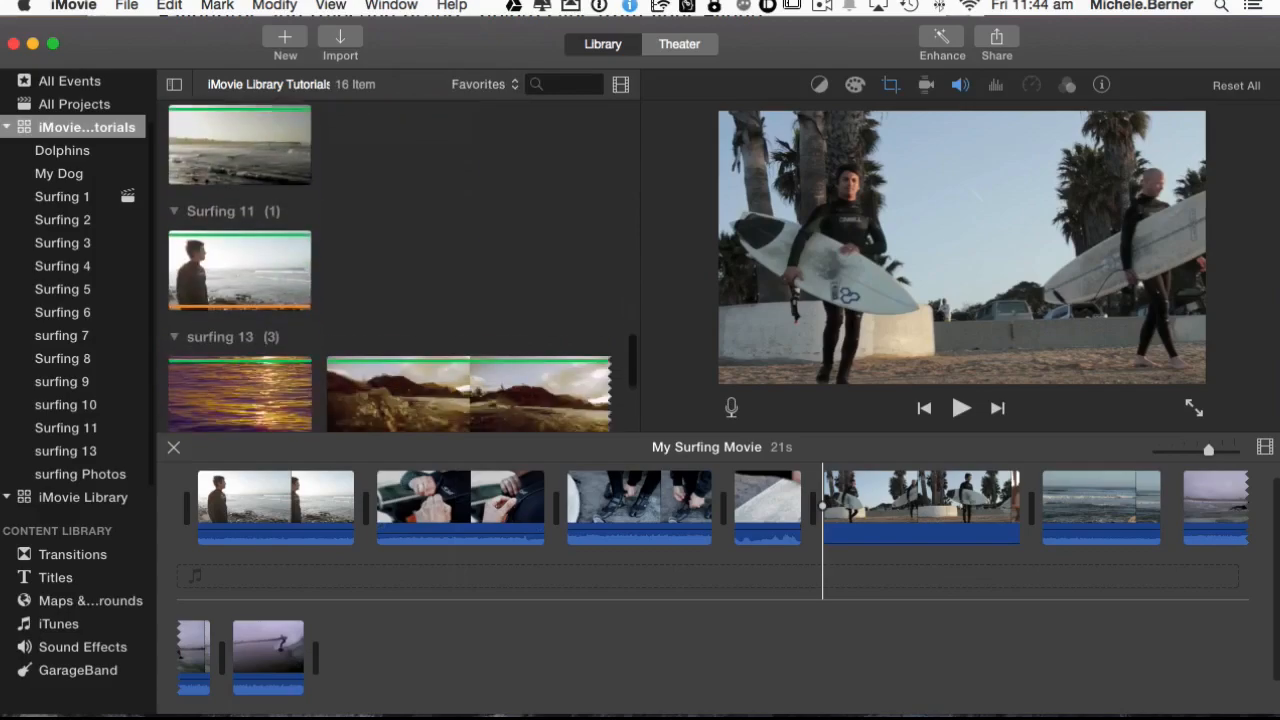
{"action": "scroll", "scroll_direction": "down", "scroll_amount": 3}
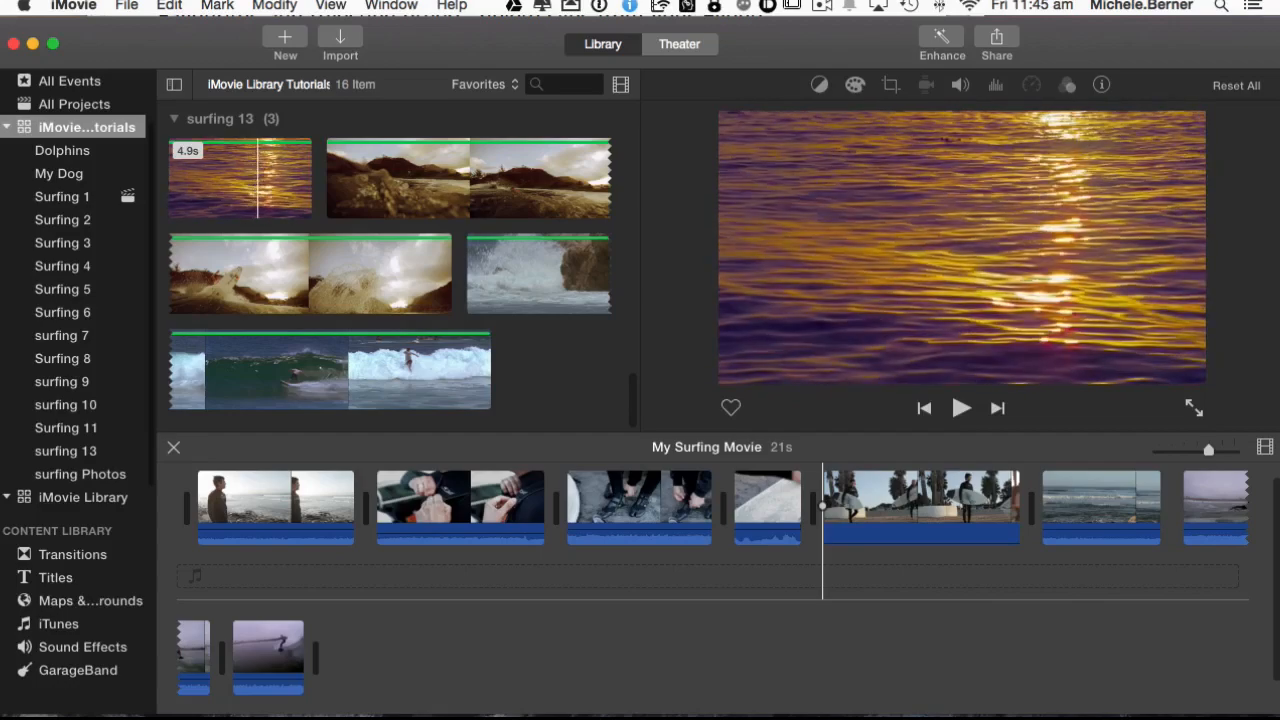
Pick the rocky-shore clip in surfing 13 and insert it at the playhead via Edit > Insert.
{"action": "left_click", "coordinate": [240, 178]}
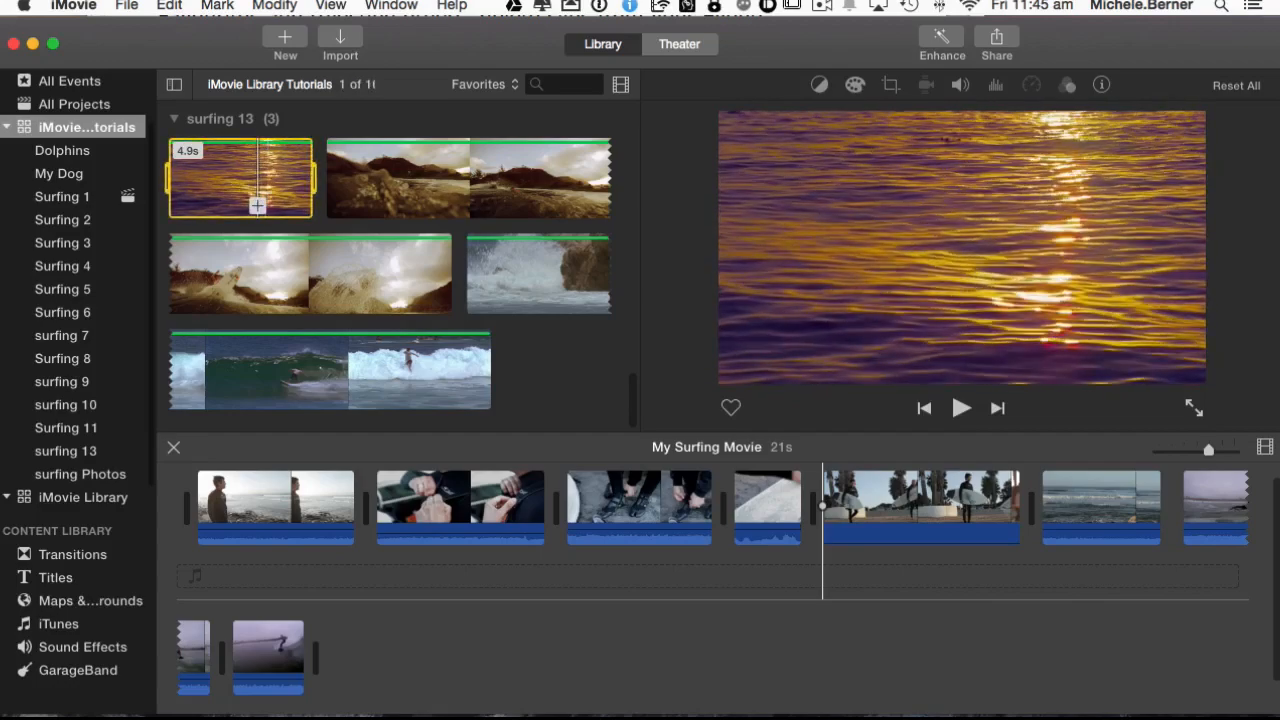
{"action": "mouse_move", "coordinate": [258, 204]}
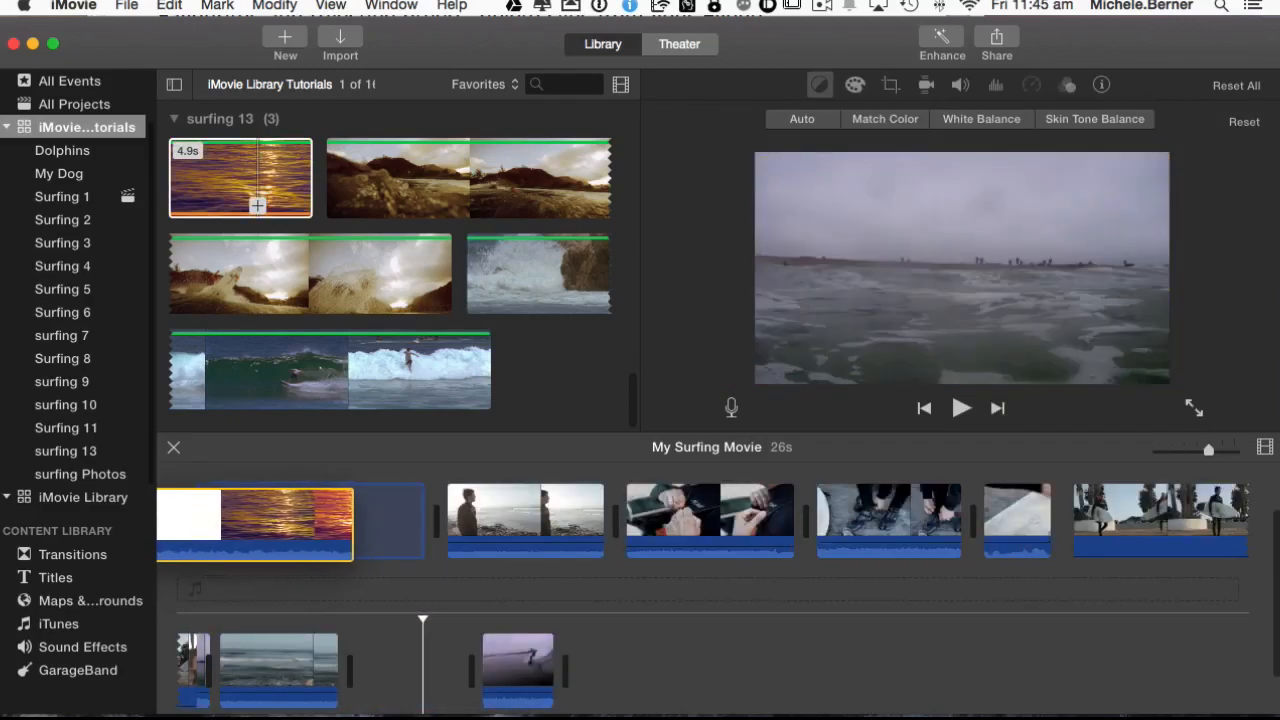
{"action": "left_click", "coordinate": [290, 522]}
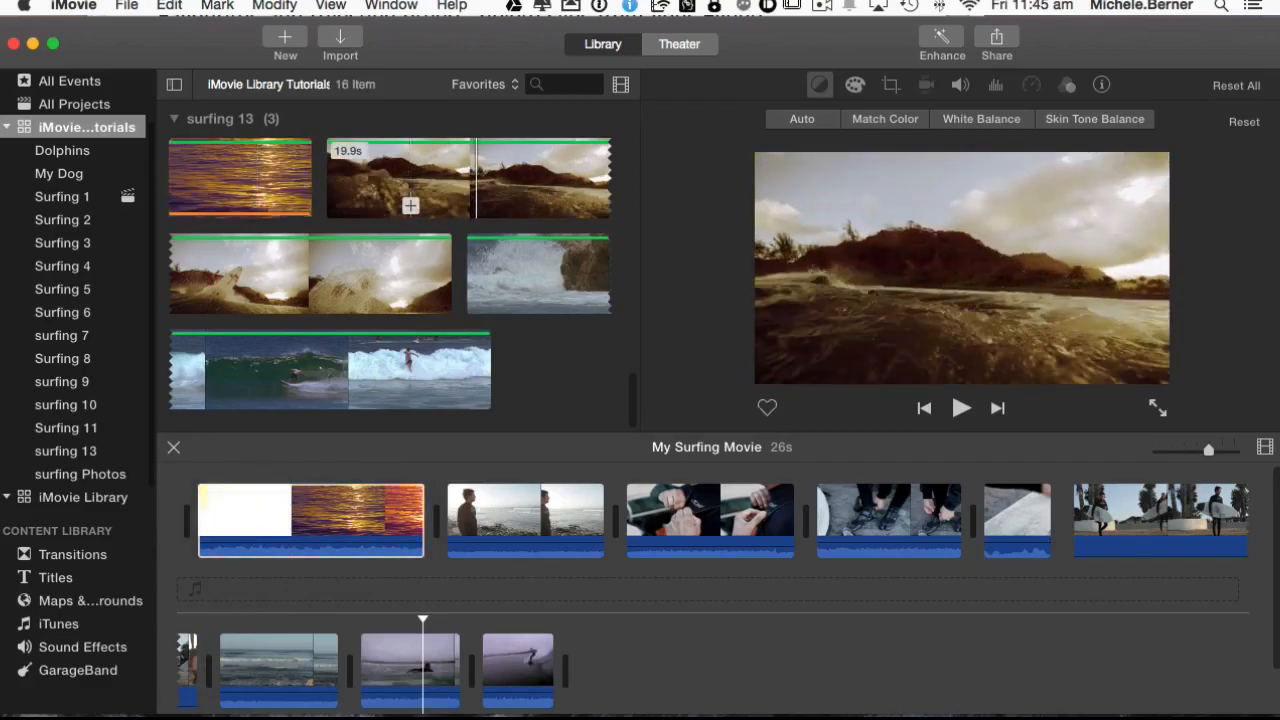
{"action": "left_click", "coordinate": [470, 178]}
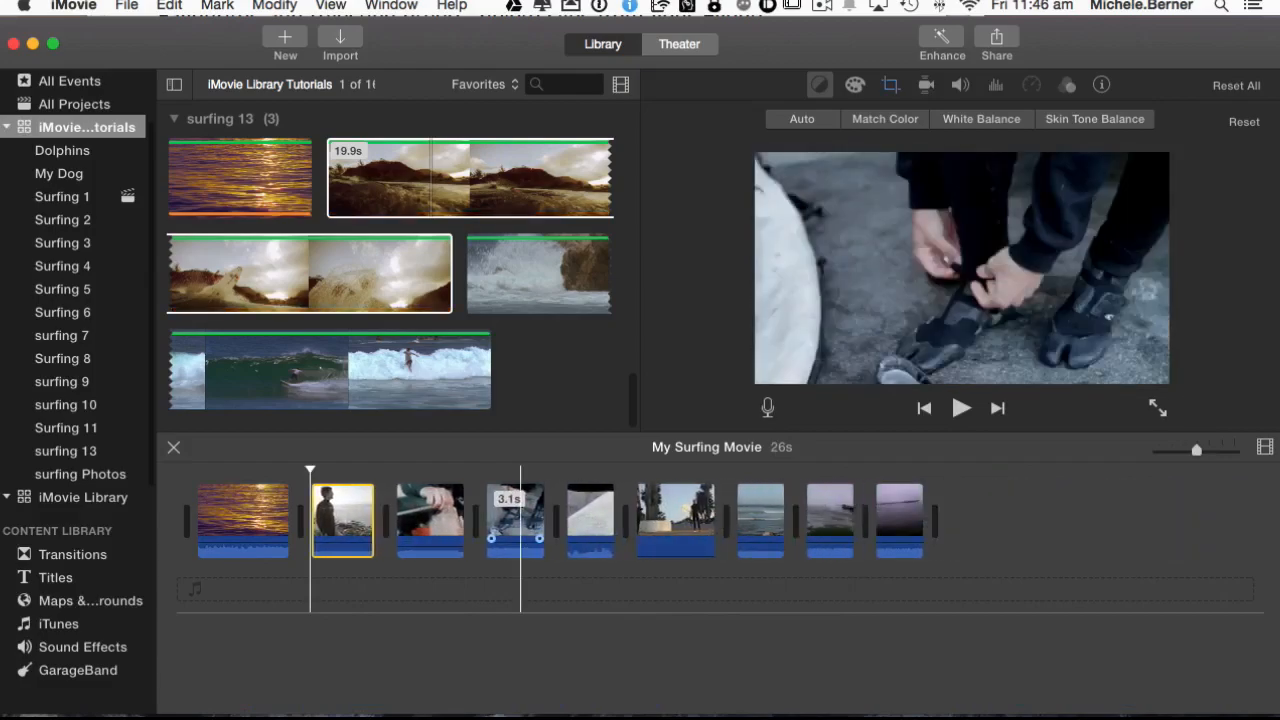
{"action": "left_click", "coordinate": [470, 178]}
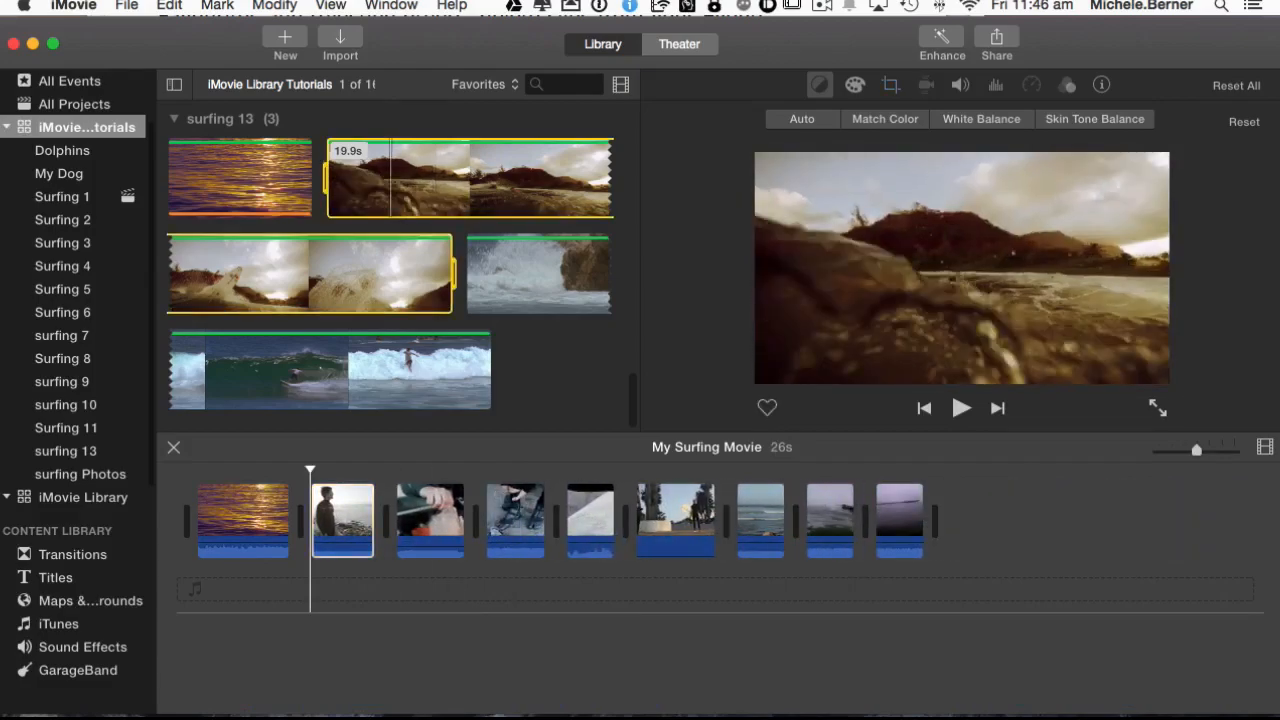
{"action": "left_click", "coordinate": [172, 8]}
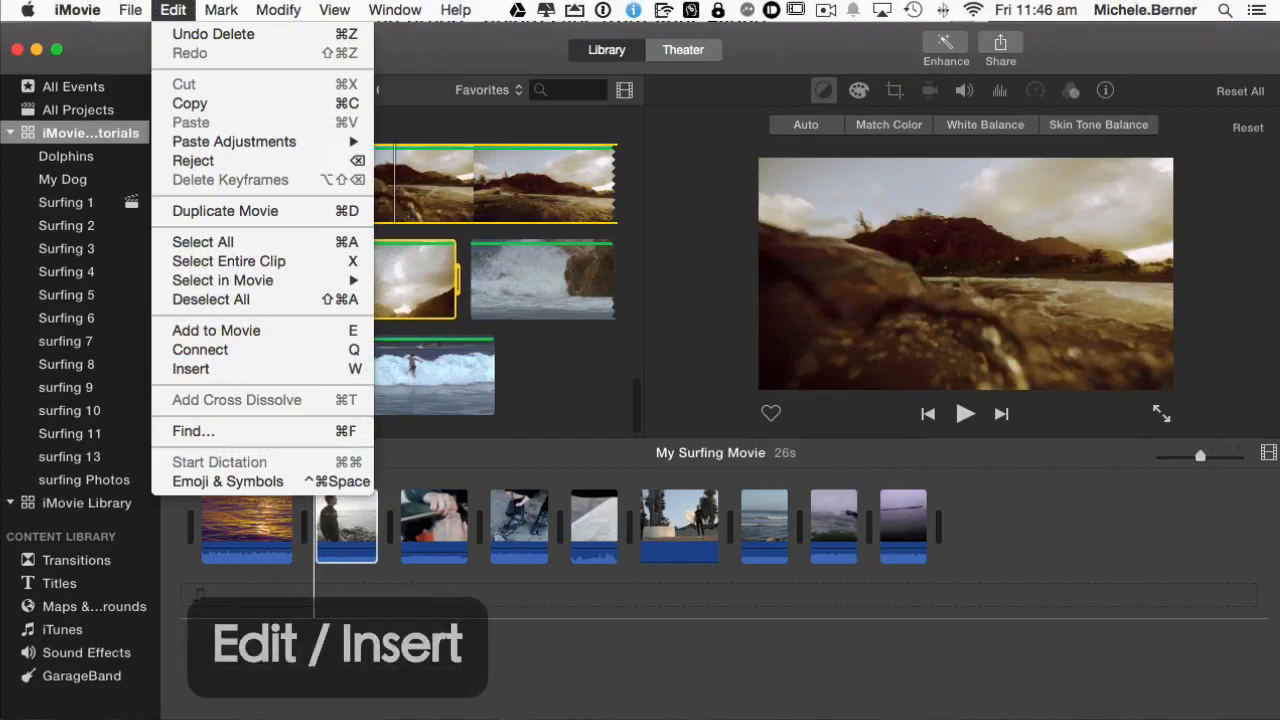
{"action": "mouse_move", "coordinate": [190, 368]}
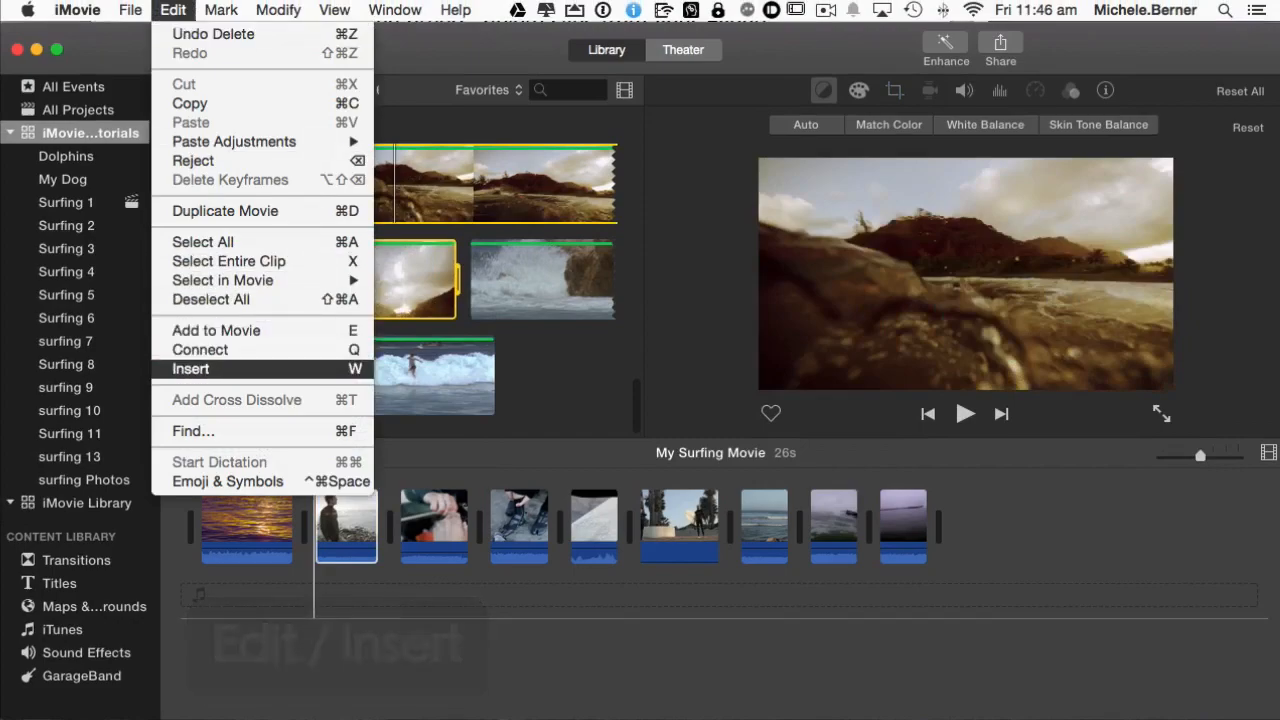
{"action": "left_click", "coordinate": [190, 368]}
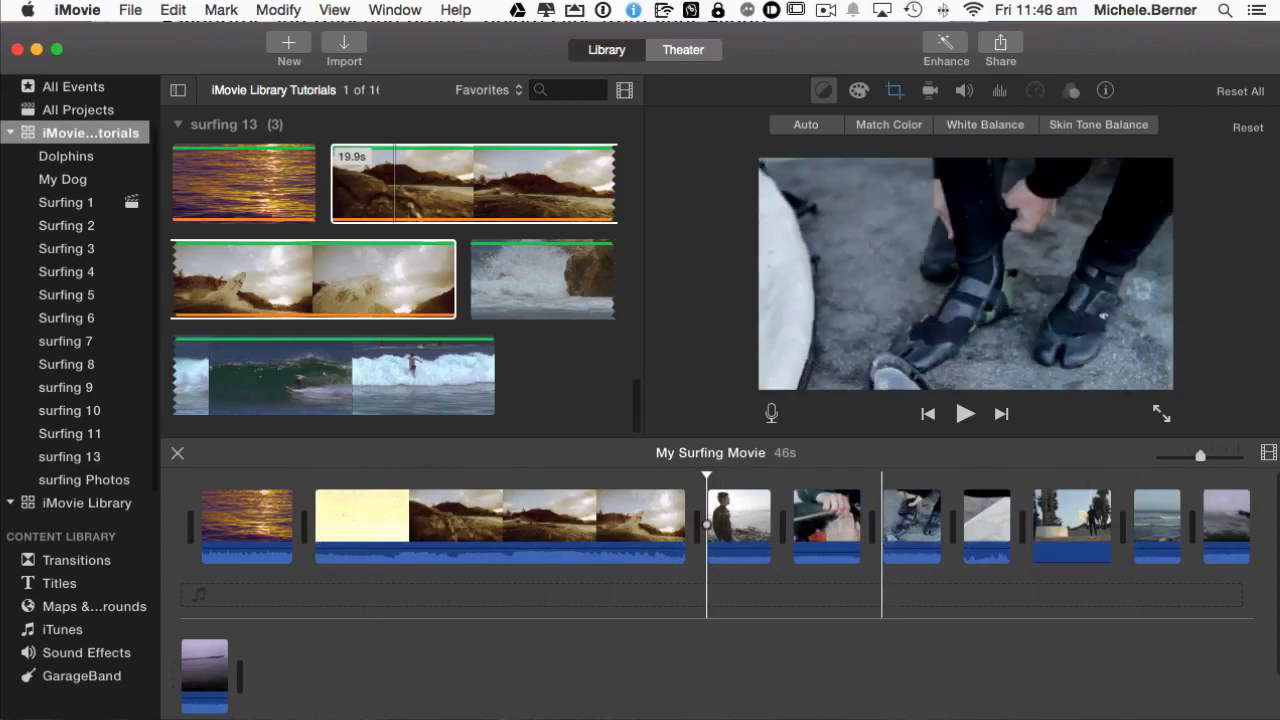
Set a later insertion point and insert the chosen clip there too, growing the movie to 1m 6s.
{"action": "left_click", "coordinate": [880, 544]}
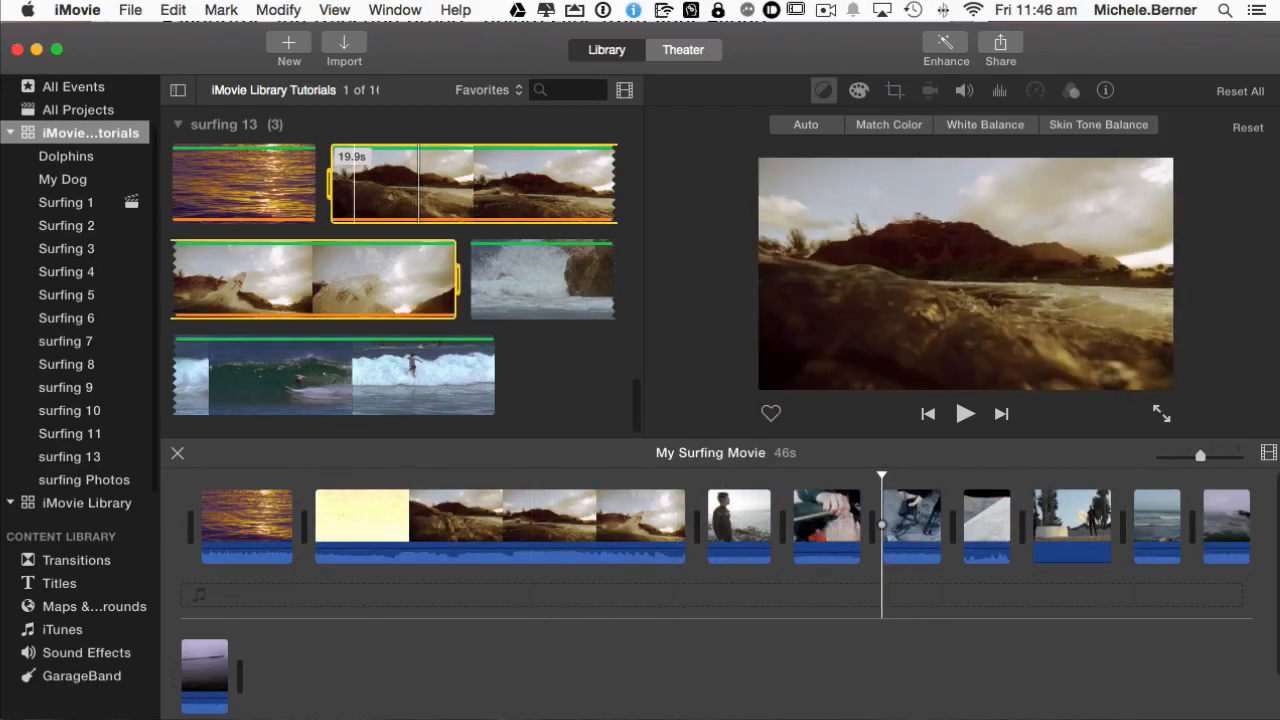
{"action": "left_click", "coordinate": [172, 10]}
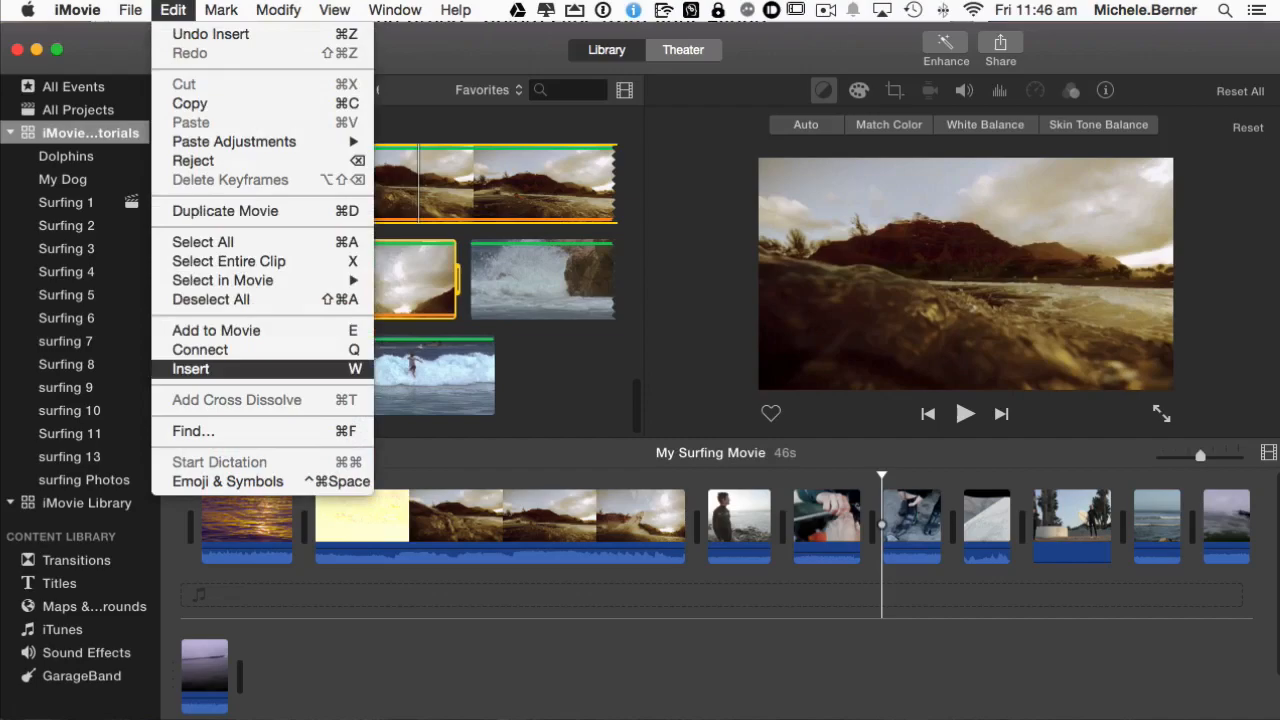
{"action": "left_click", "coordinate": [190, 368]}
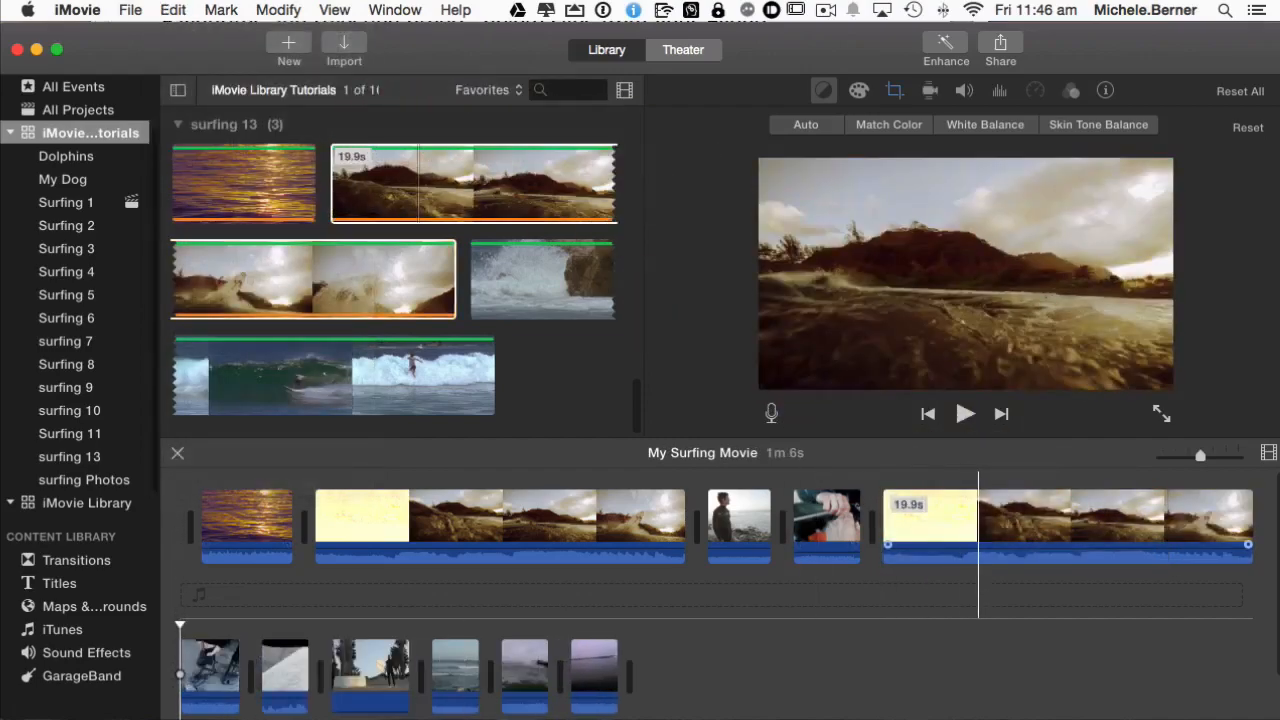
Drop the second inserted clip and end the movie with the surfing 13 wave-surfing clip at 1m 3s.
{"action": "left_click", "coordinate": [1064, 524]}
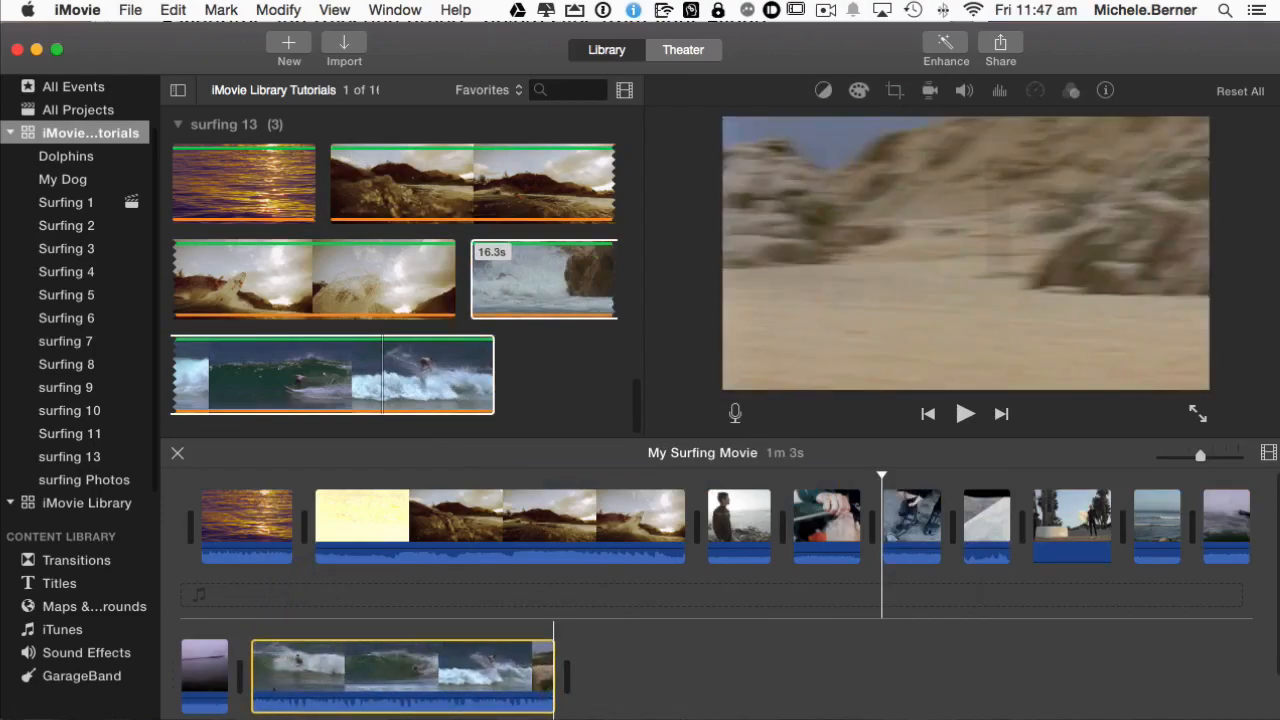
{"action": "left_click", "coordinate": [910, 524]}
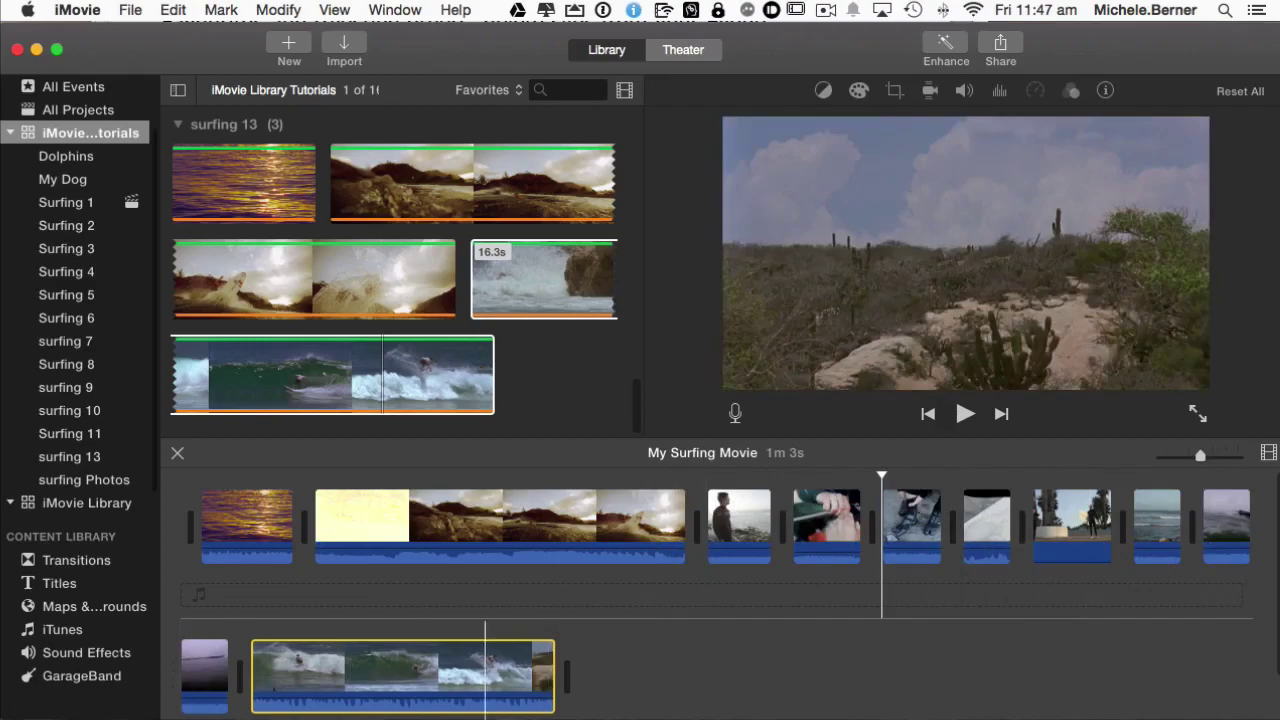
Reveal the ending wave-surfing clip's source in its surfing 13 event via the clip's context menu.
{"action": "left_click", "coordinate": [66, 272]}
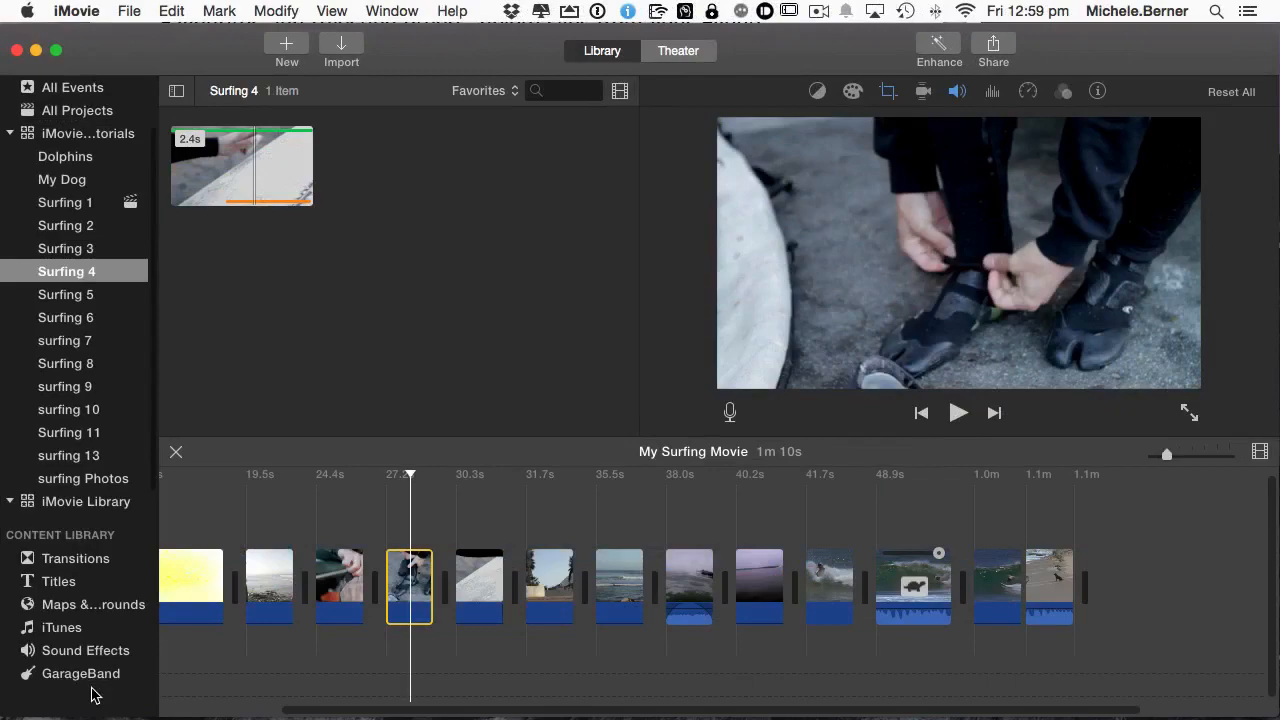
{"action": "mouse_move", "coordinate": [110, 684]}
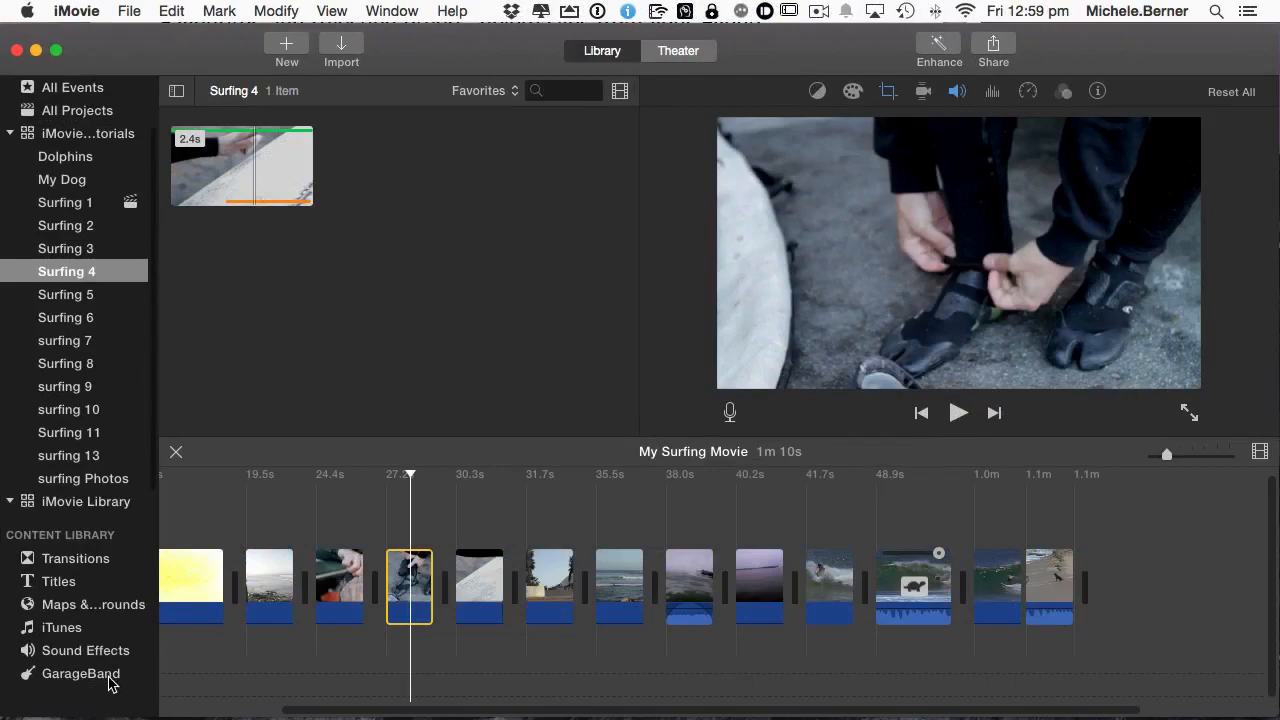
{"action": "mouse_move", "coordinate": [112, 684]}
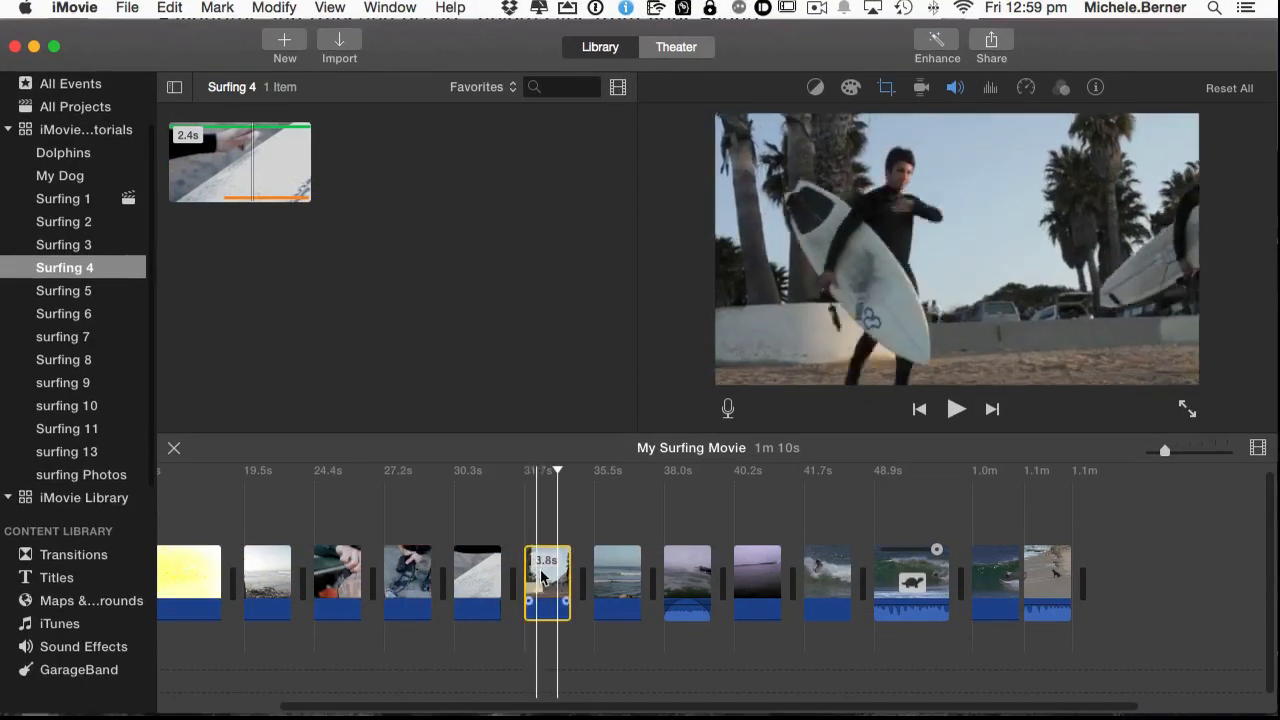
{"action": "right_click", "coordinate": [544, 580]}
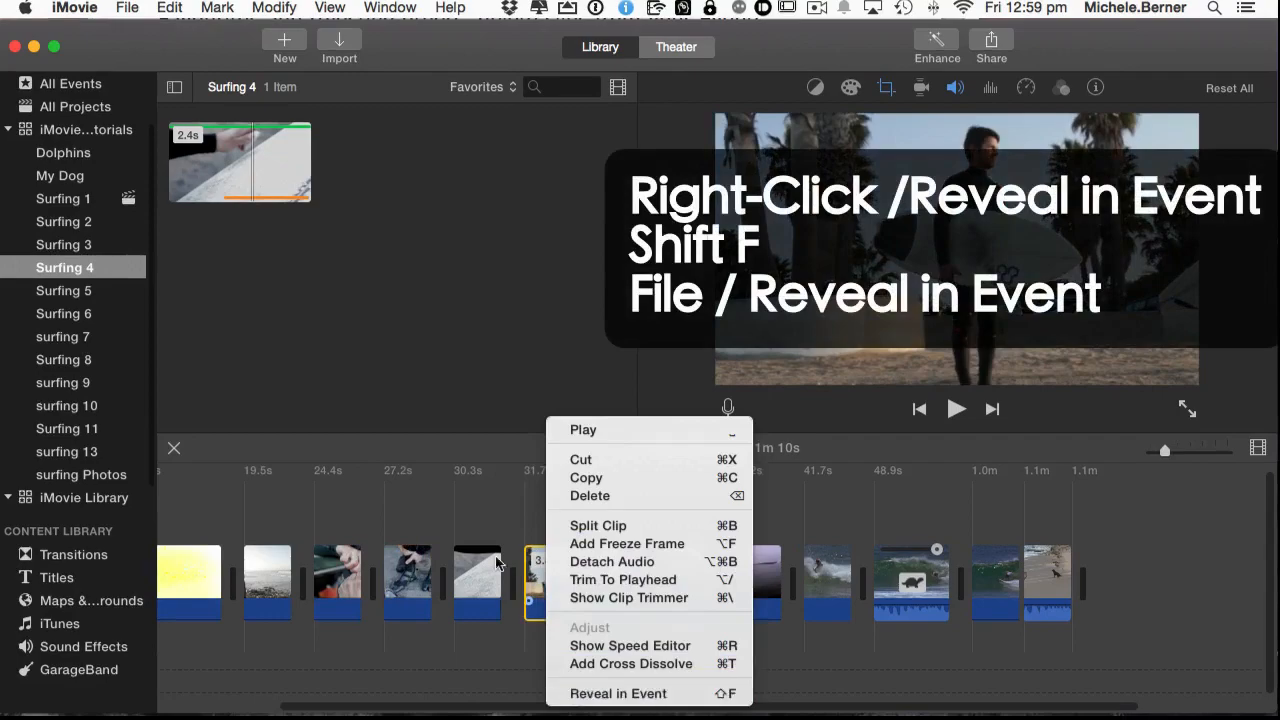
{"action": "left_click", "coordinate": [126, 4]}
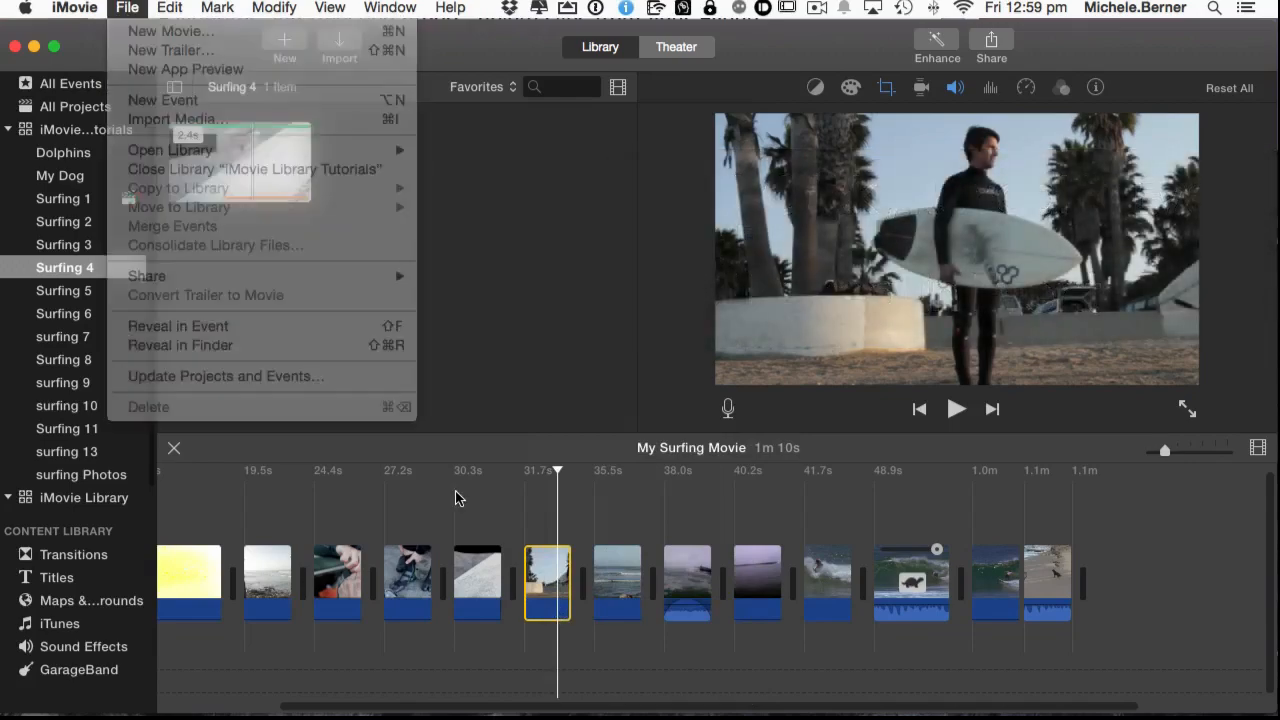
{"action": "right_click", "coordinate": [550, 584]}
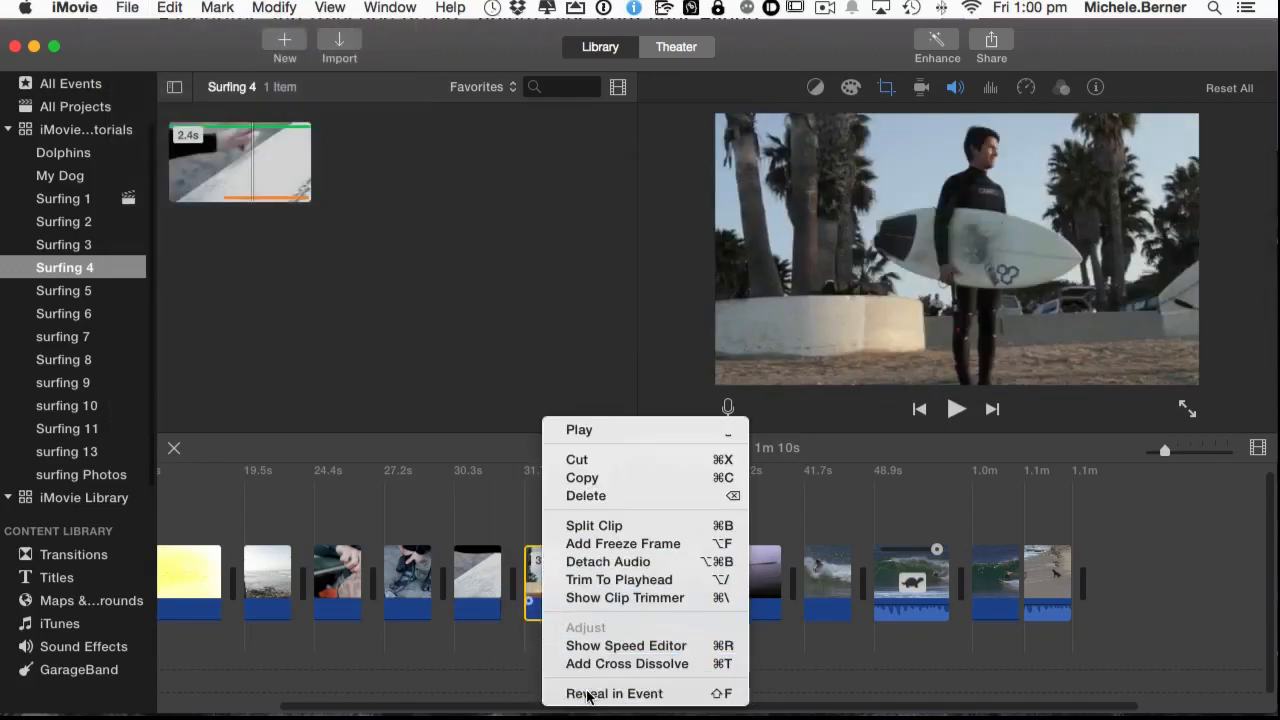
{"action": "left_click", "coordinate": [600, 694]}
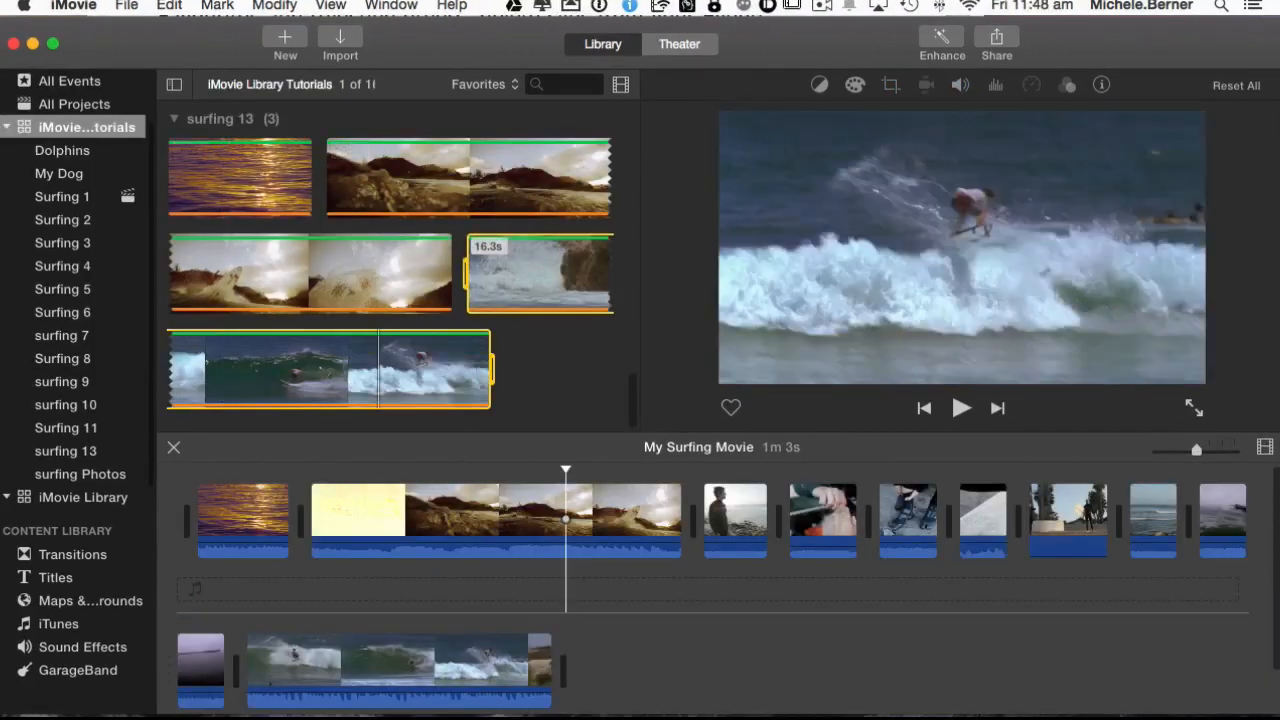
Trim the washed-out yellow start off the opening sunset clip, then drag it back to full length.
{"action": "left_click", "coordinate": [168, 6]}
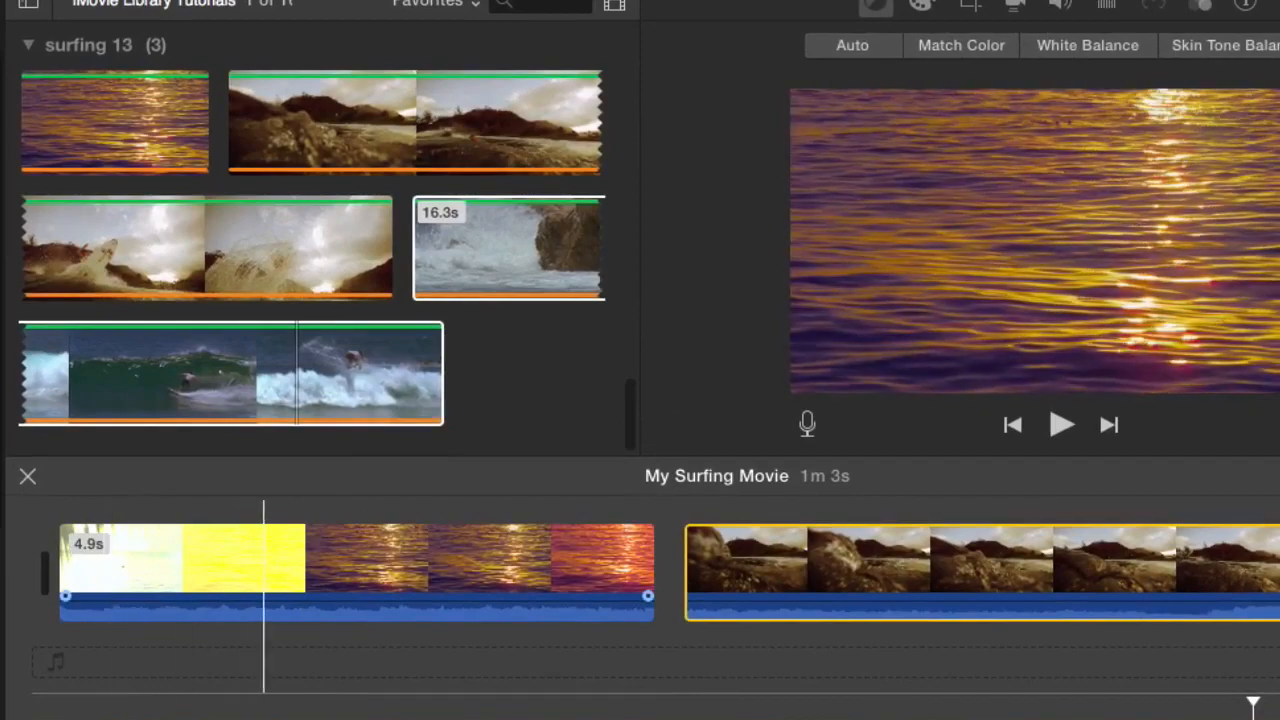
{"action": "left_click", "coordinate": [414, 576]}
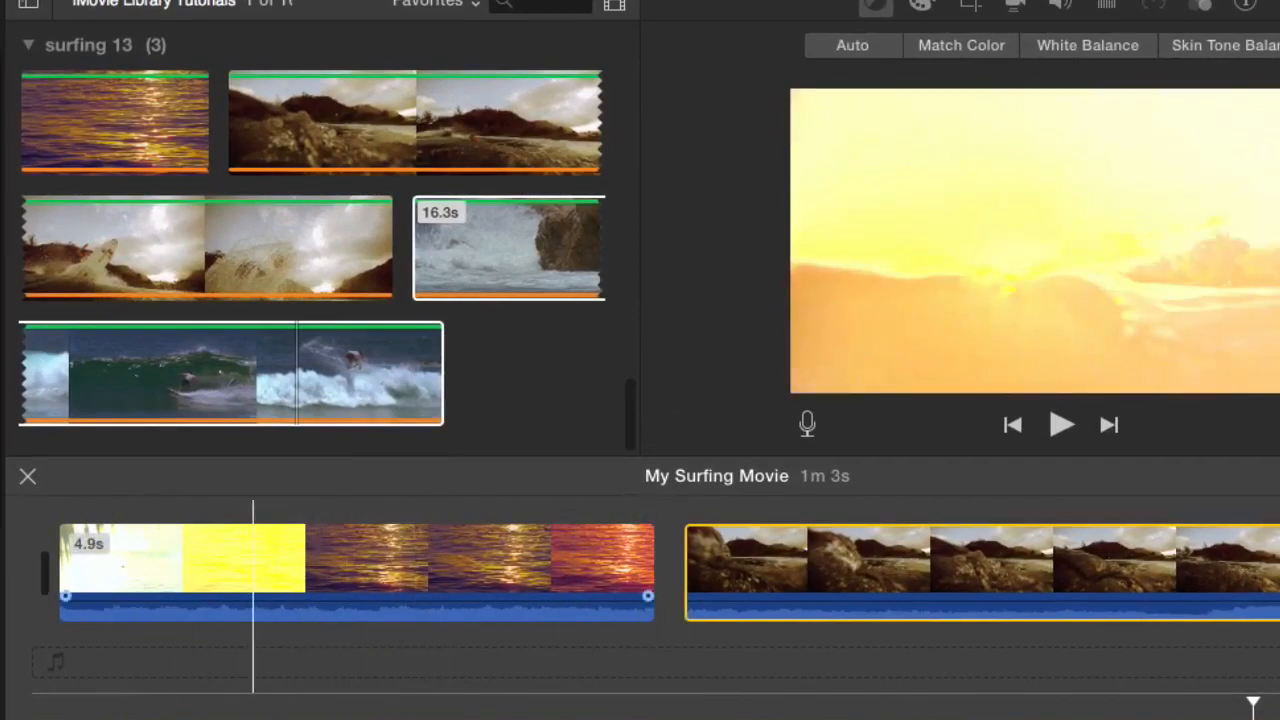
{"action": "left_click", "coordinate": [144, 570]}
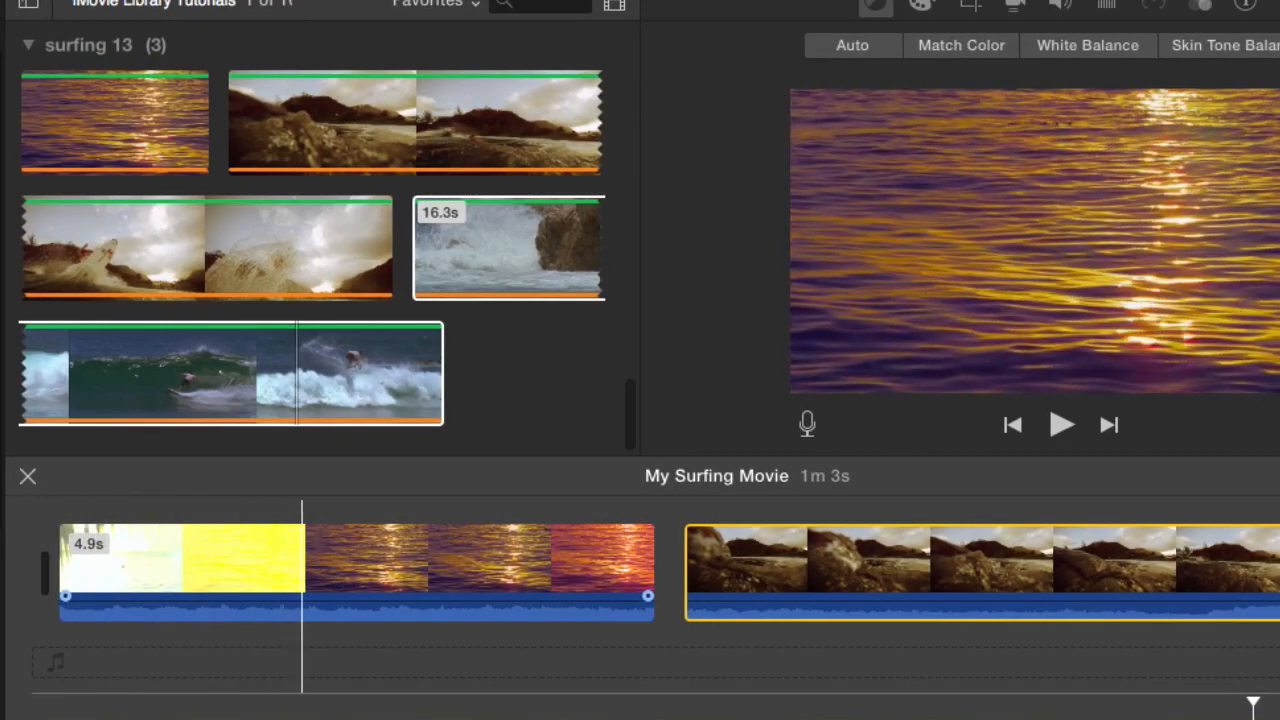
{"action": "left_click", "coordinate": [158, 570]}
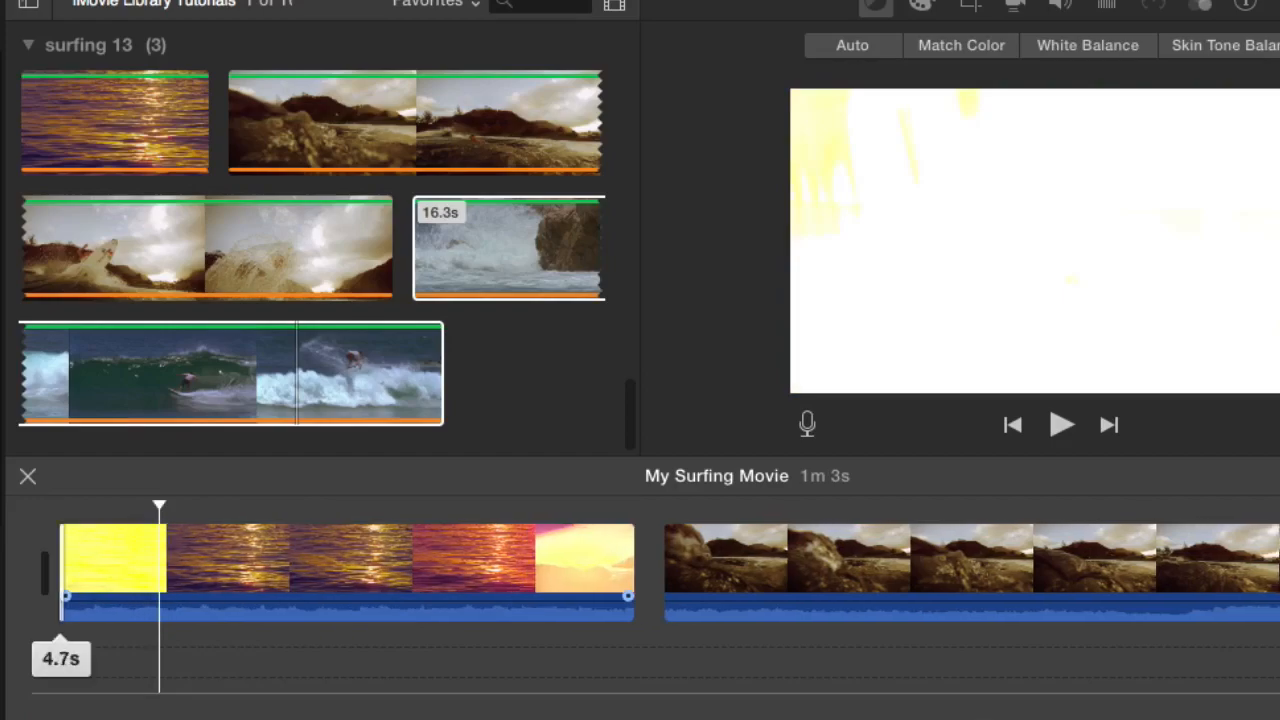
{"action": "left_click_drag", "start_coordinate": [628, 596], "coordinate": [560, 596]}
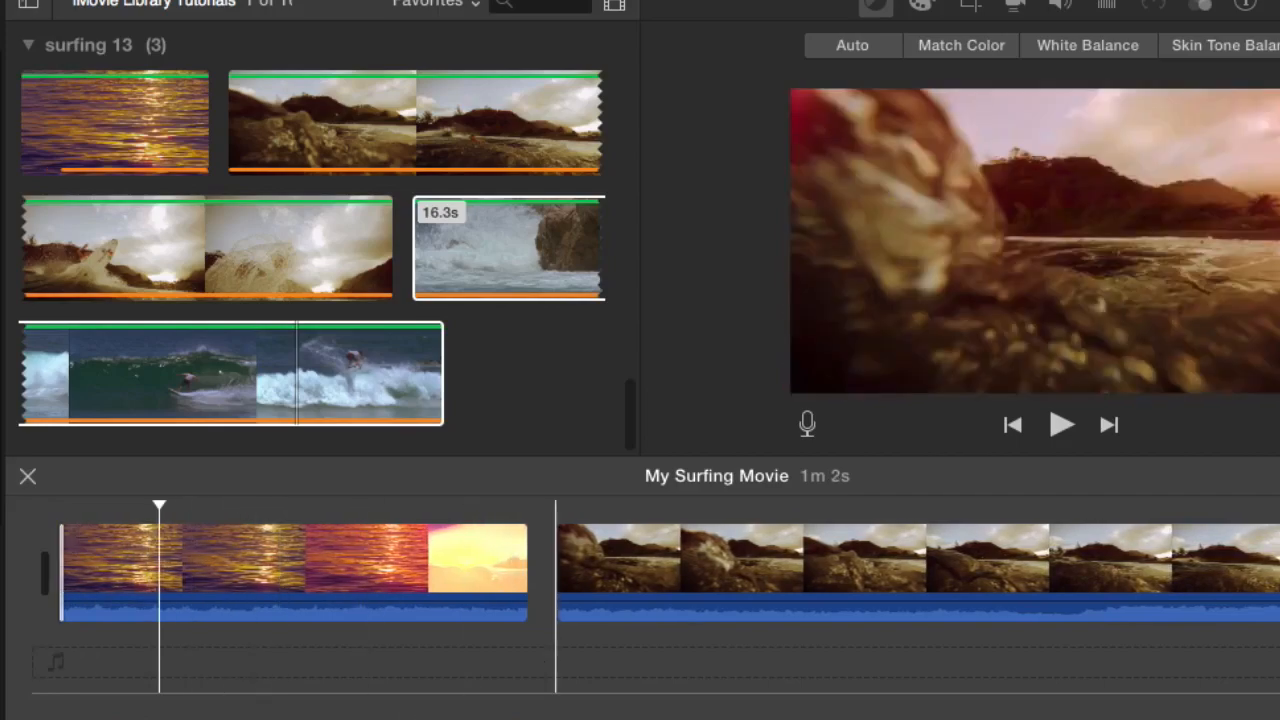
{"action": "left_click_drag", "start_coordinate": [556, 596], "coordinate": [478, 596]}
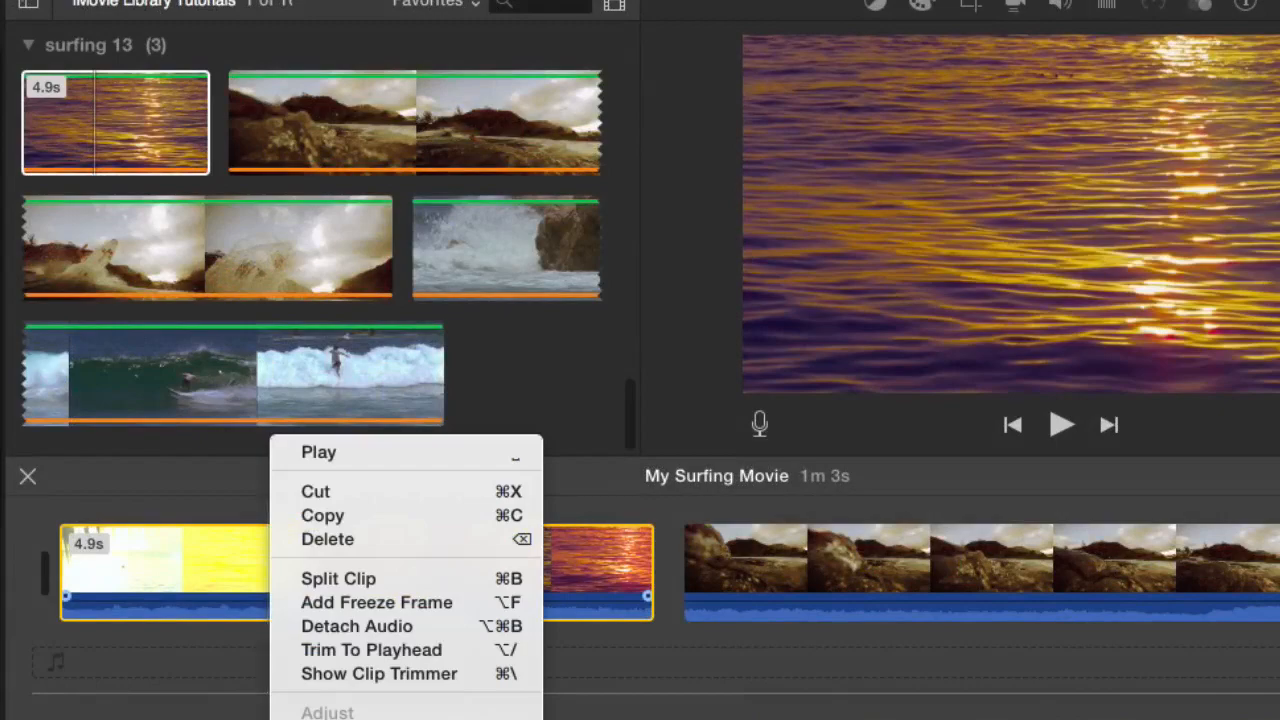
{"action": "mouse_move", "coordinate": [338, 578]}
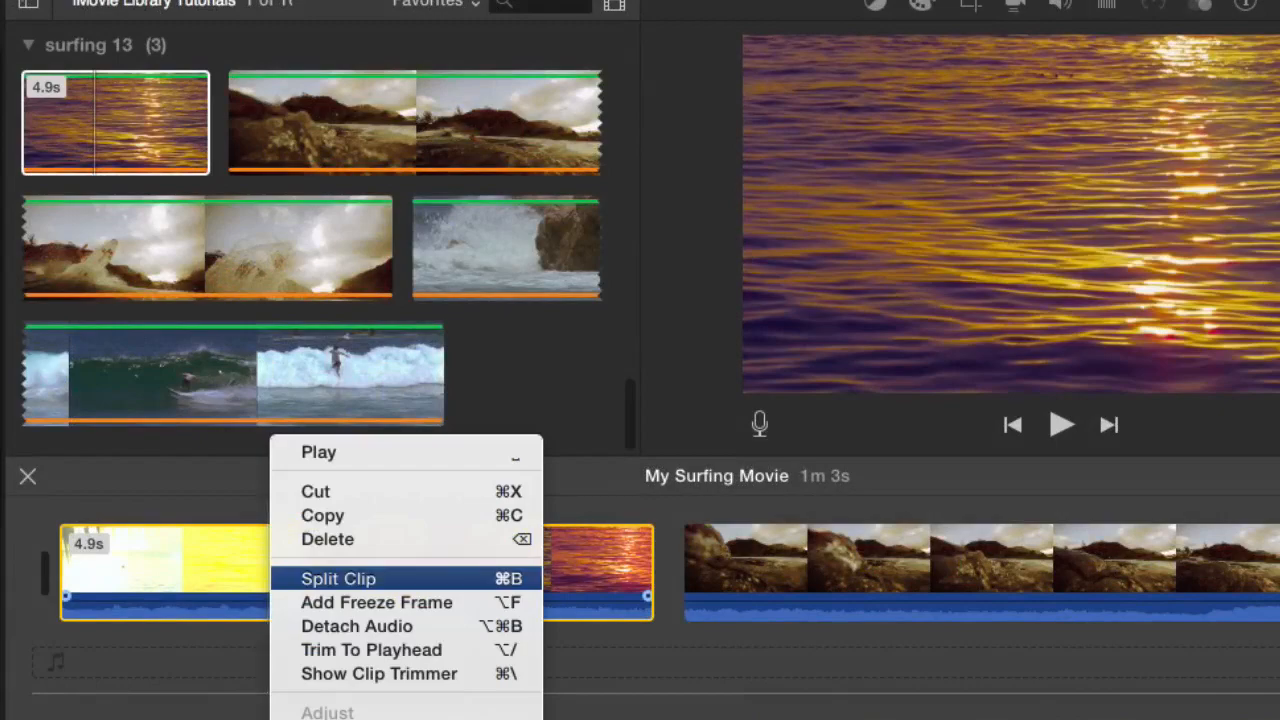
Split the opening sunset clip at the playhead twice, leaving a 2.9s sunset-only opening.
{"action": "left_click", "coordinate": [338, 578]}
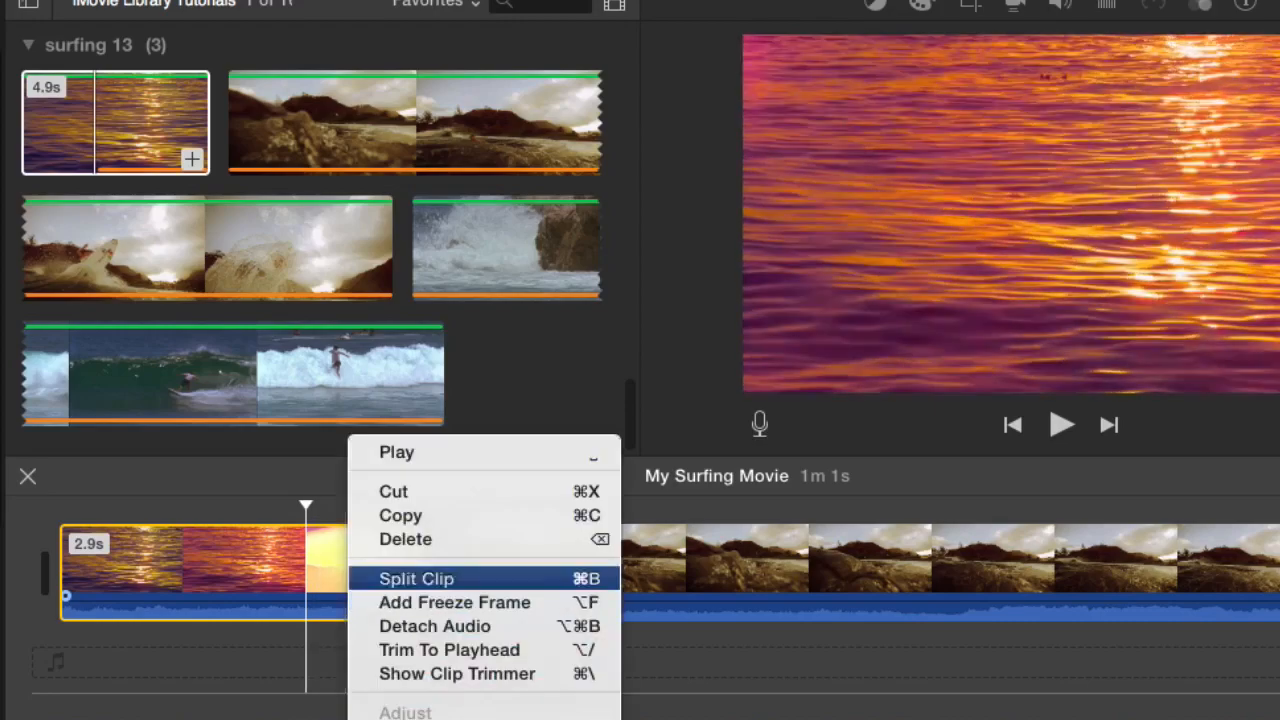
{"action": "left_click", "coordinate": [416, 578]}
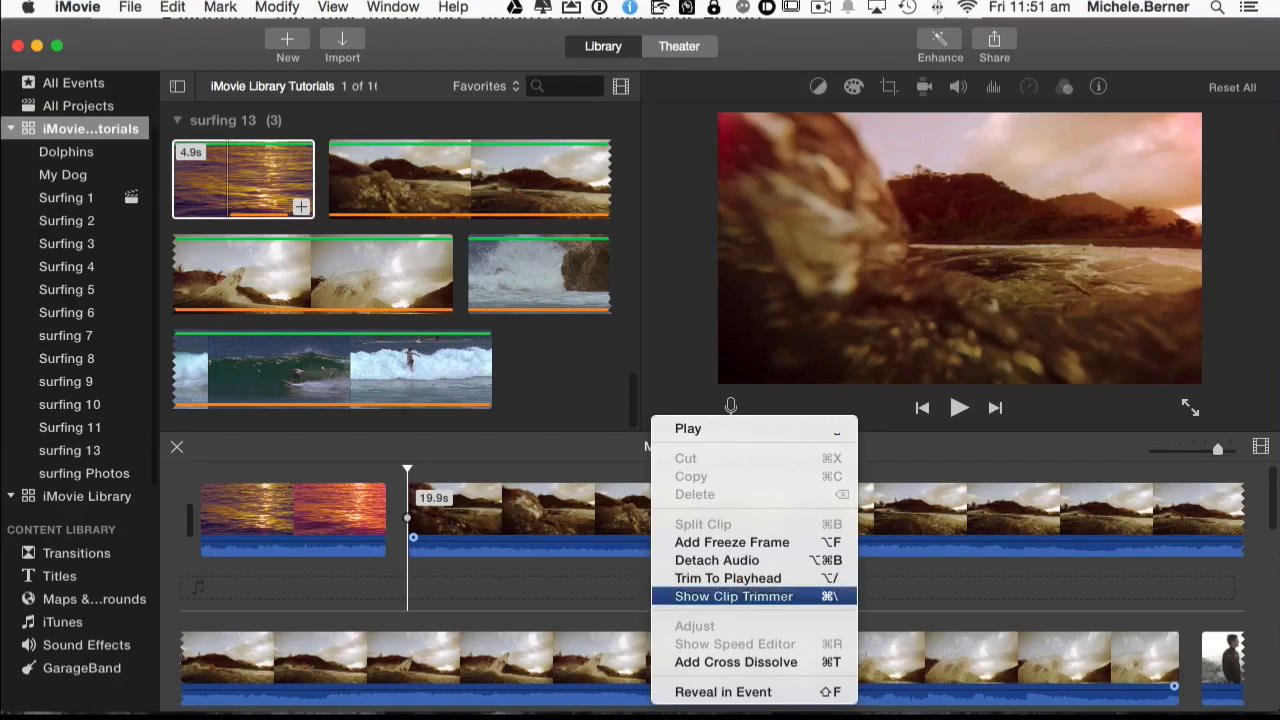
Shorten the rocky-shore clip's used range to 17.6s in the Clip Trimmer, bringing the movie near 1m.
{"action": "left_click", "coordinate": [732, 596]}
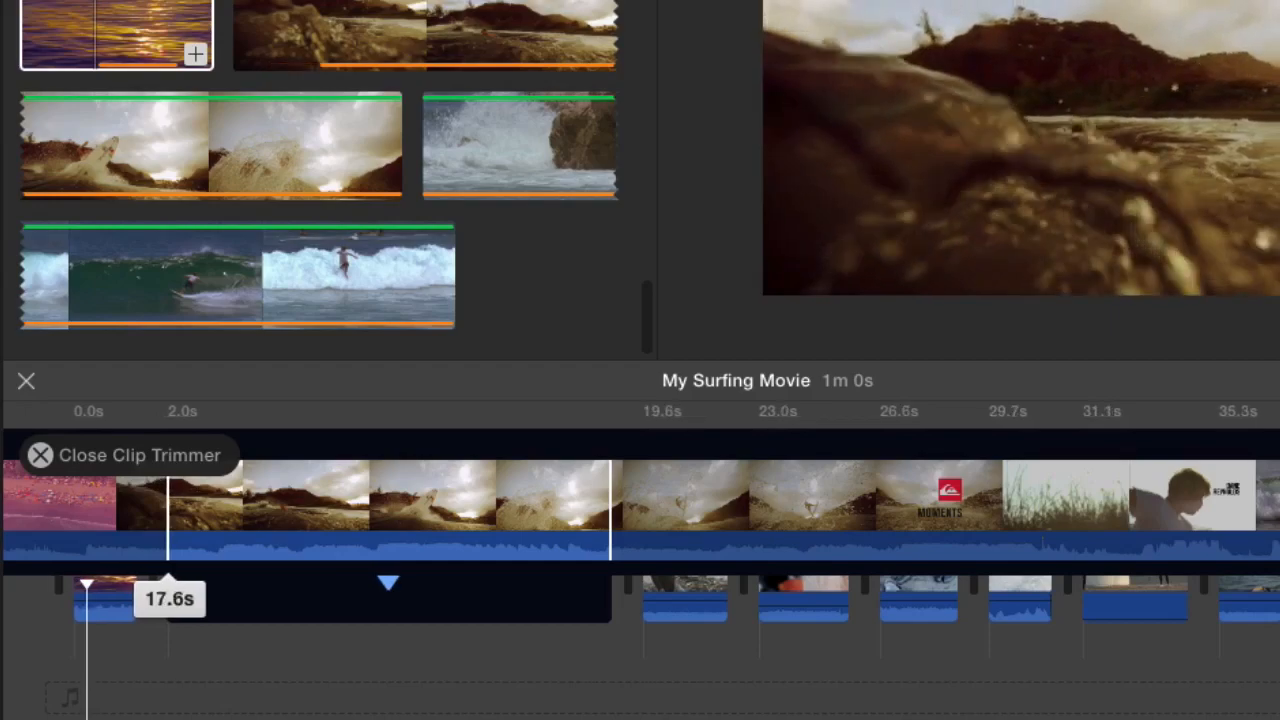
{"action": "left_click_drag", "start_coordinate": [88, 584], "coordinate": [116, 584]}
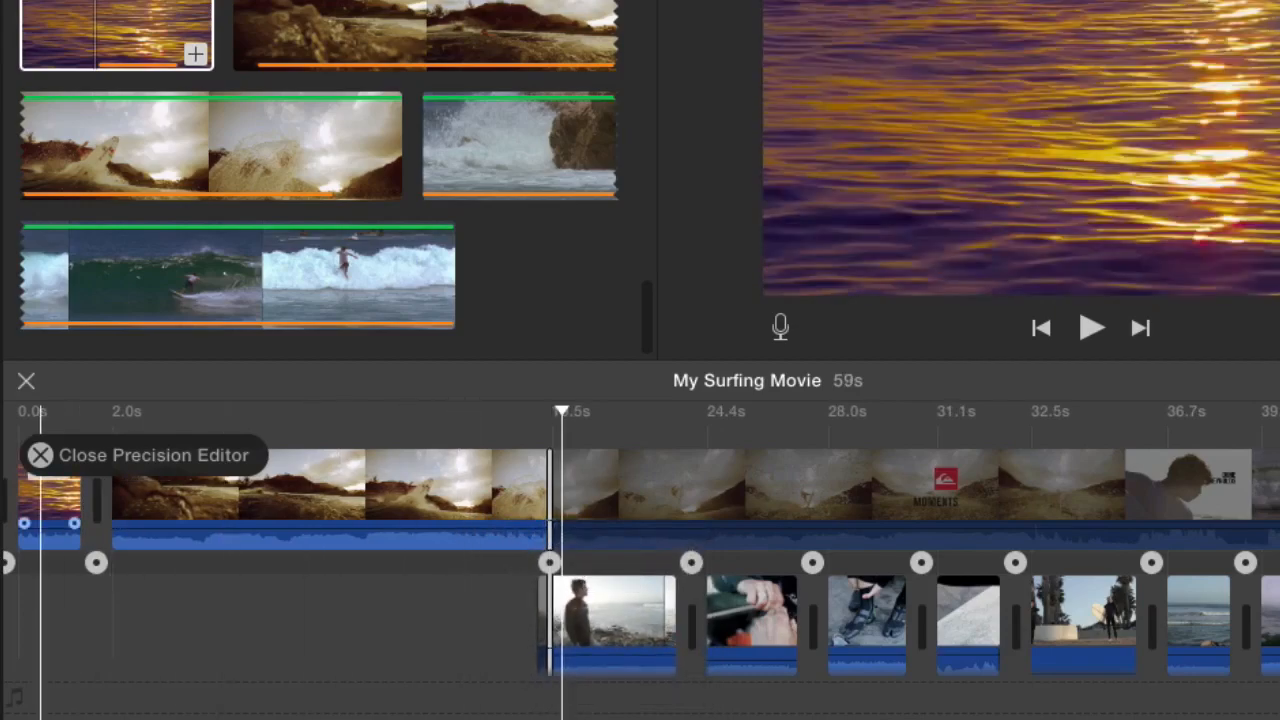
Fine-tune the cut between the first two clips in the Precision Editor, bringing the movie to 58s.
{"action": "left_click", "coordinate": [40, 456]}
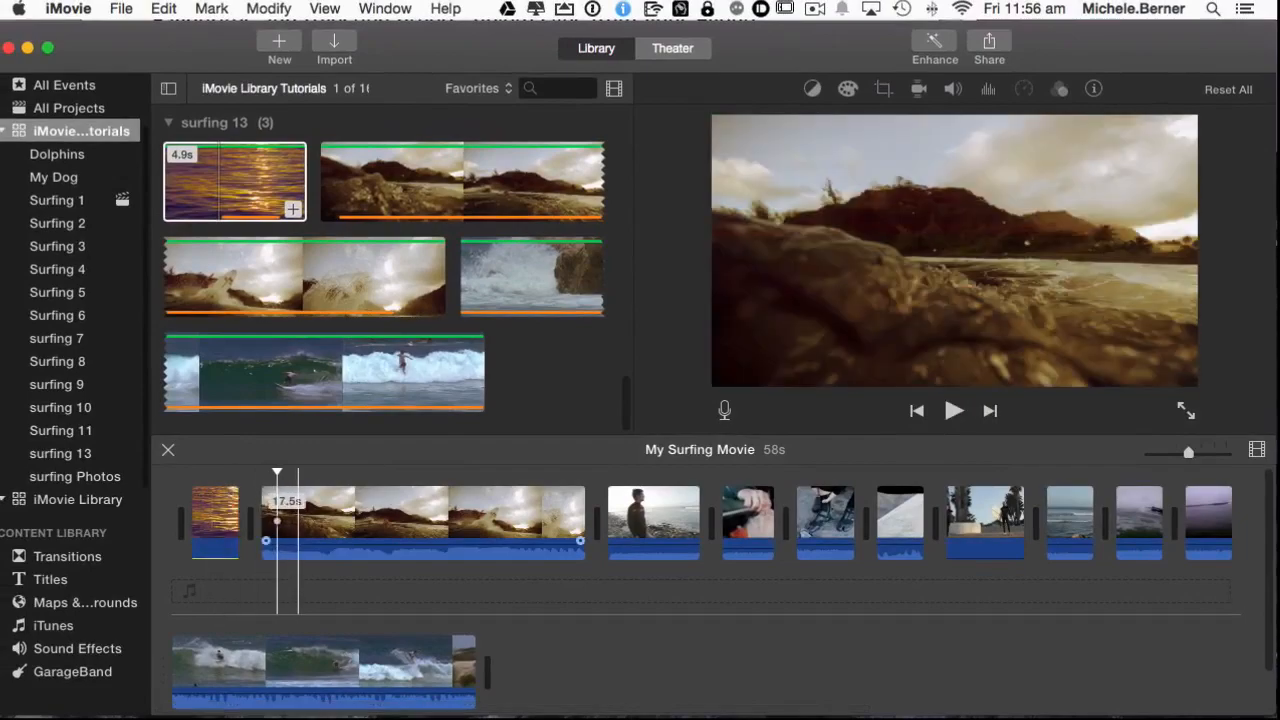
Play back the edited 58s movie past the trimmed opening, stop it, and browse to later surf clips.
{"action": "left_click", "coordinate": [954, 410]}
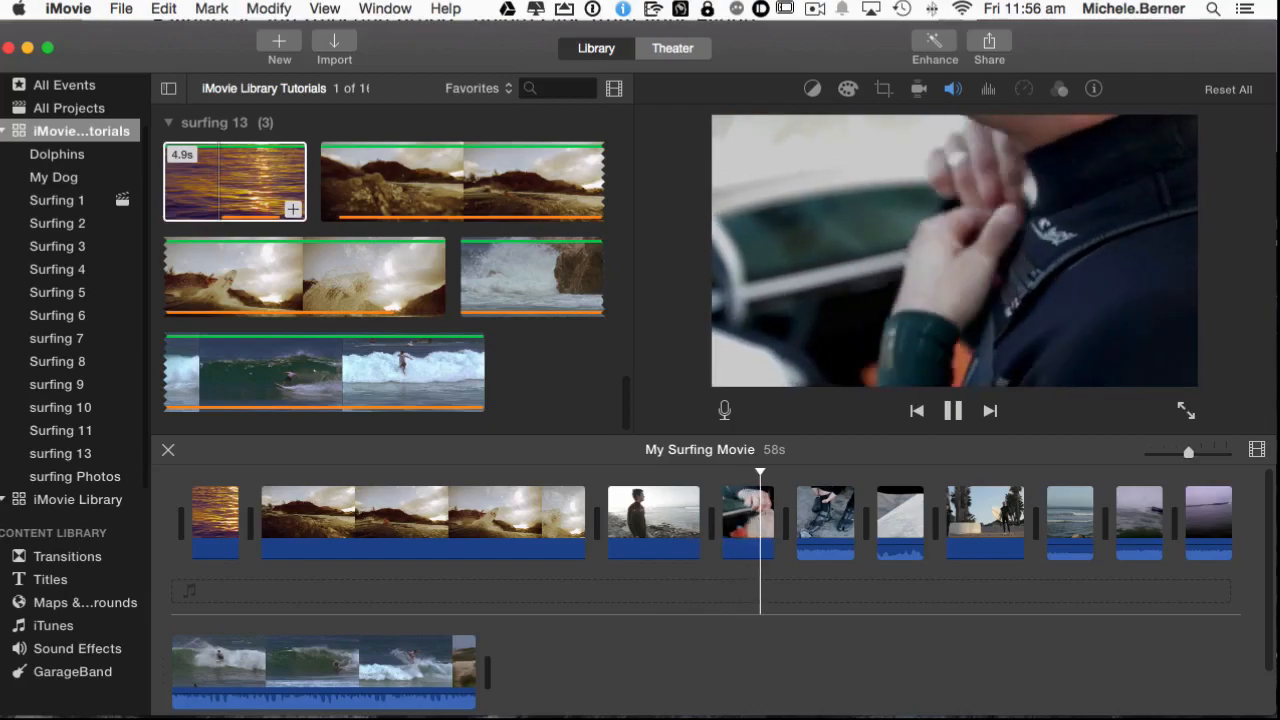
{"action": "left_click", "coordinate": [952, 412]}
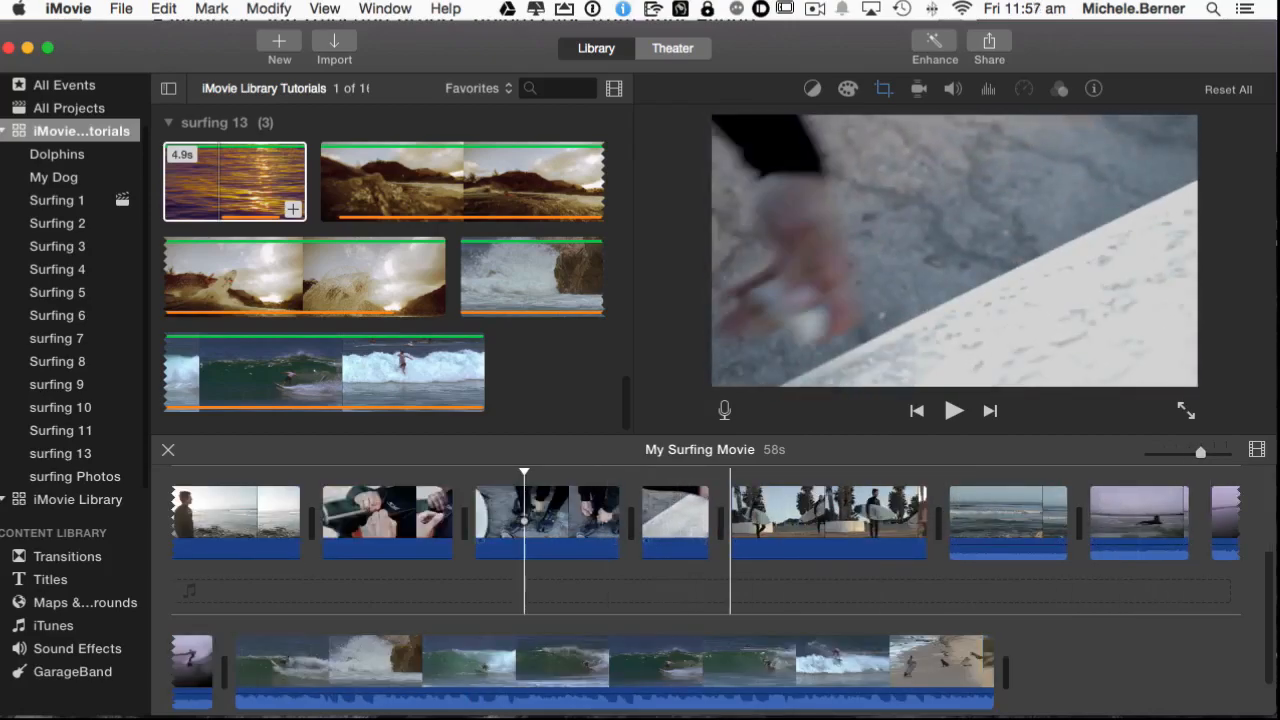
{"action": "left_click", "coordinate": [548, 520]}
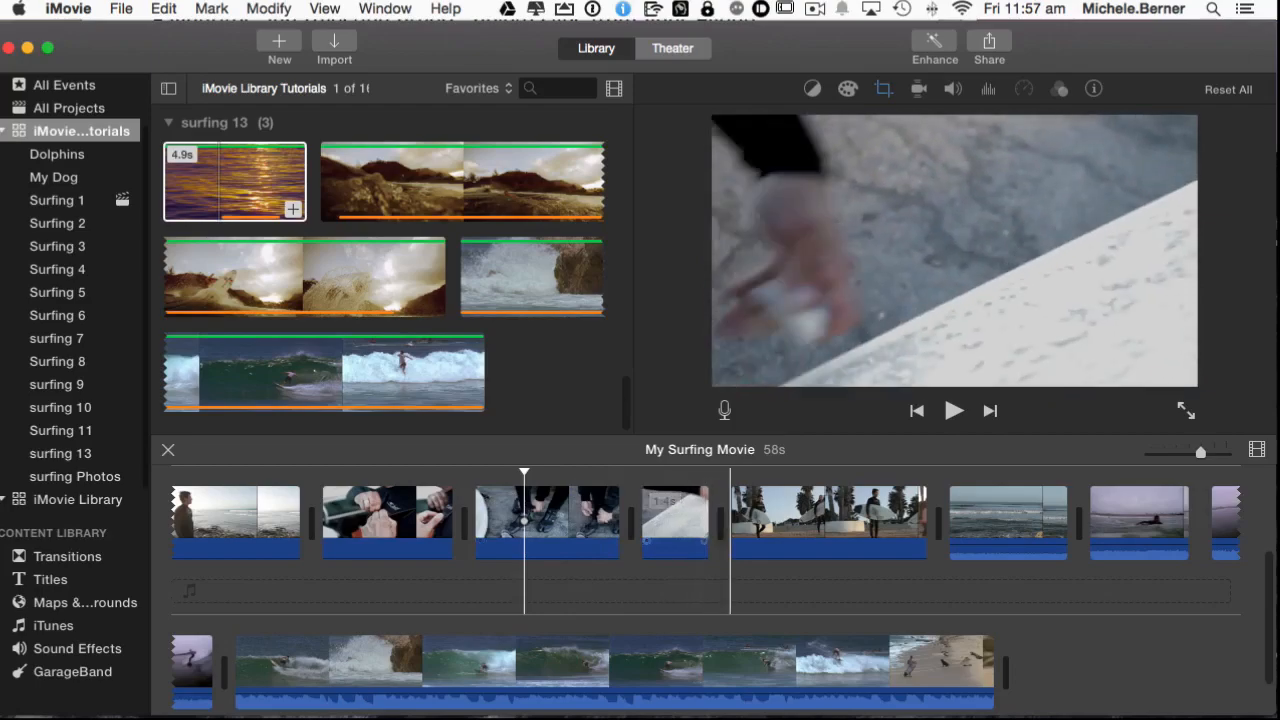
{"action": "left_click", "coordinate": [828, 524]}
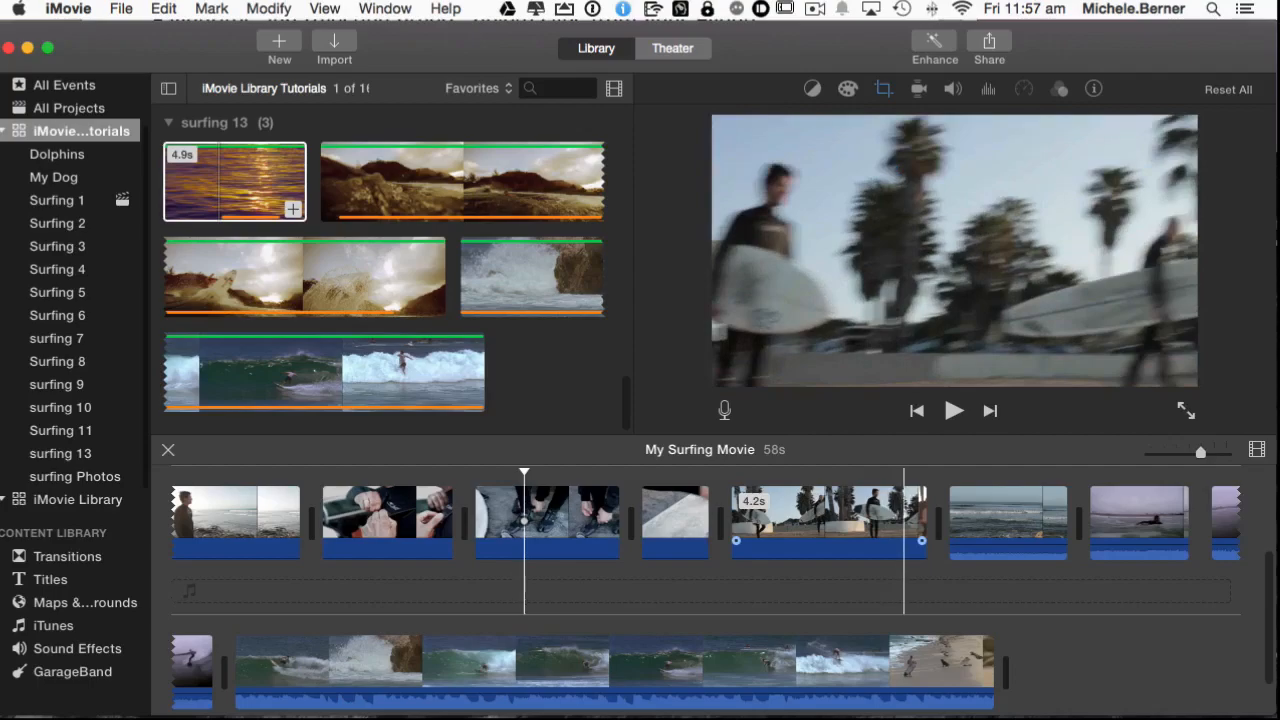
{"action": "left_click", "coordinate": [828, 524]}
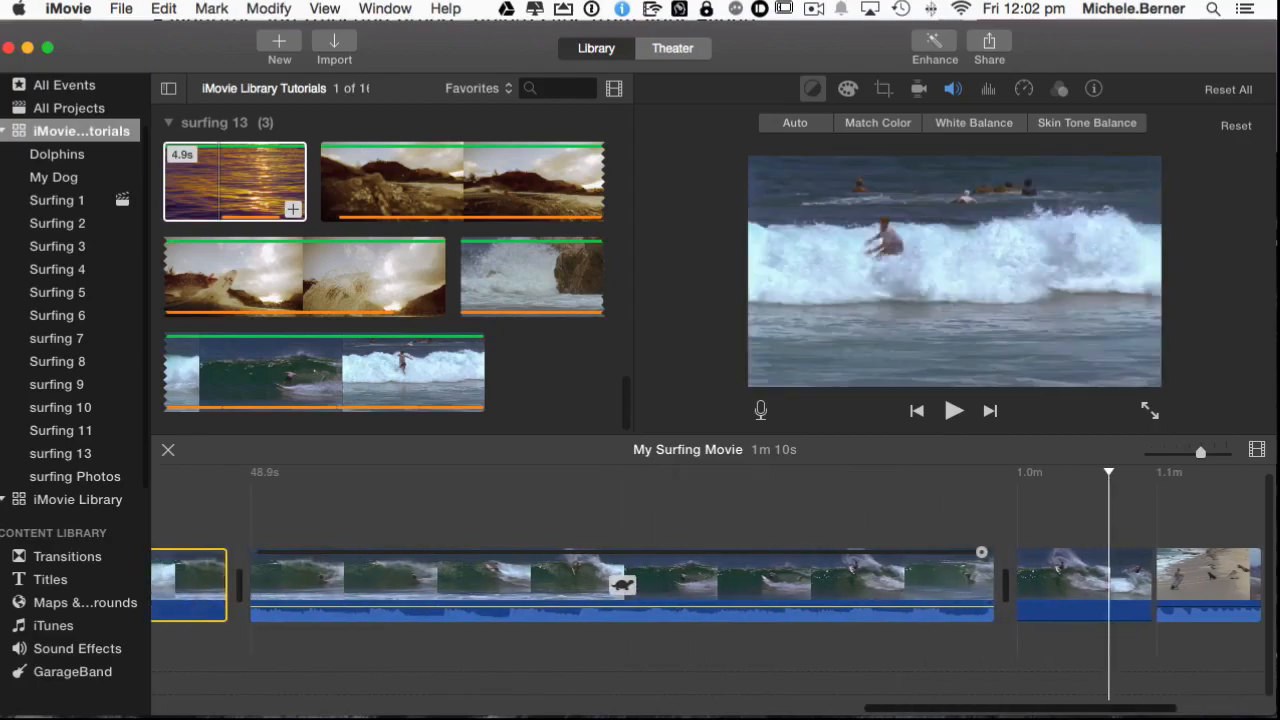
Shrink the timeline Clip Size so many more clips fit, then toggle the event browser display settings.
{"action": "left_click", "coordinate": [704, 600]}
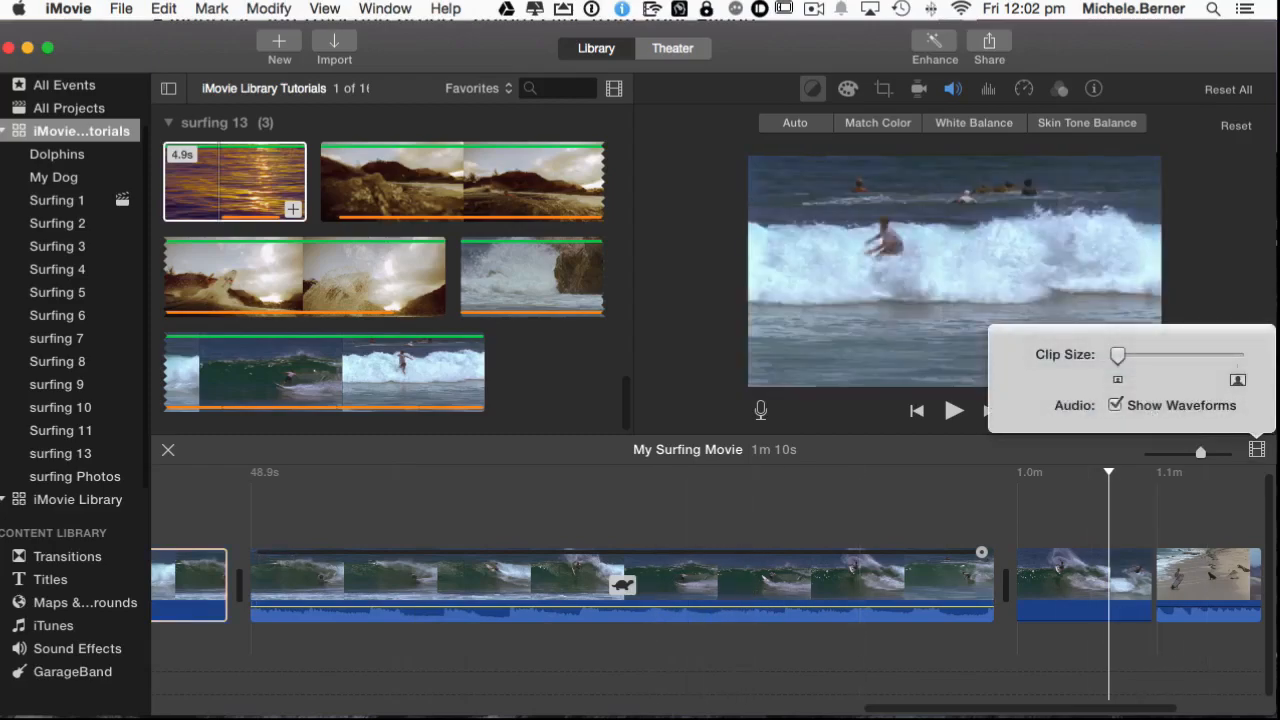
{"action": "left_click", "coordinate": [1116, 404]}
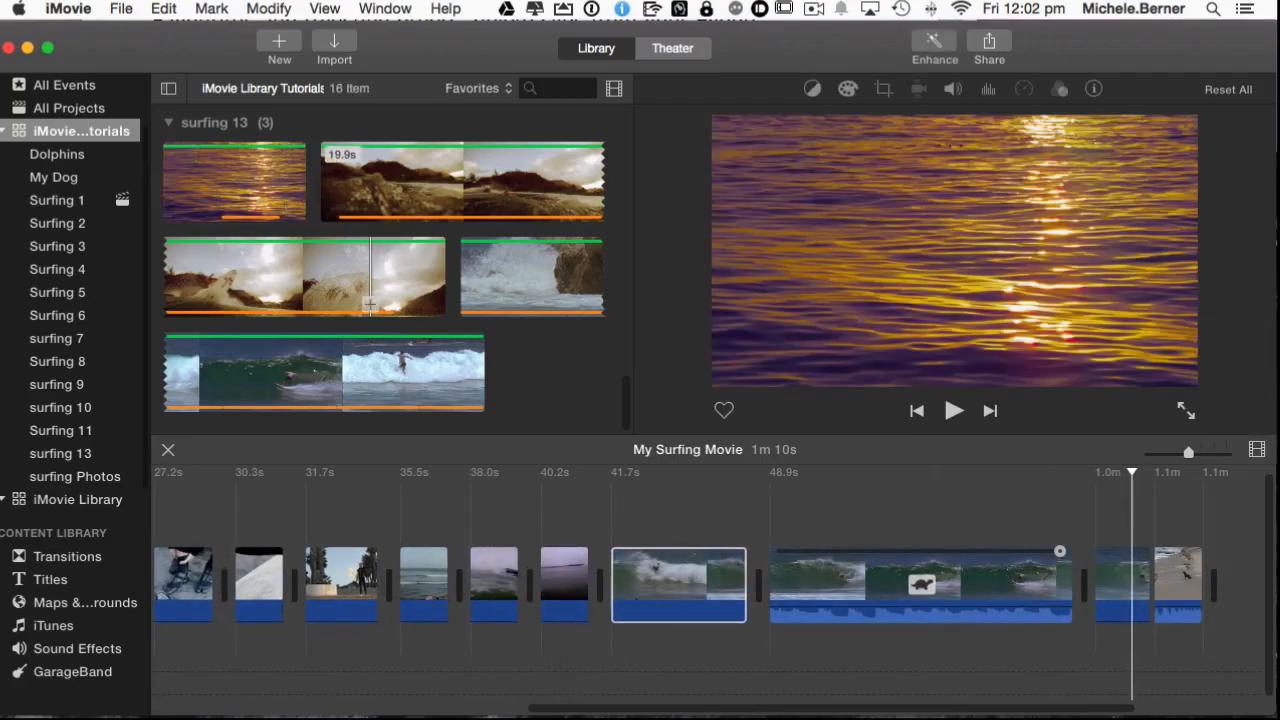
{"action": "left_click", "coordinate": [612, 88]}
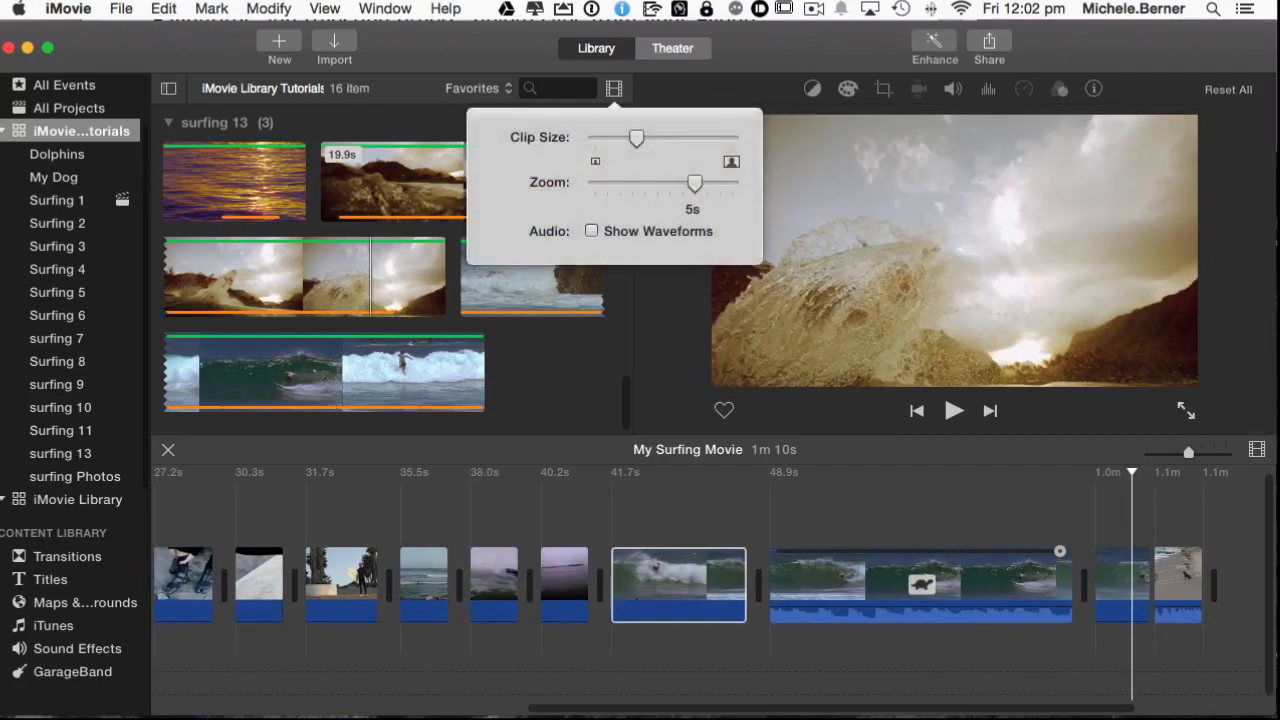
{"action": "left_click", "coordinate": [612, 88]}
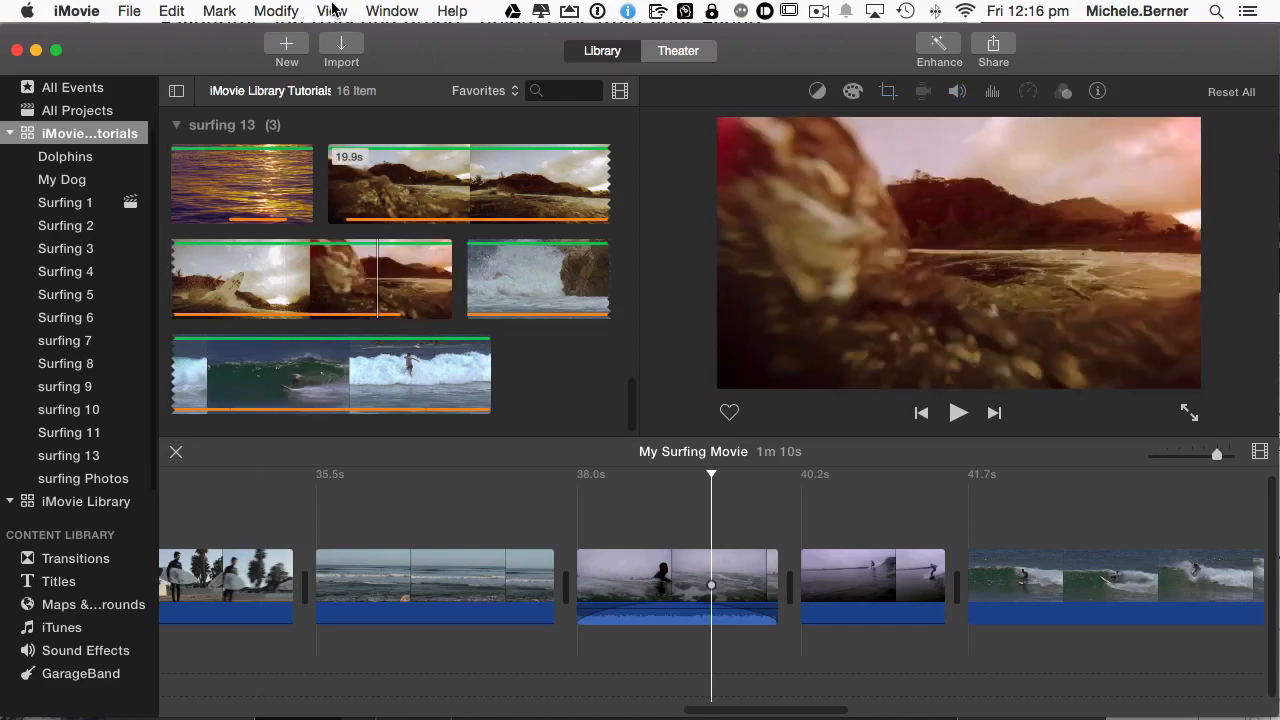
Play My Surfing Movie from the beginning and zoom the timeline far in until audio waveforms show.
{"action": "left_click", "coordinate": [332, 12]}
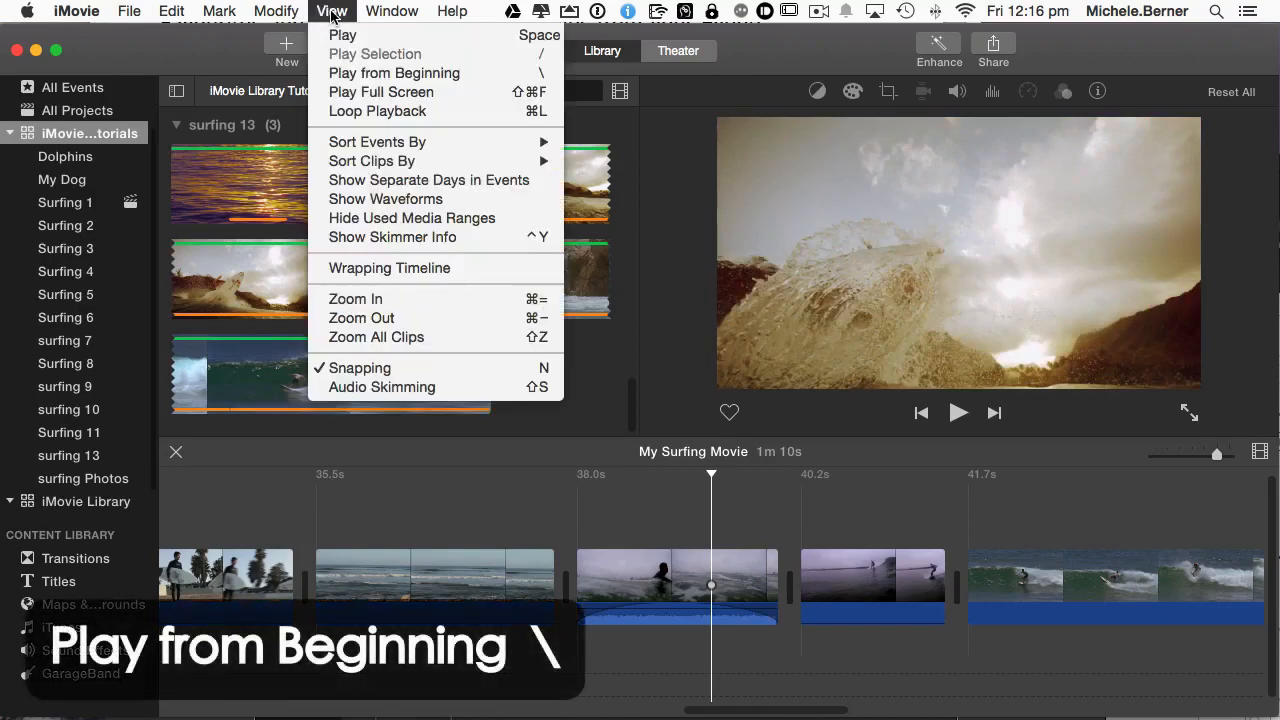
{"action": "mouse_move", "coordinate": [394, 72]}
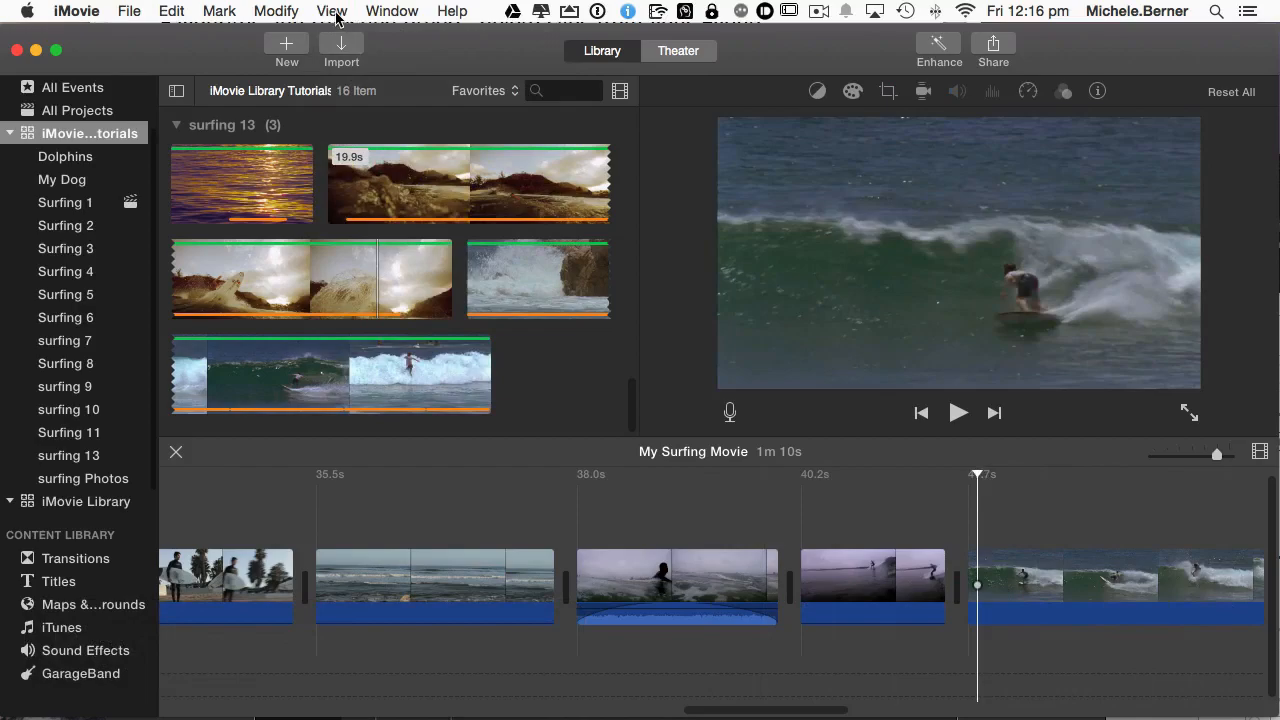
{"action": "left_click", "coordinate": [332, 12]}
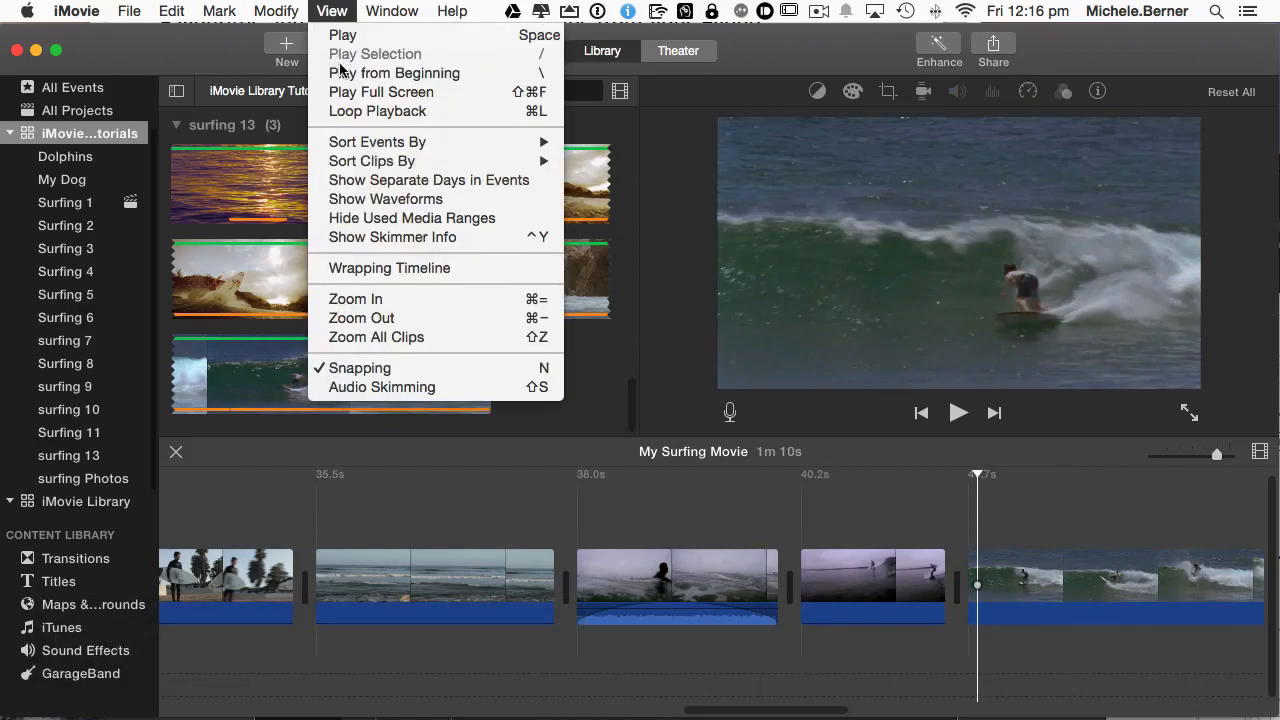
{"action": "mouse_move", "coordinate": [394, 72]}
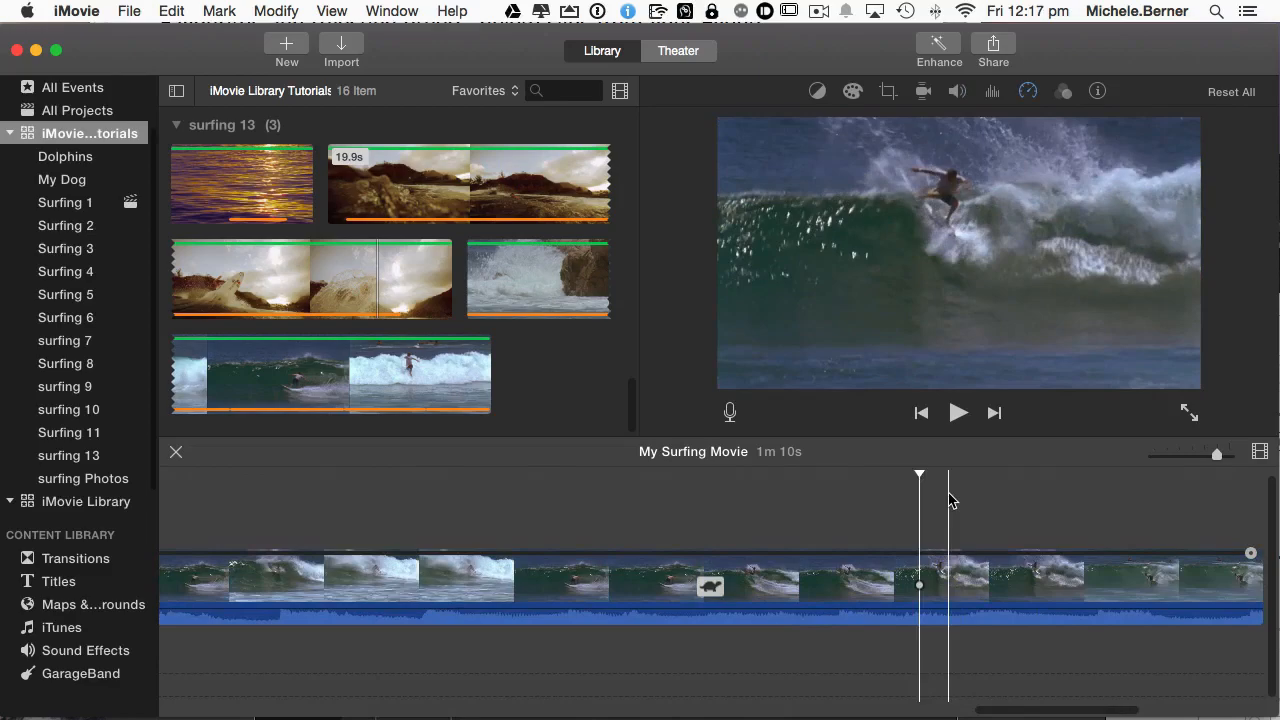
{"action": "left_click", "coordinate": [956, 412]}
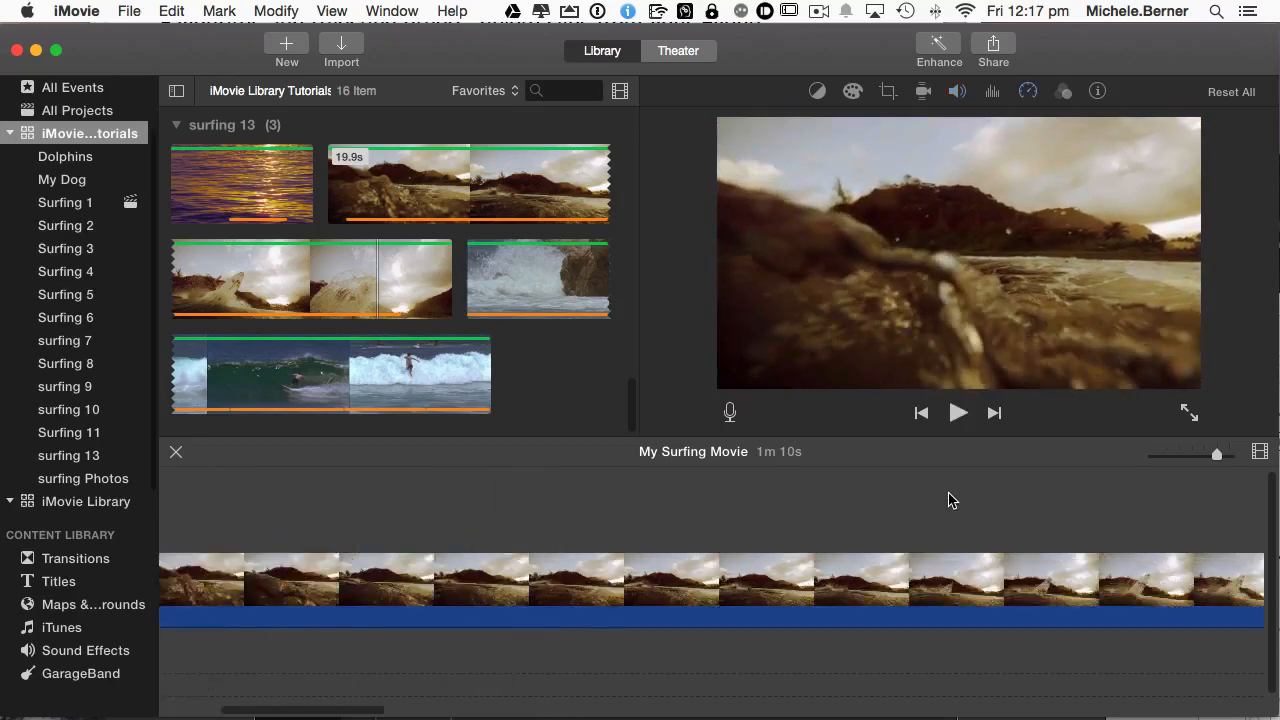
{"action": "left_click", "coordinate": [330, 8]}
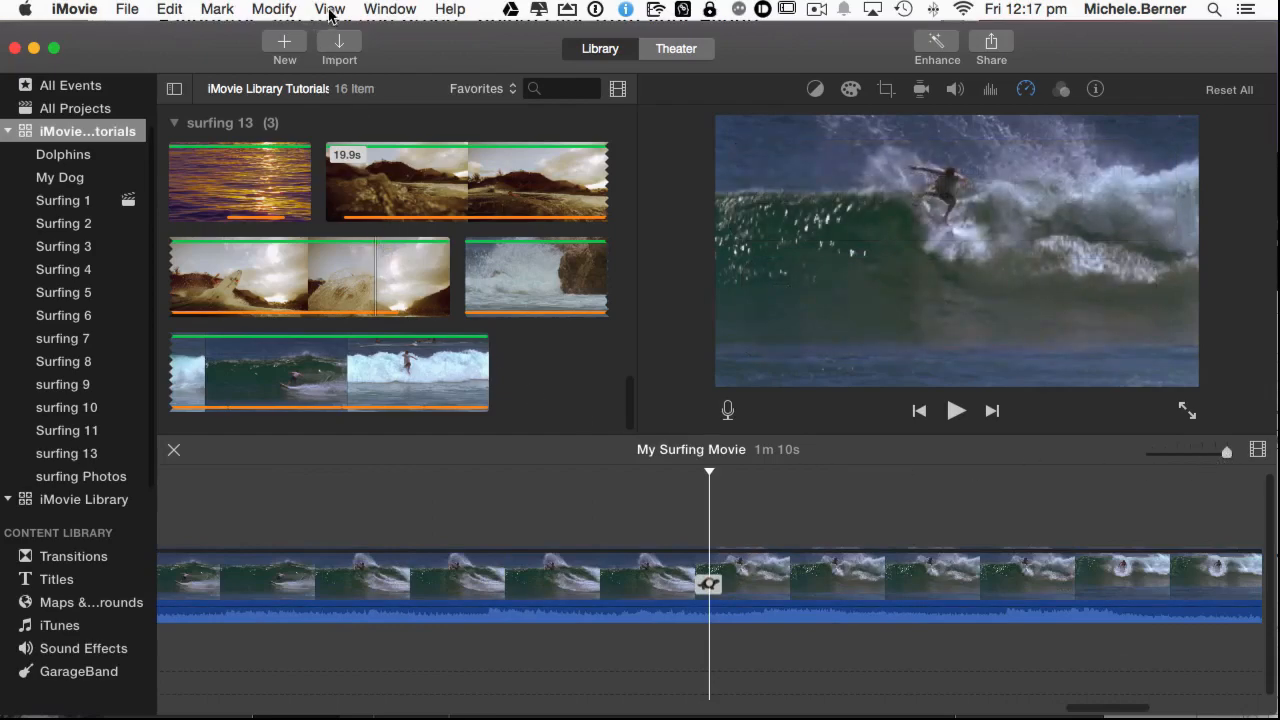
Zoom the timeline back out with View > Zoom Out, Command-minus/equals and the zoom slider.
{"action": "left_click", "coordinate": [328, 8]}
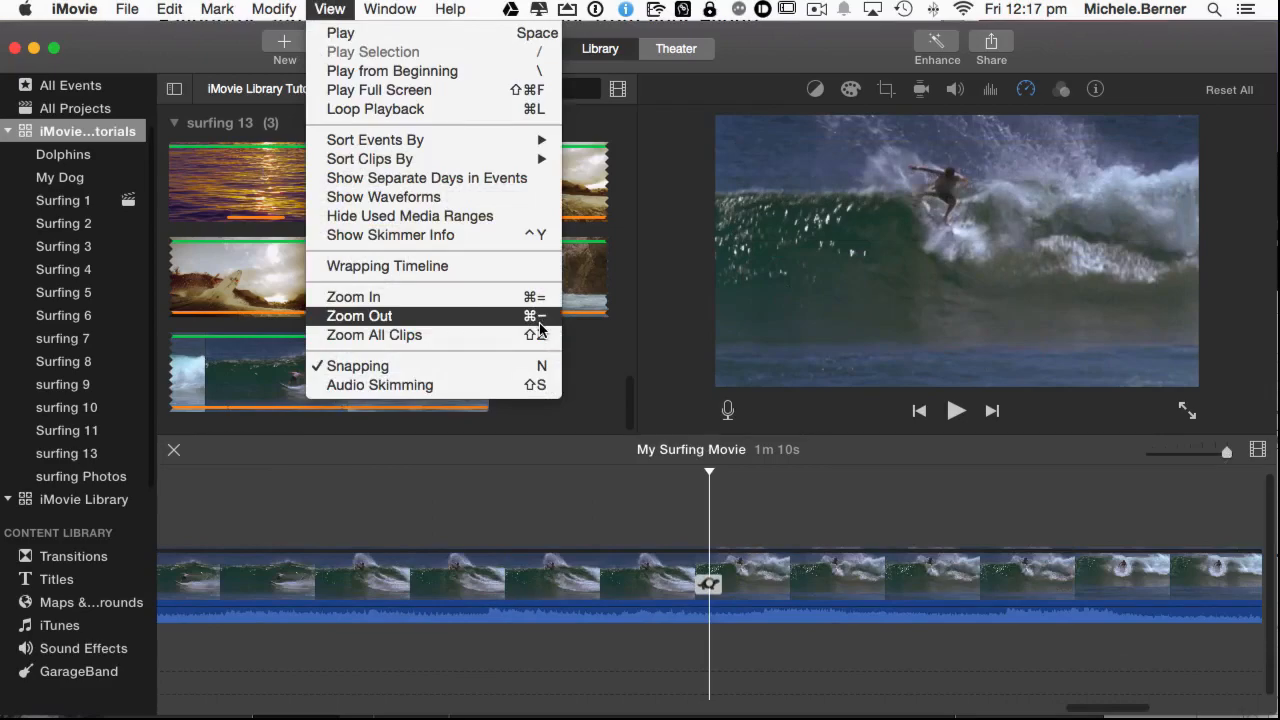
{"action": "left_click", "coordinate": [352, 296]}
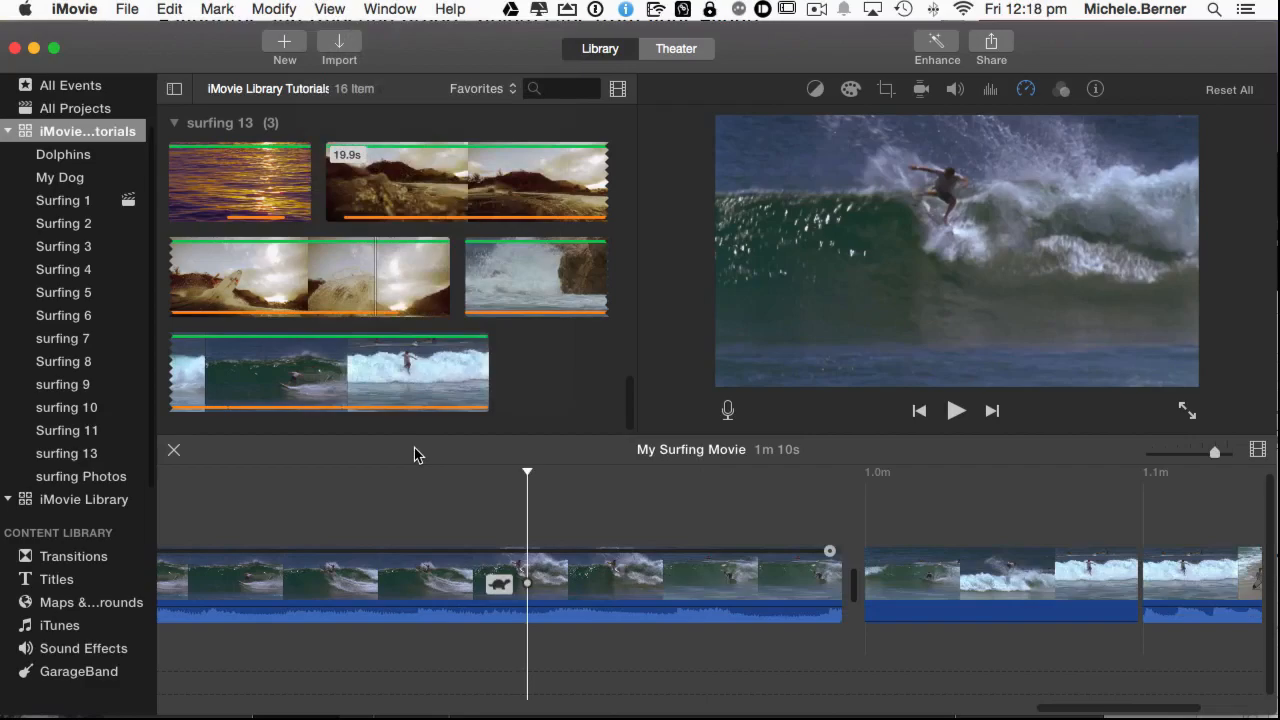
{"action": "key", "text": "cmd+-"}
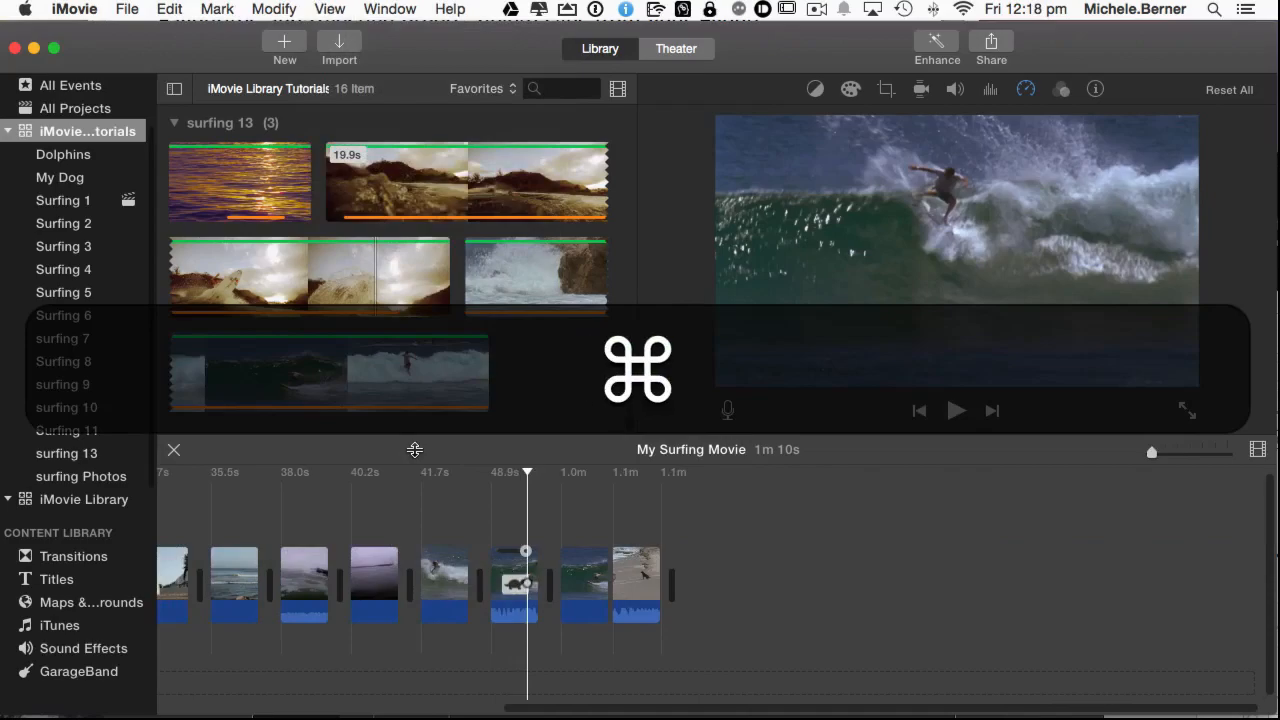
{"action": "key", "text": "cmd+="}
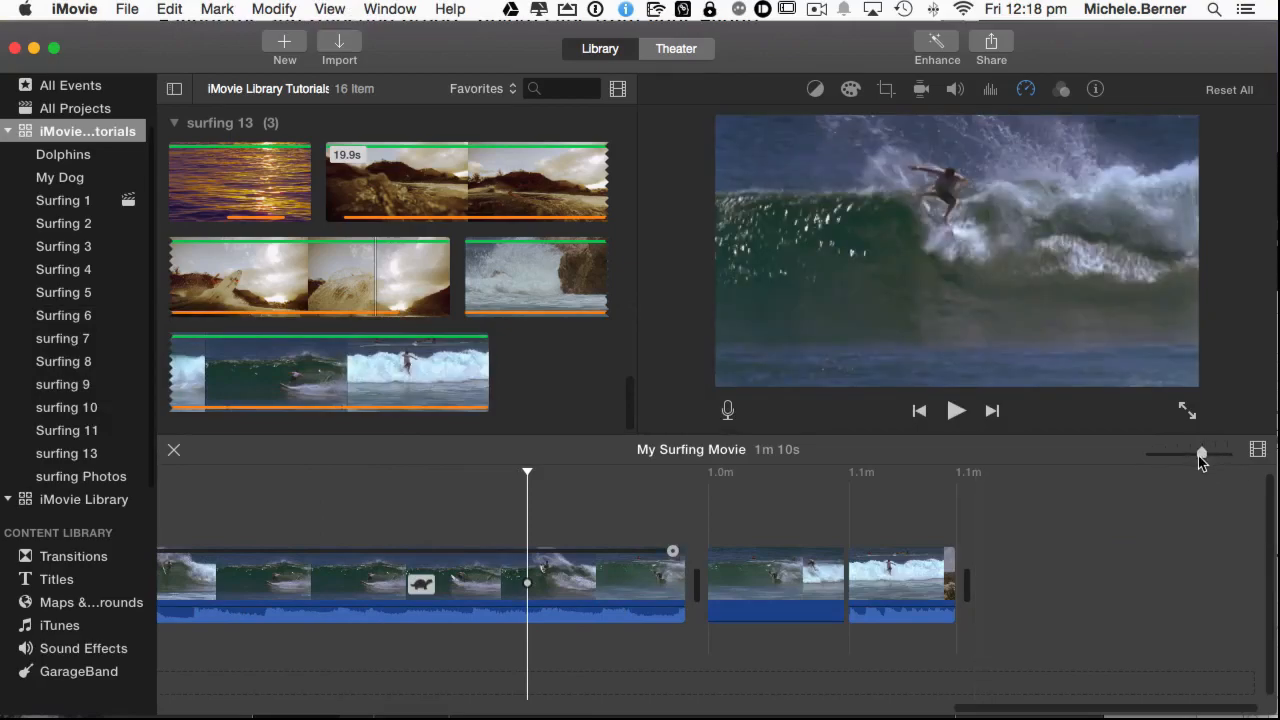
{"action": "left_click", "coordinate": [272, 8]}
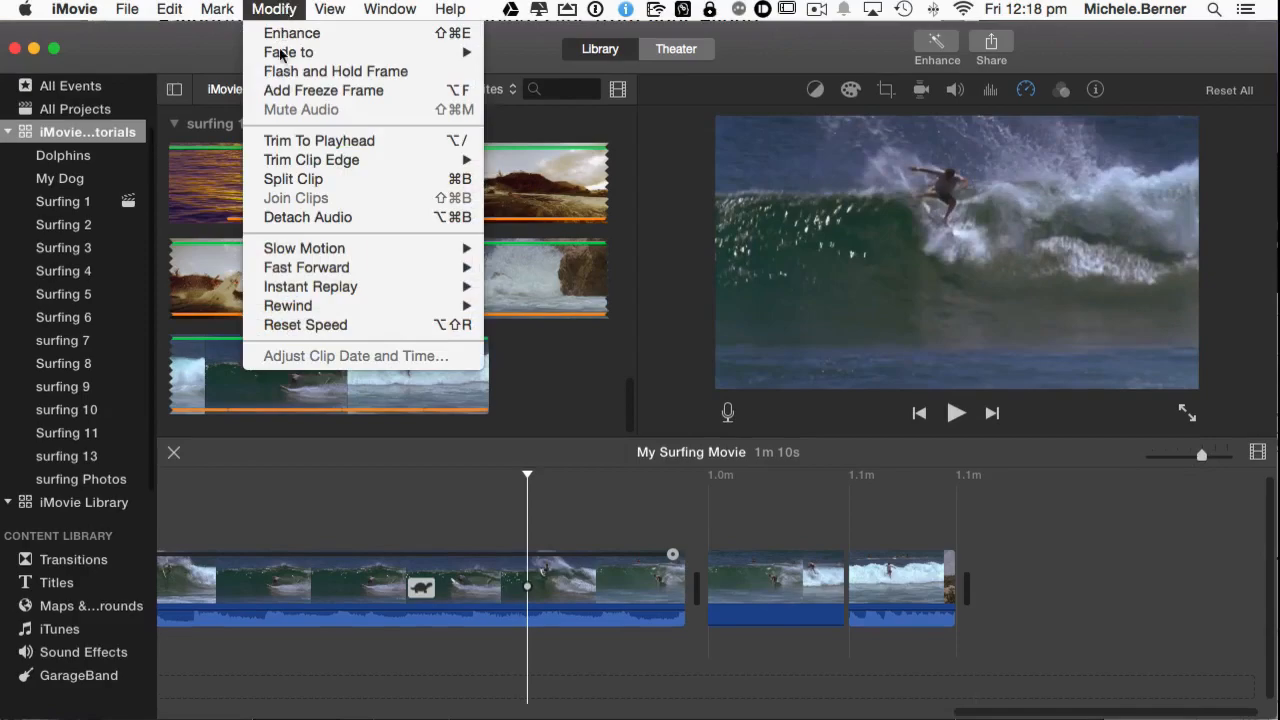
{"action": "mouse_move", "coordinate": [292, 178]}
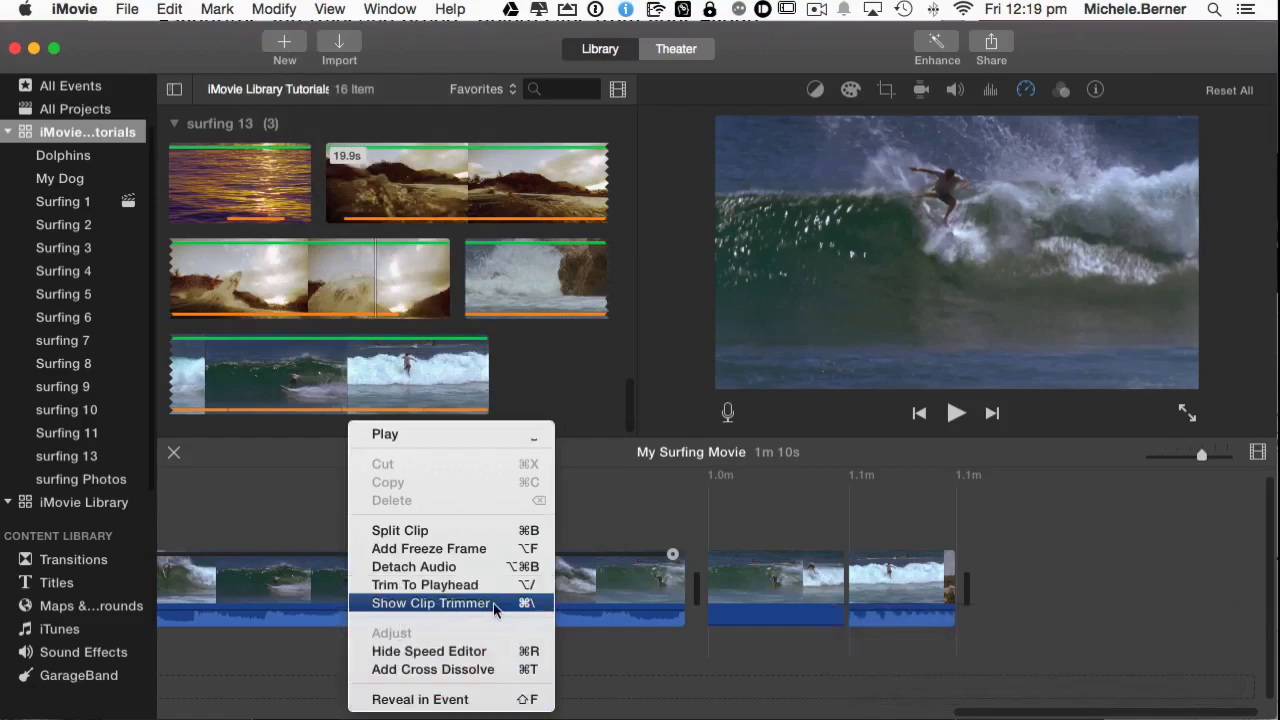
{"action": "mouse_move", "coordinate": [414, 566]}
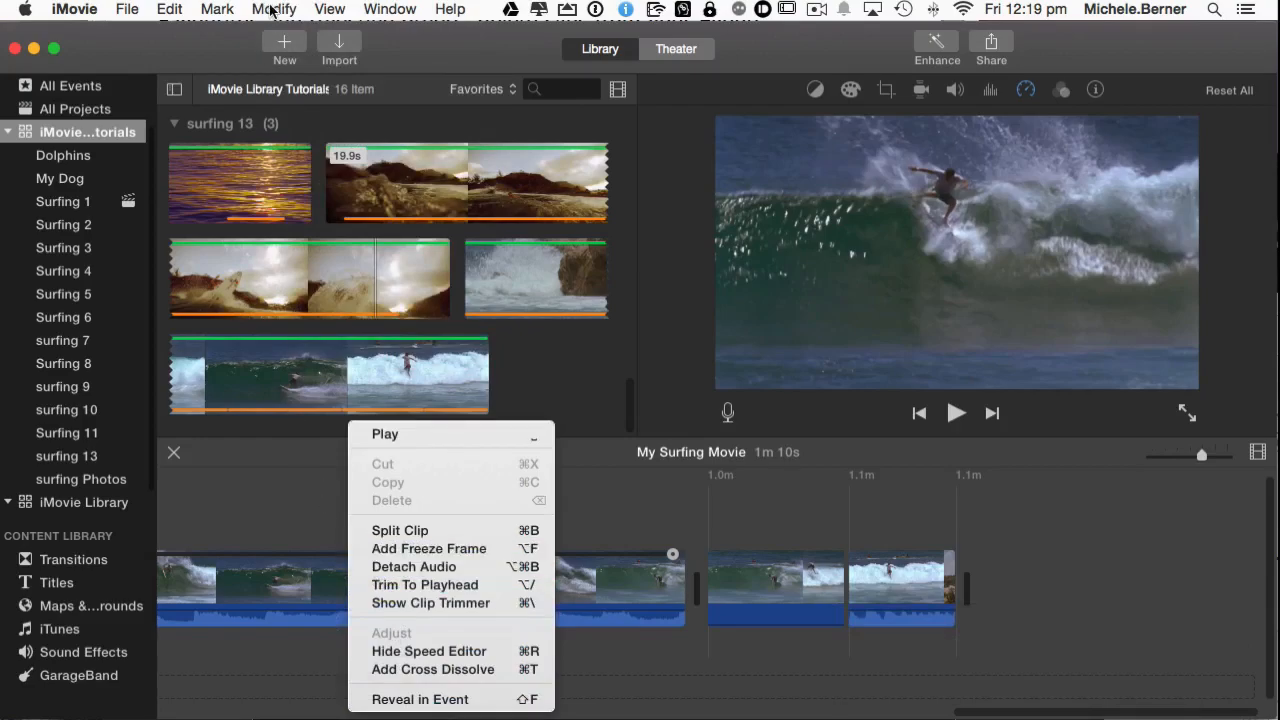
{"action": "left_click", "coordinate": [272, 8]}
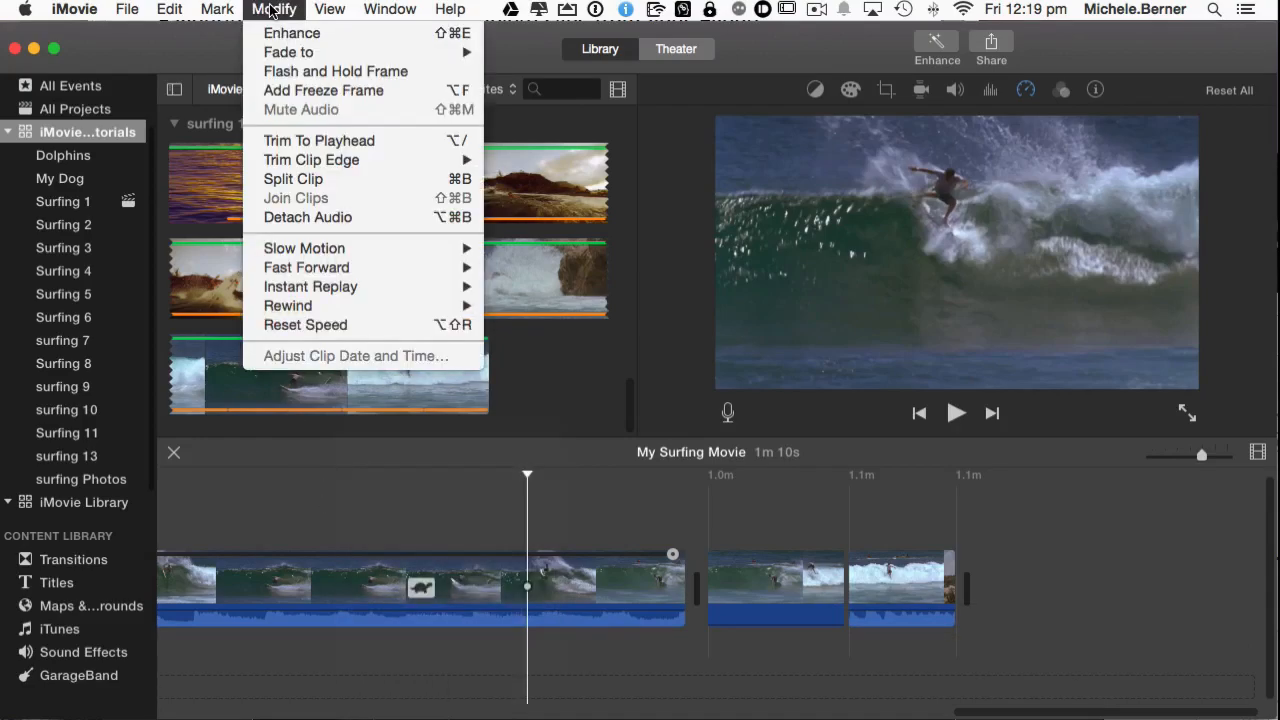
{"action": "mouse_move", "coordinate": [292, 178]}
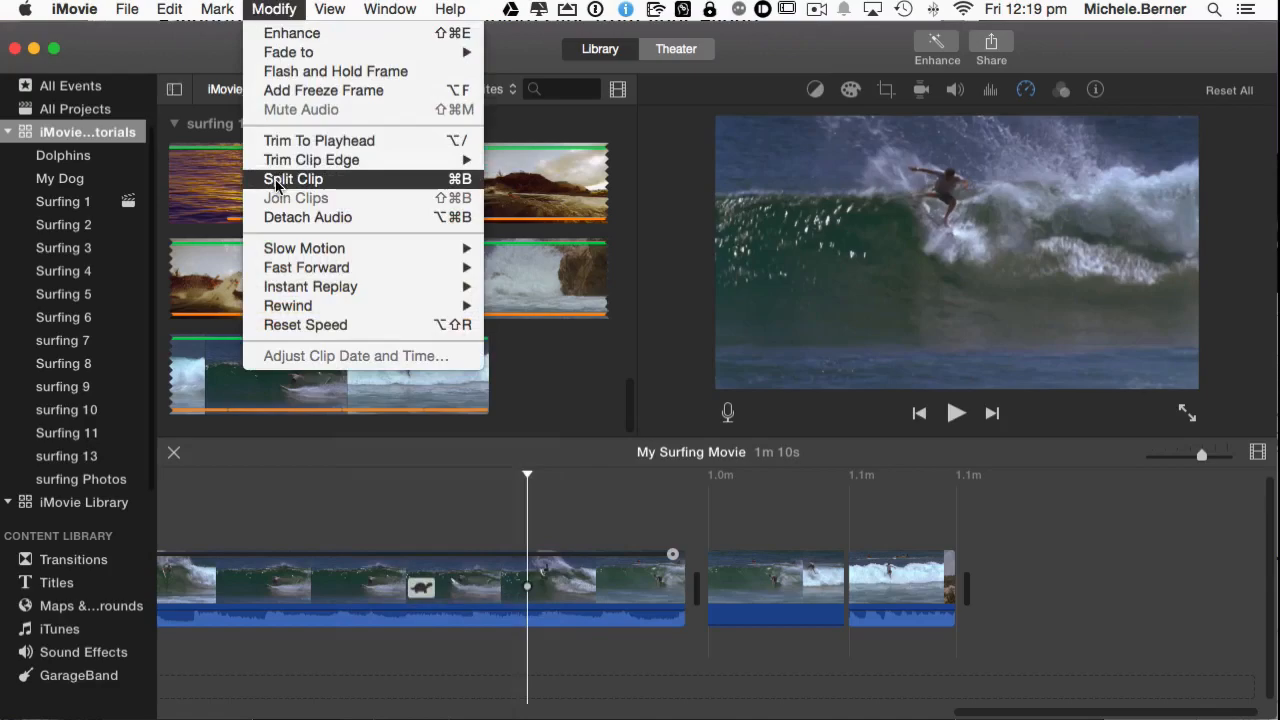
{"action": "mouse_move", "coordinate": [336, 216]}
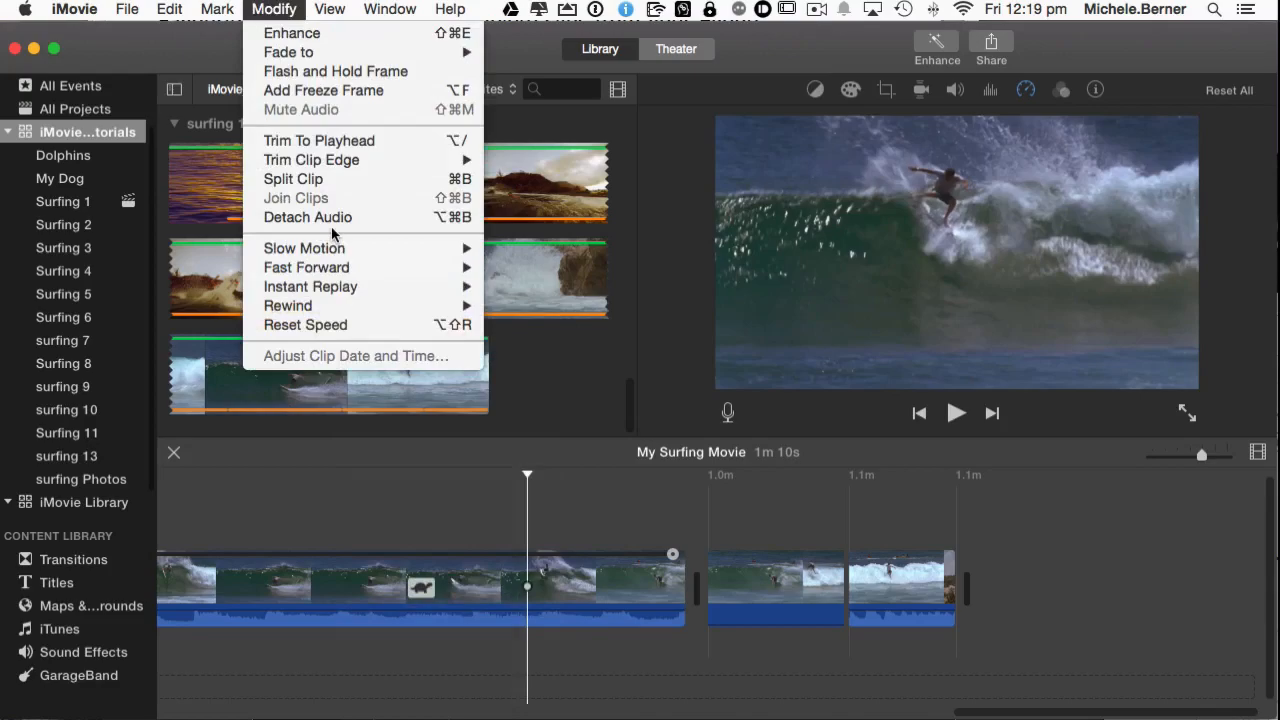
{"action": "mouse_move", "coordinate": [368, 242]}
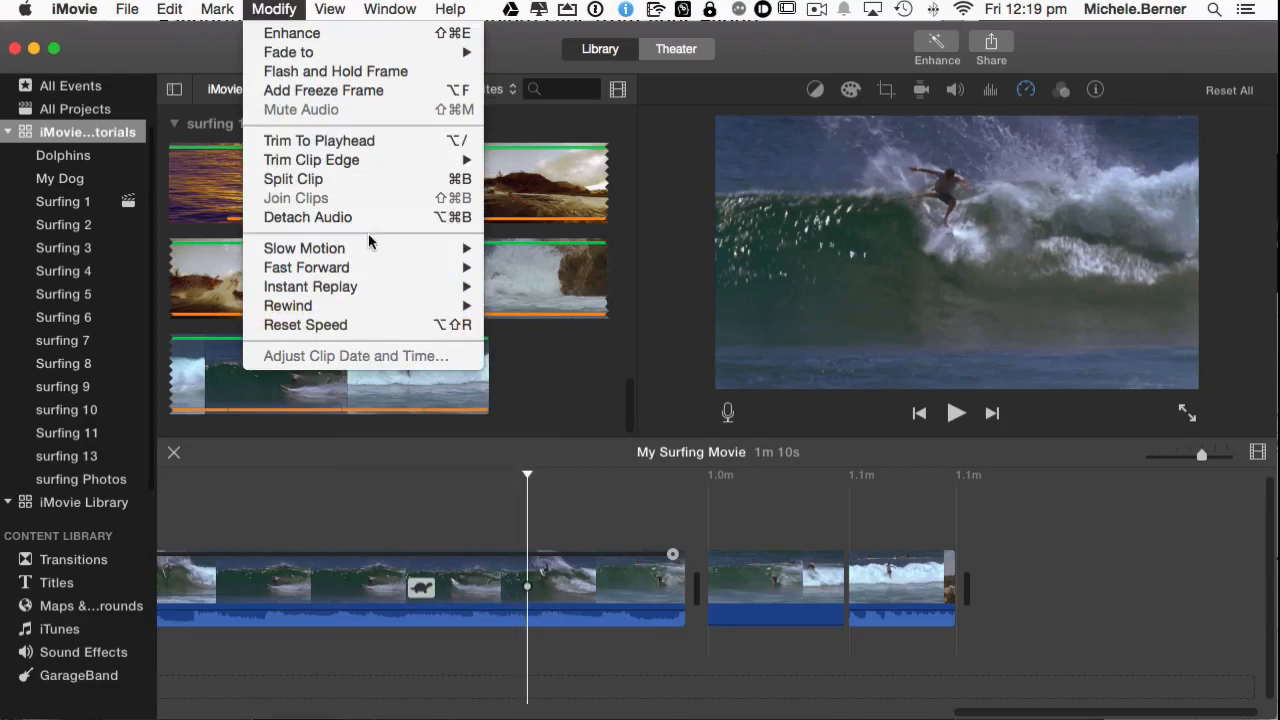
{"action": "left_click", "coordinate": [216, 8]}
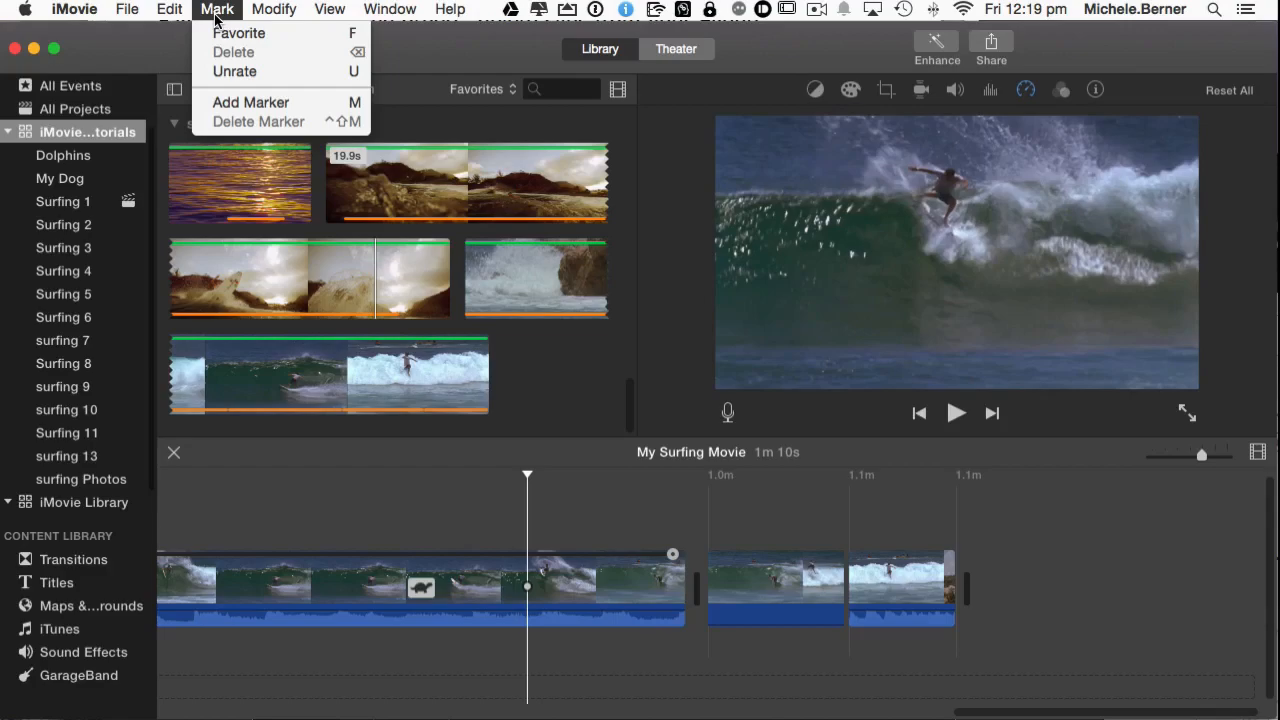
Browse the Edit menu commands such as Insert, Connect and Select Entire Clip without applying any.
{"action": "left_click", "coordinate": [168, 8]}
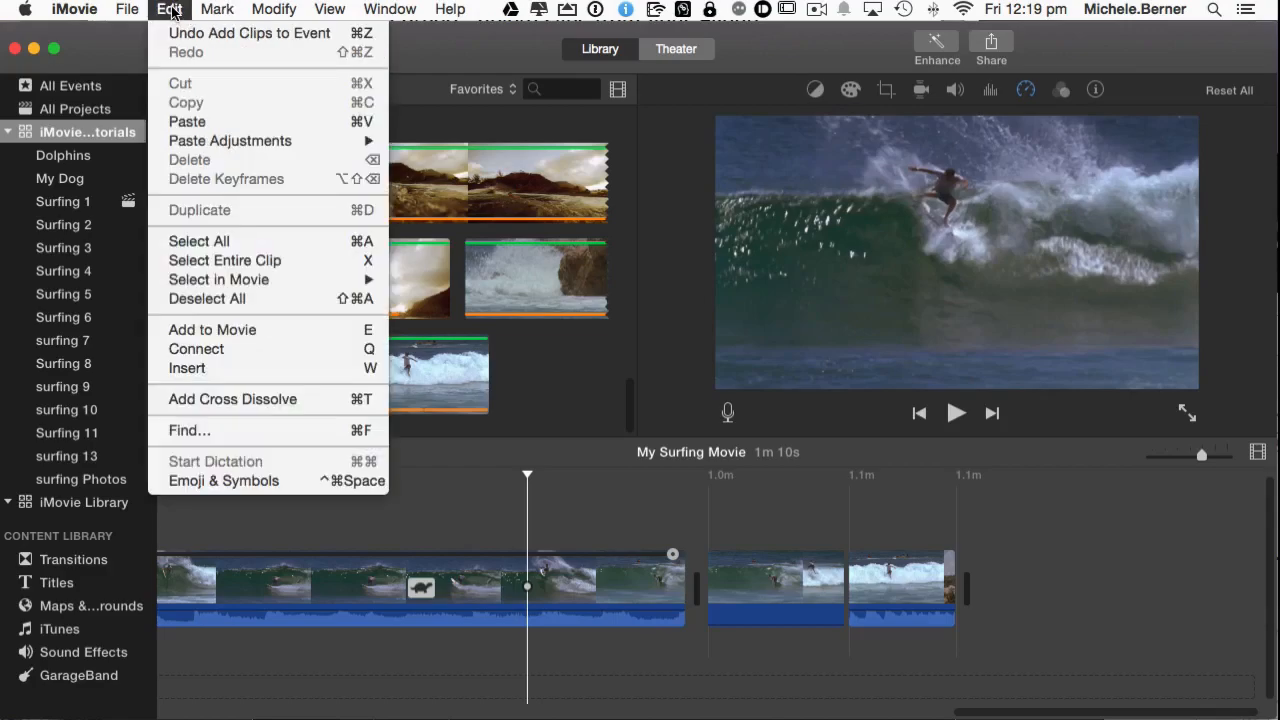
{"action": "mouse_move", "coordinate": [192, 368]}
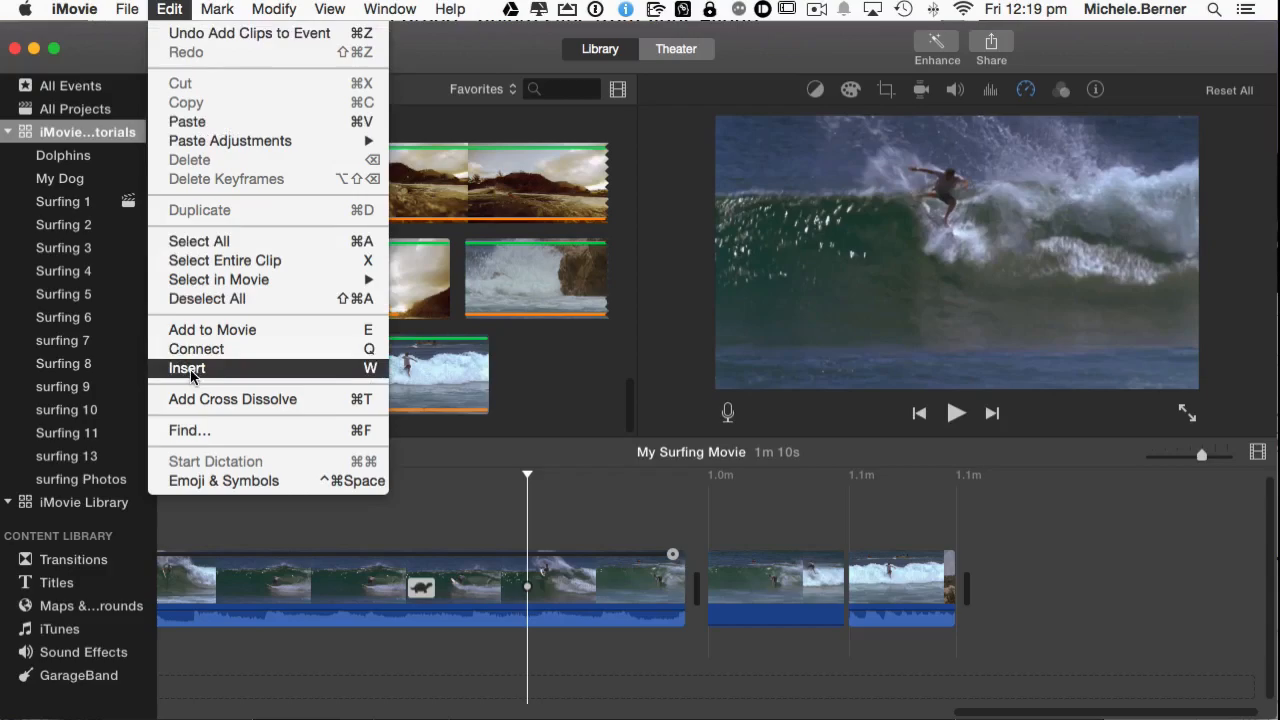
{"action": "mouse_move", "coordinate": [374, 378]}
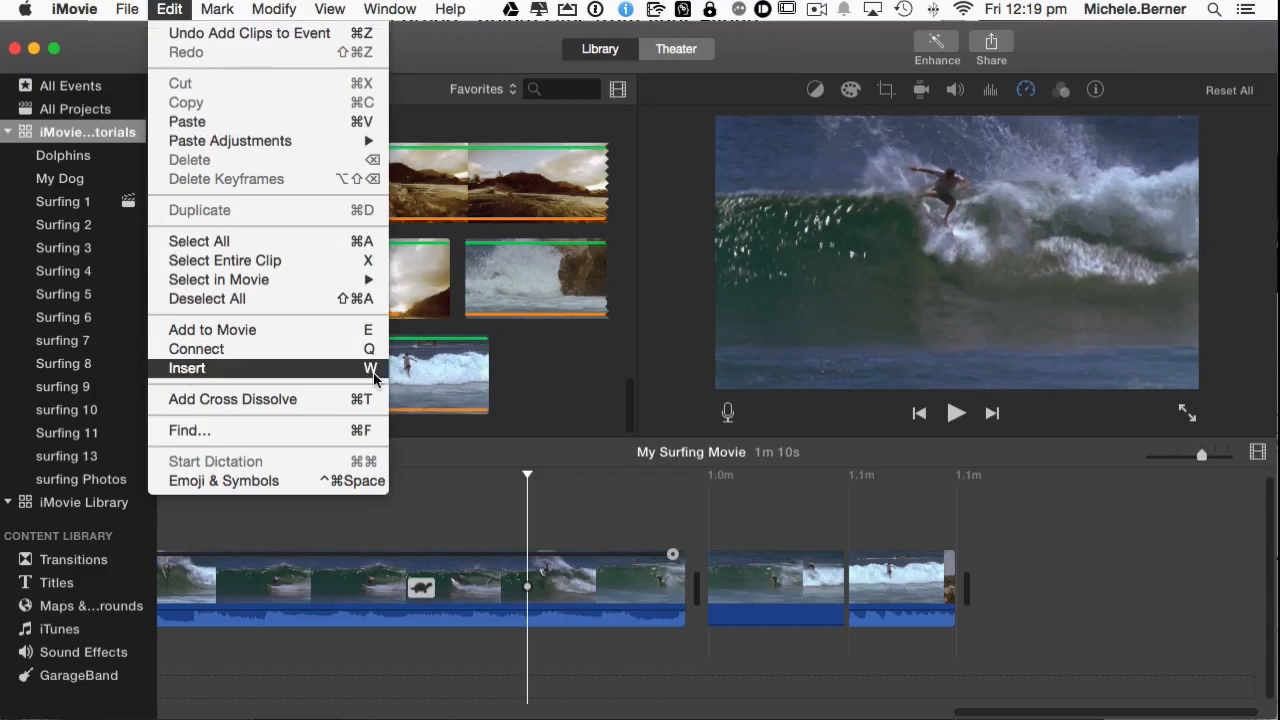
{"action": "mouse_move", "coordinate": [224, 260]}
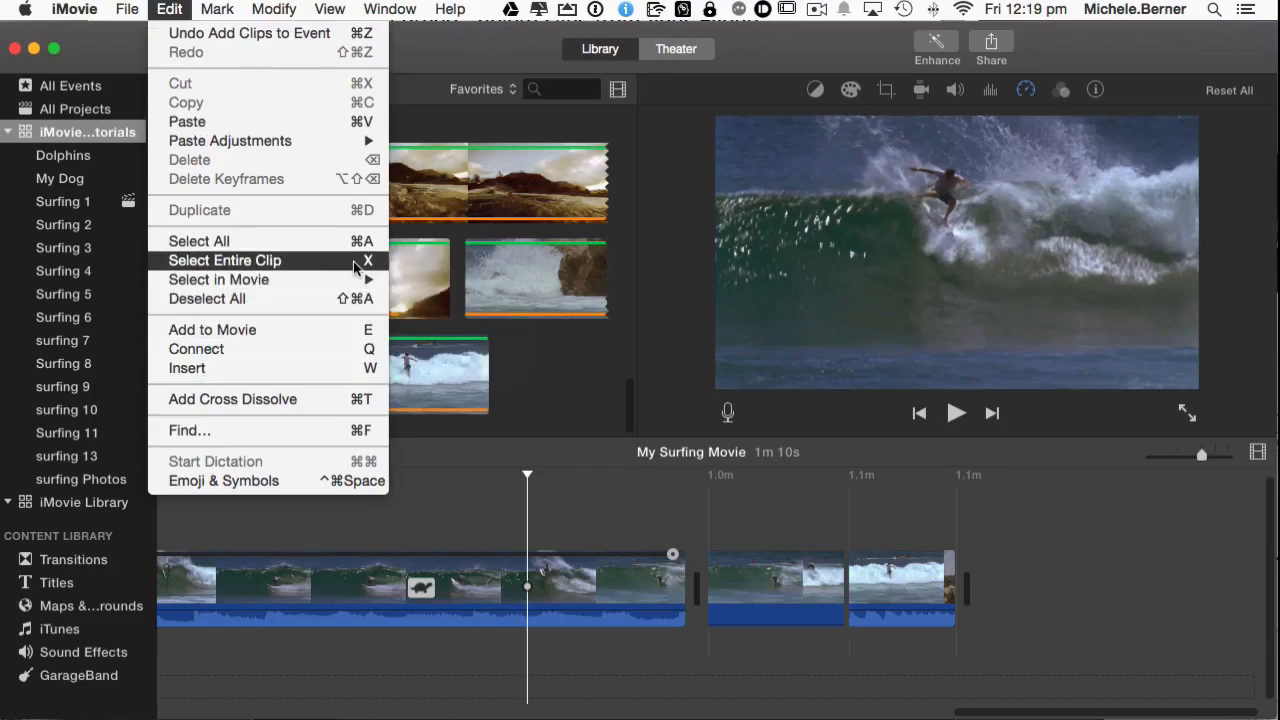